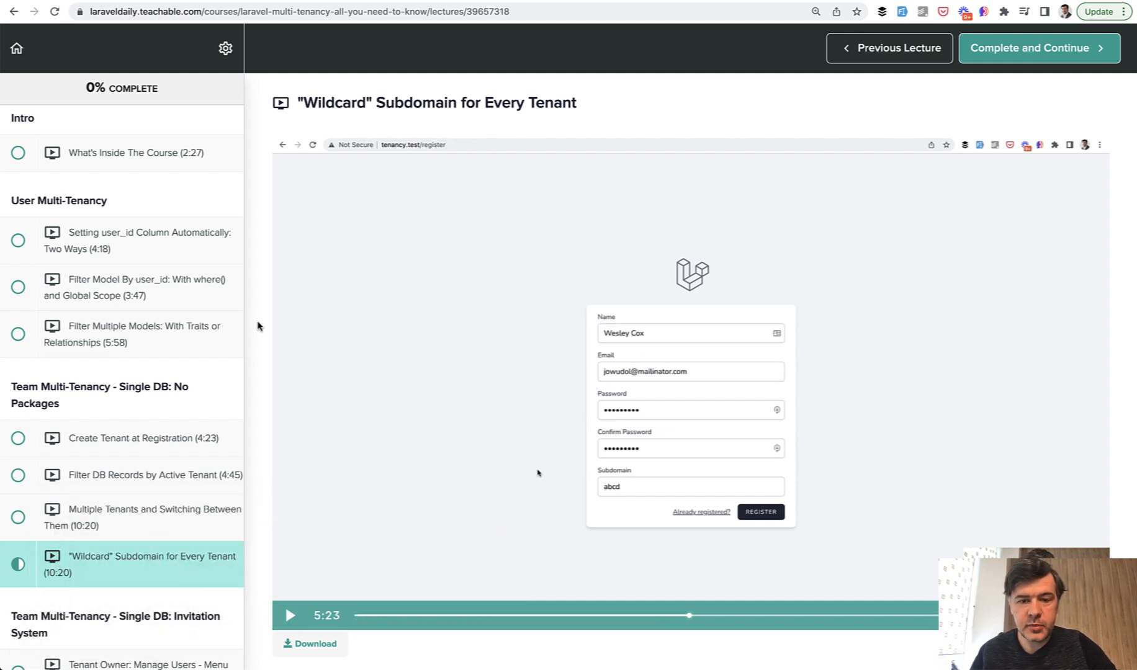
mouse_move(464, 392)
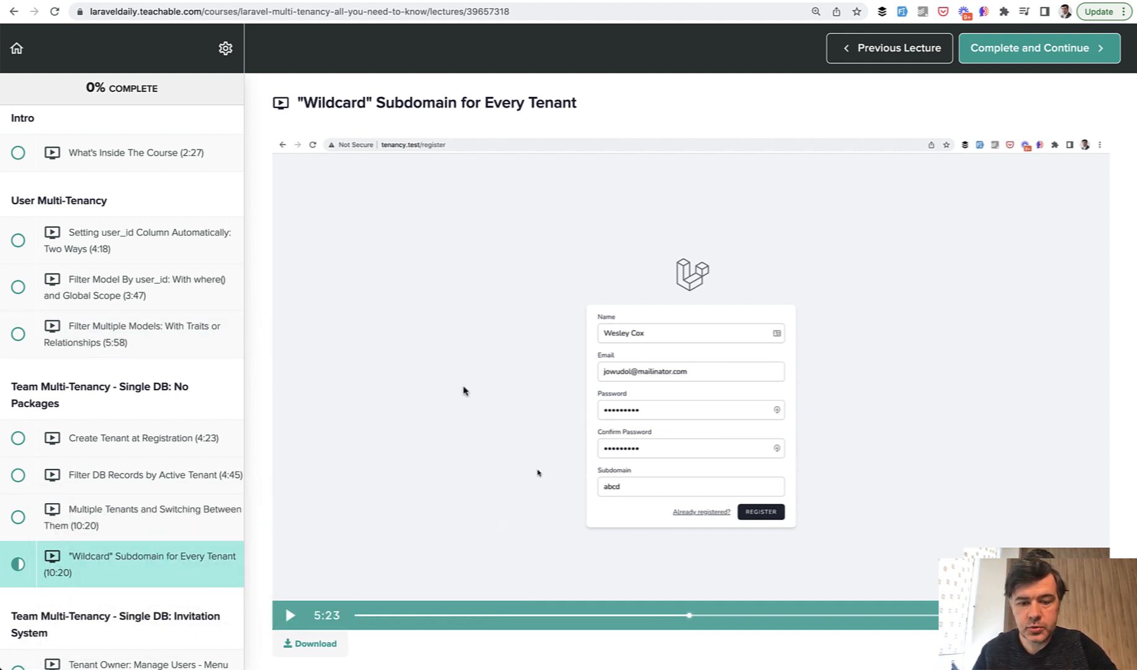
mouse_move(511, 411)
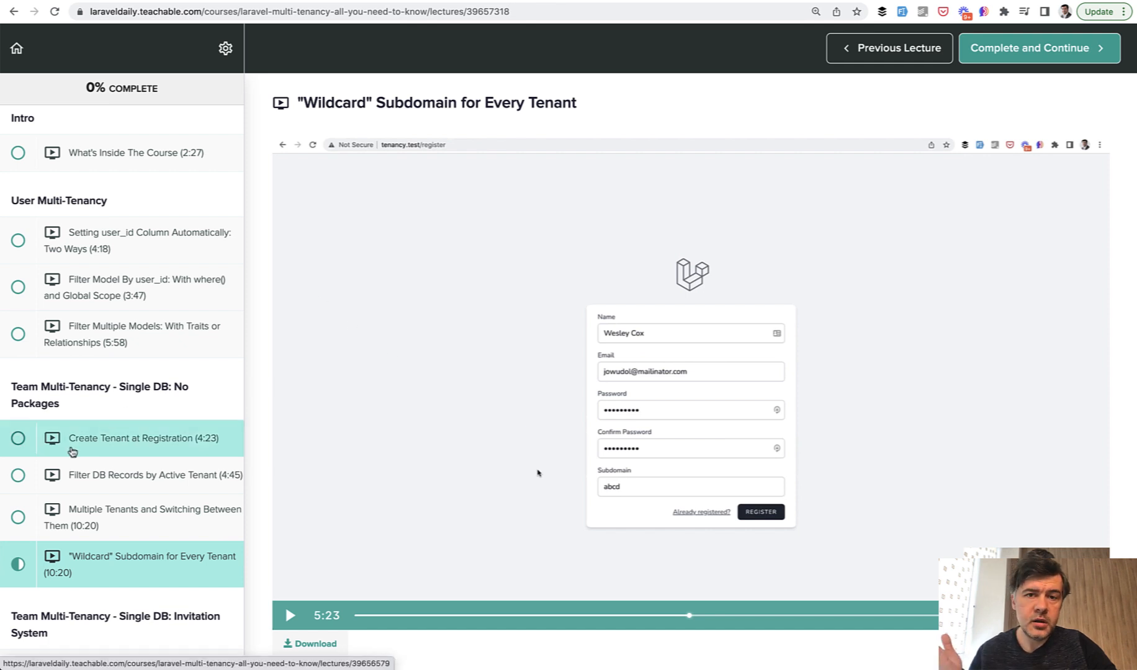
Scroll down the course curriculum sidebar before heading to the All Products catalog
scroll(down, 3)
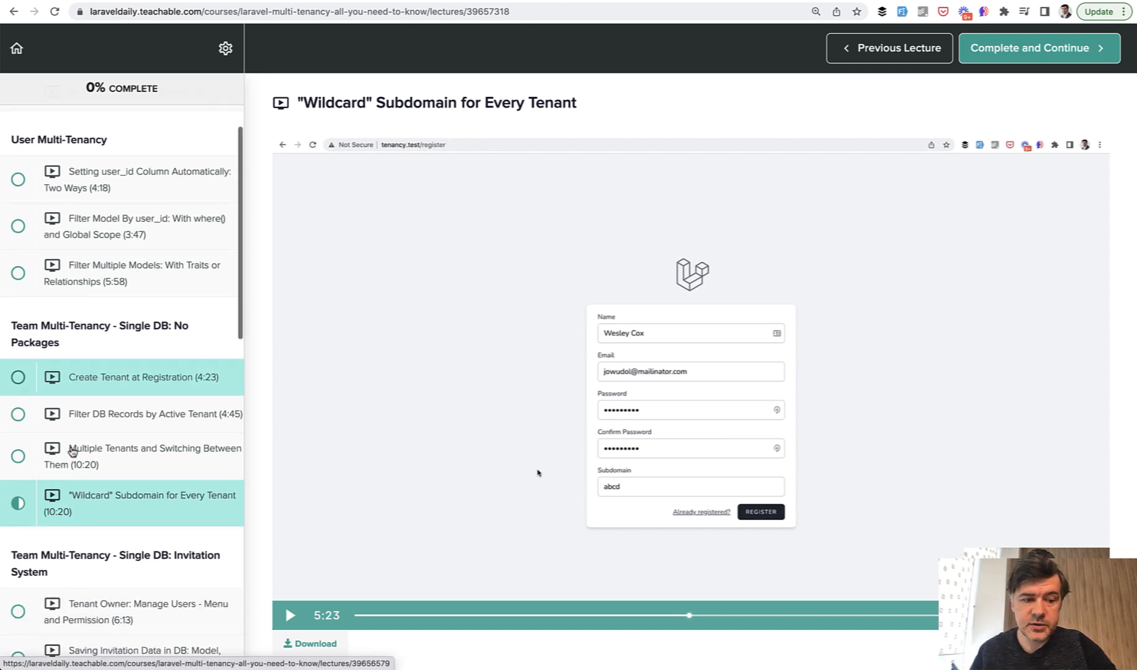
scroll(down, 3)
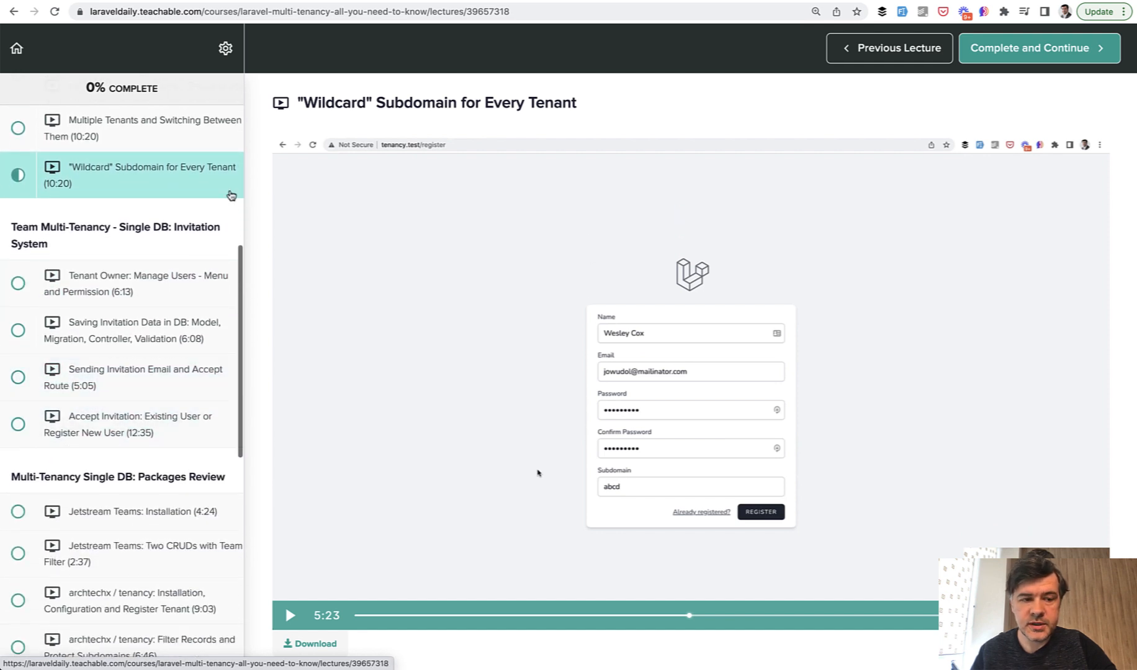
scroll(down, 3)
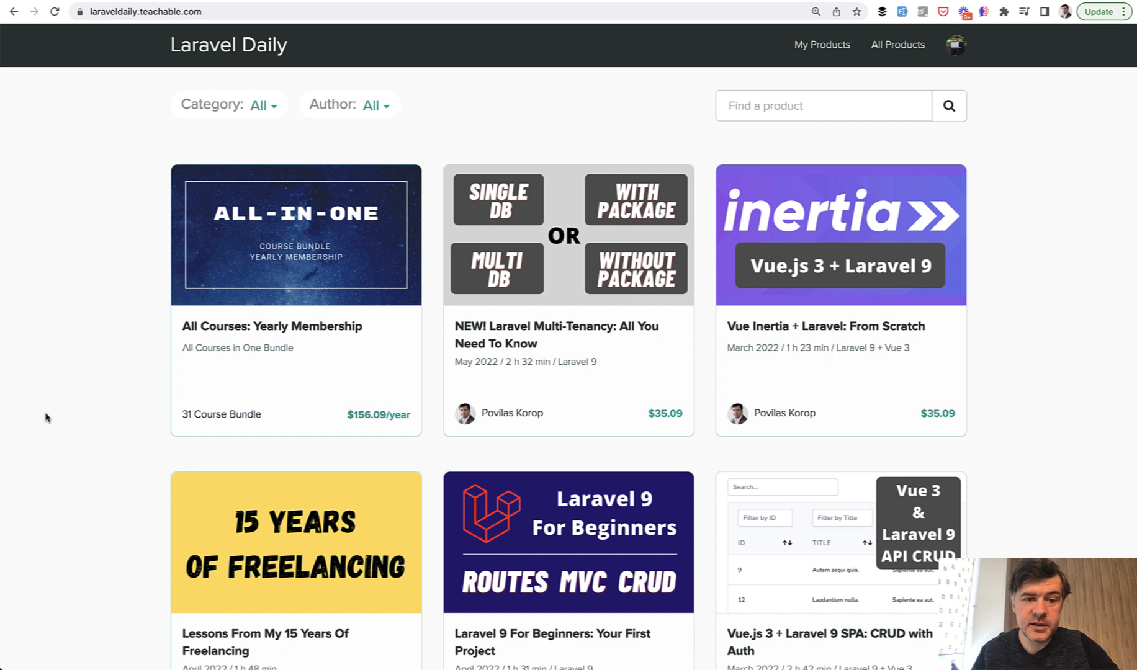
mouse_move(97, 449)
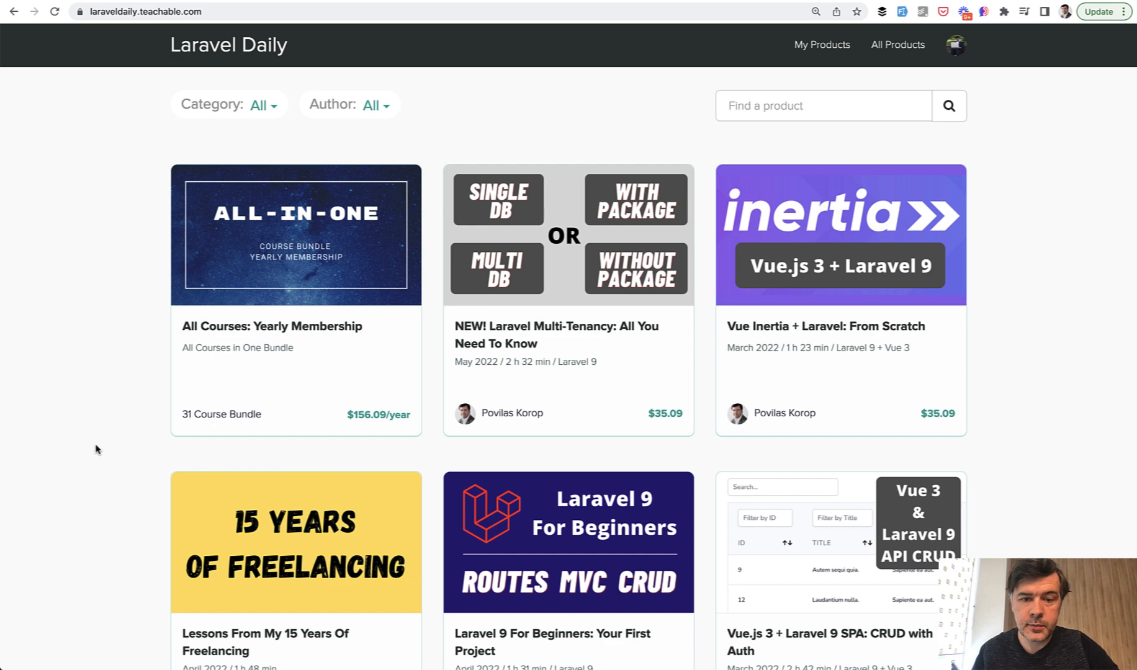
scroll(down, 3)
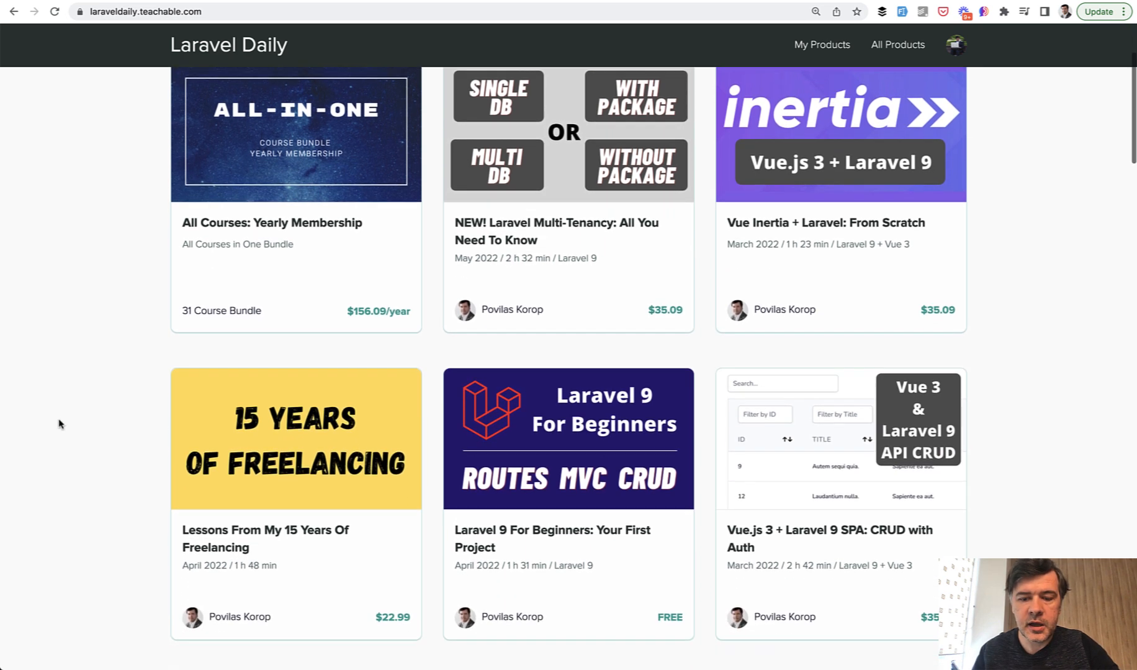
scroll(down, 3)
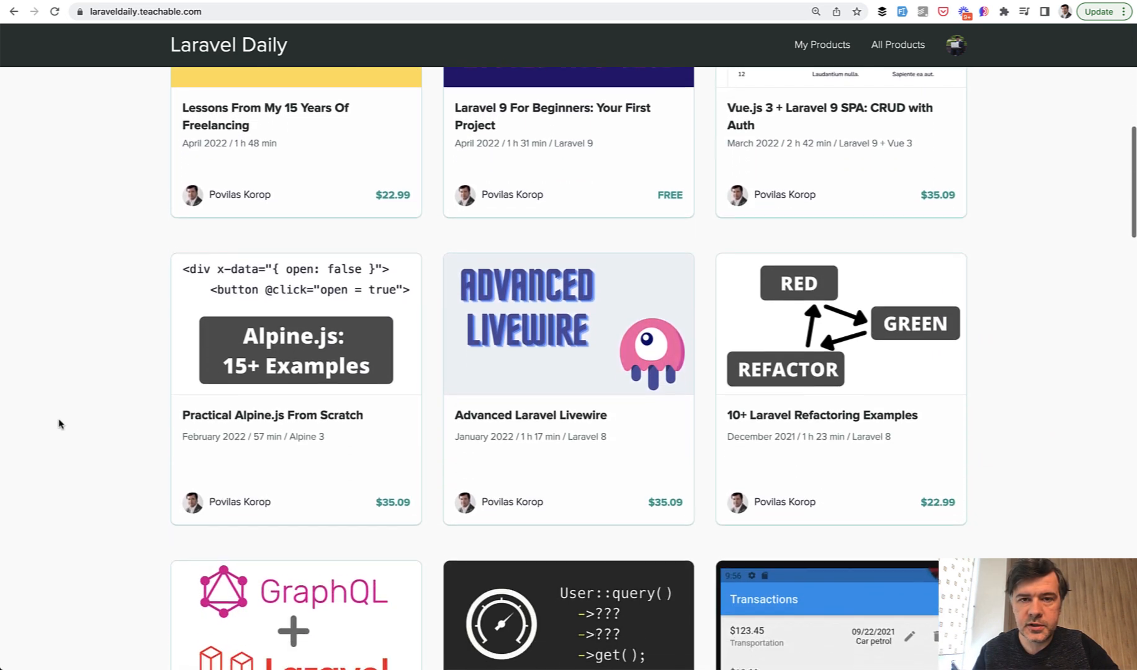
scroll(down, 3)
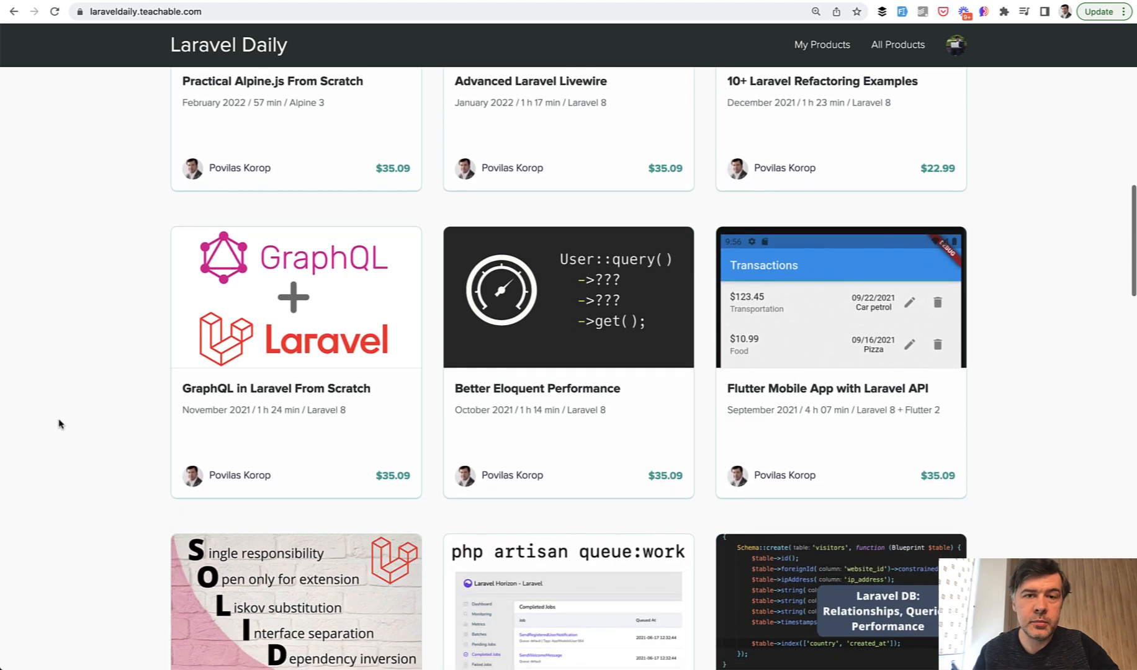
scroll(down, 3)
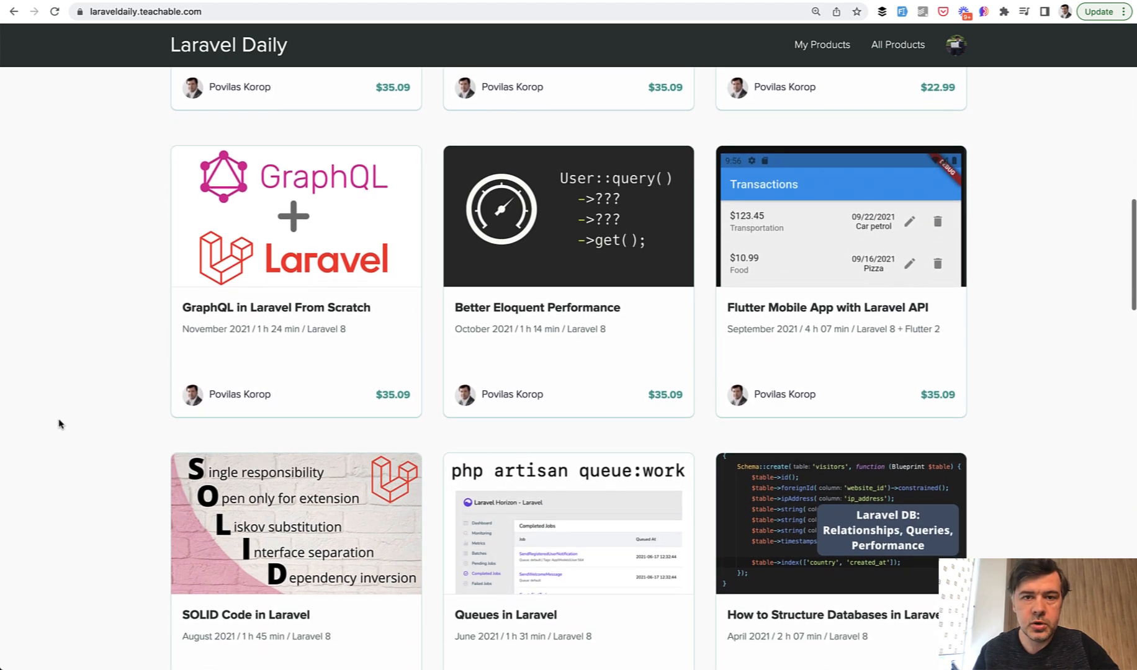
scroll(down, 3)
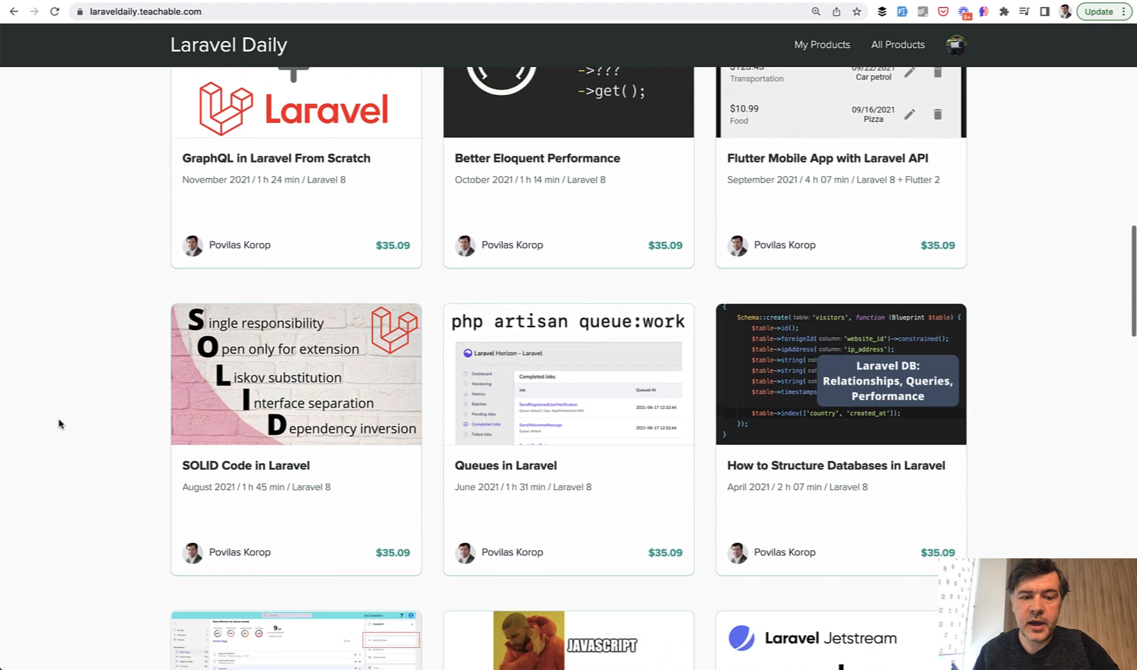
scroll(down, 3)
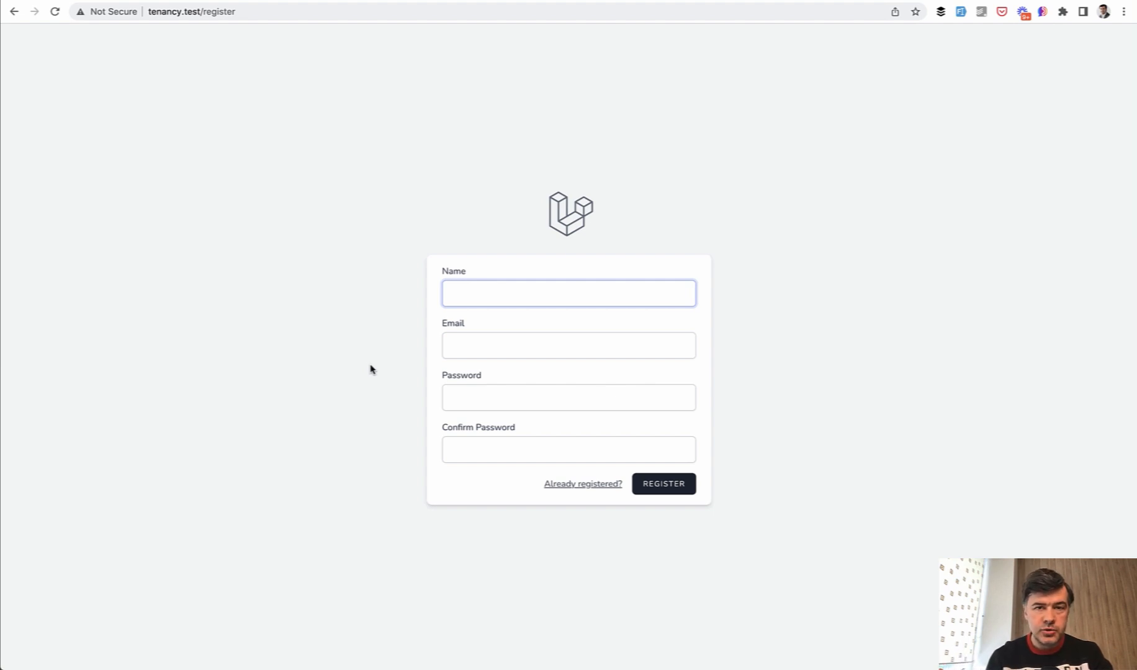
click(568, 293)
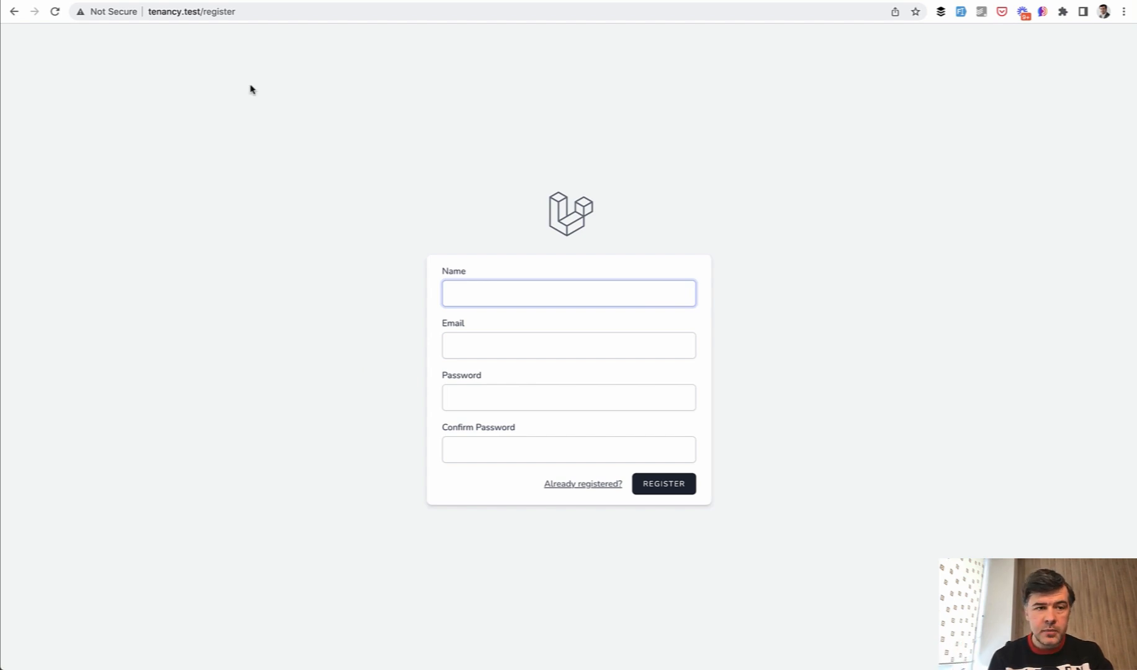
click(191, 11)
text(povilas.)
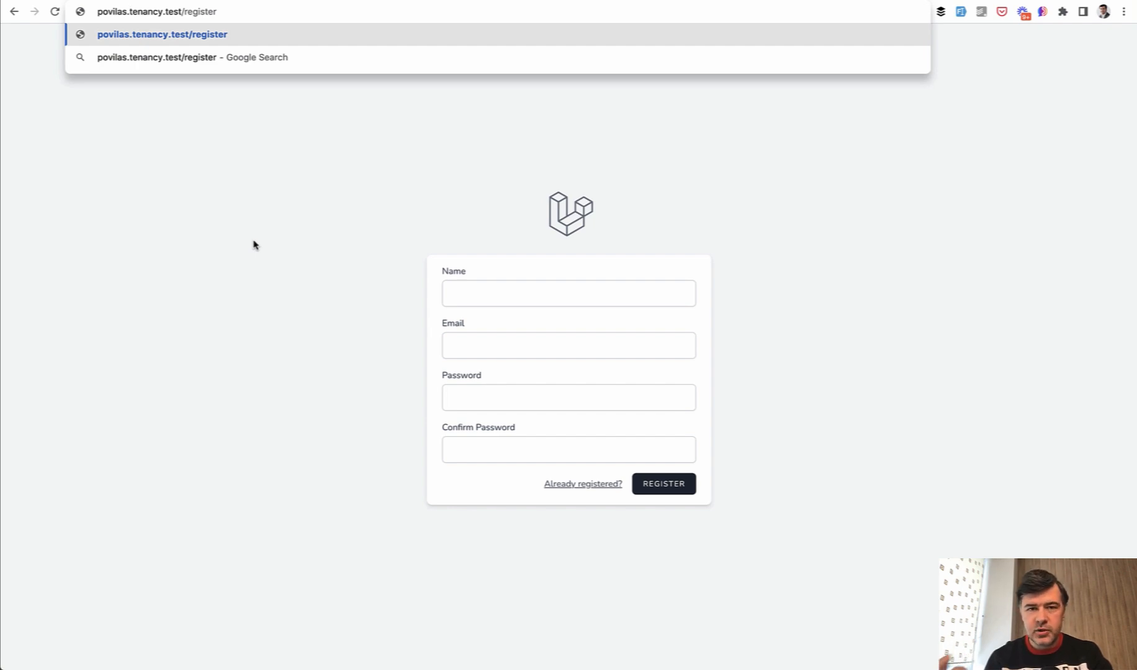
mouse_move(155, 193)
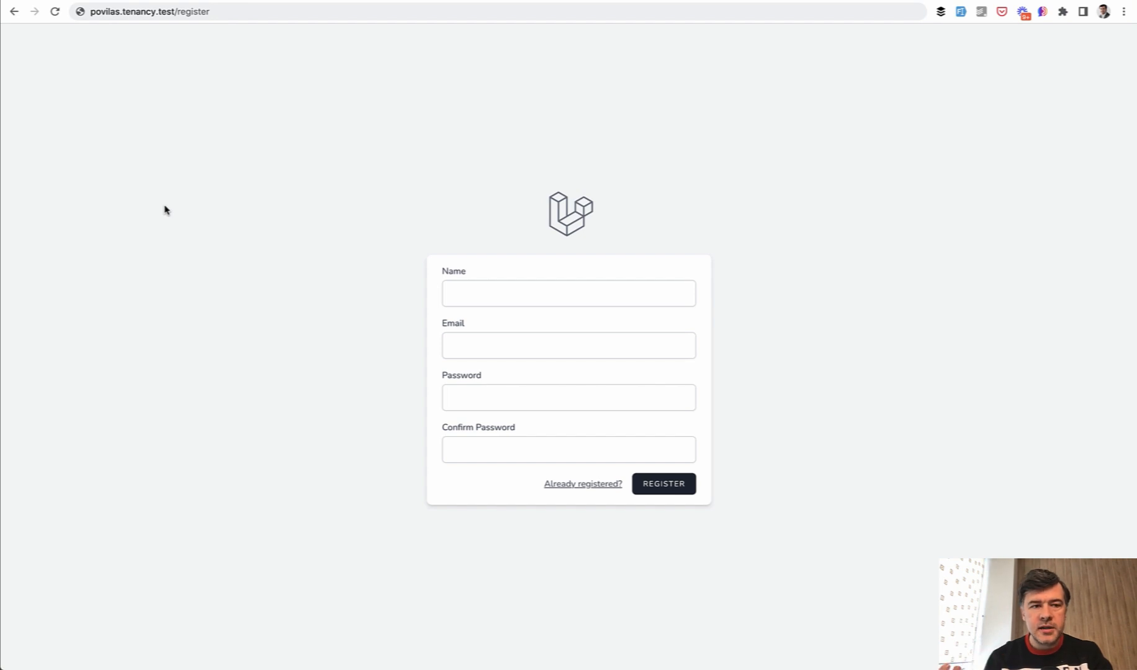
mouse_move(132, 151)
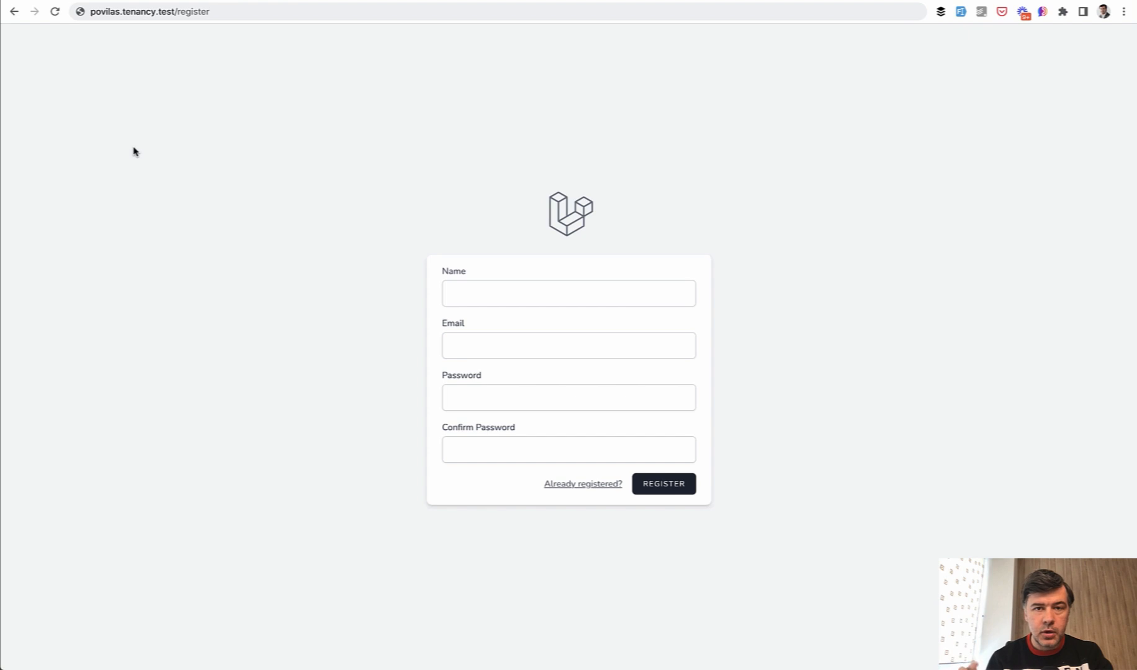
mouse_move(122, 99)
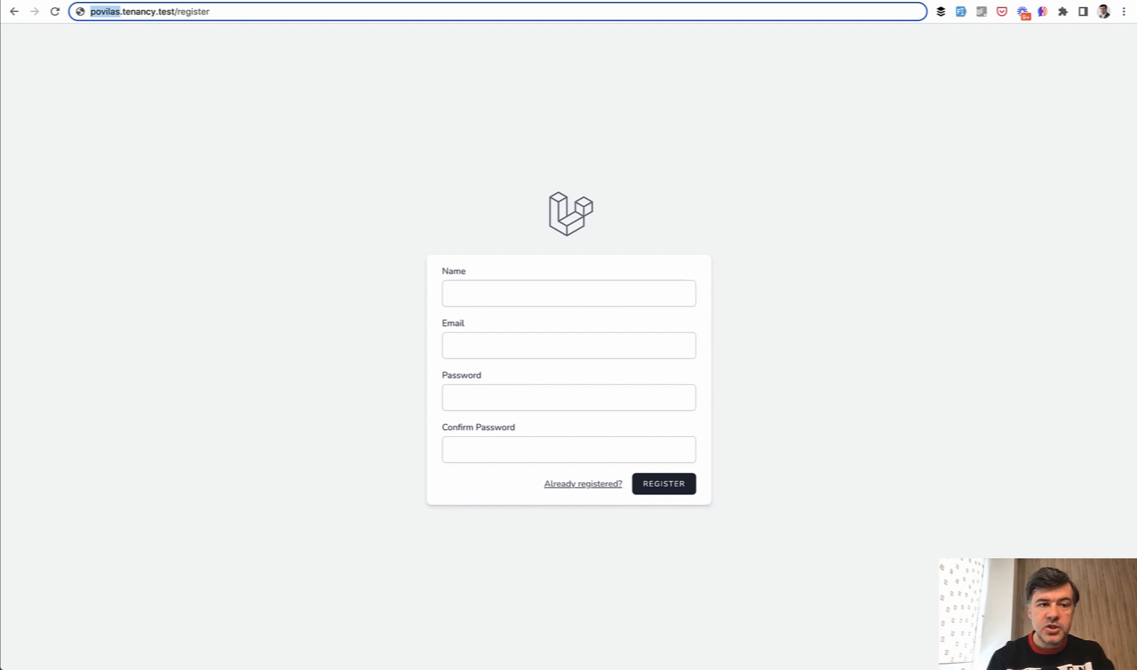
mouse_move(130, 175)
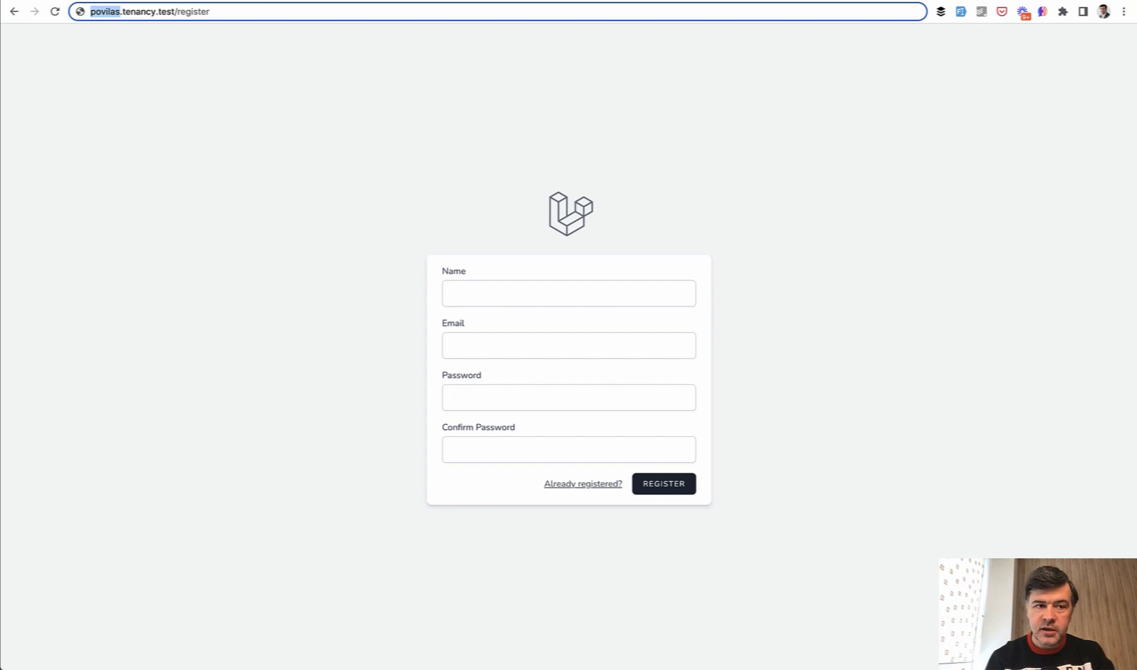
mouse_move(68, 154)
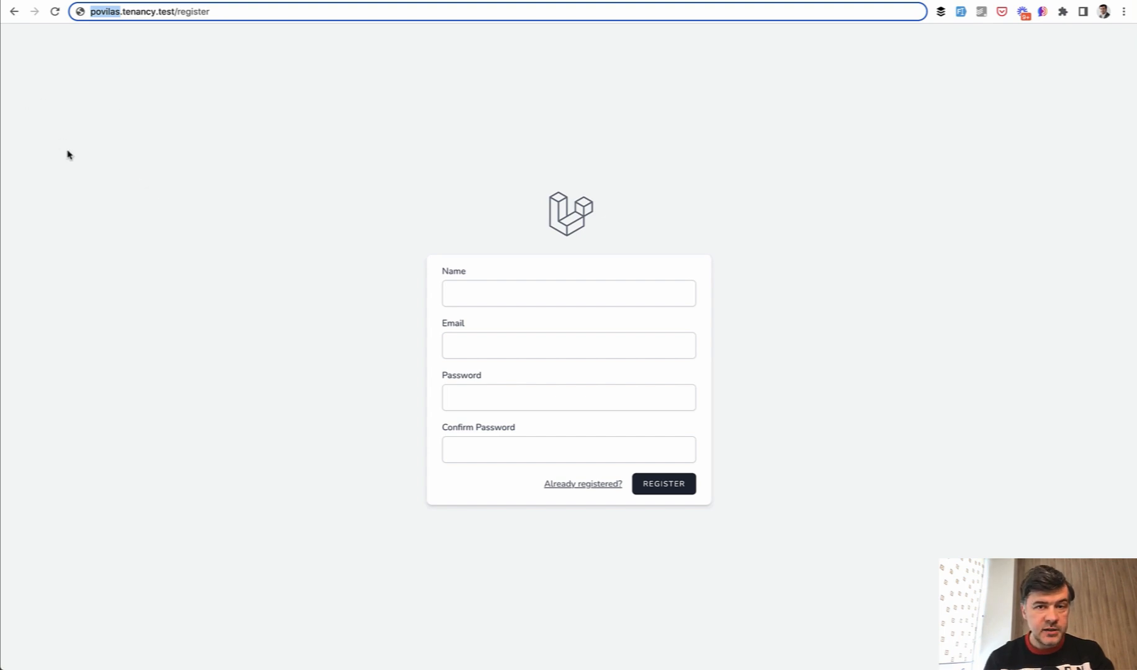
mouse_move(357, 354)
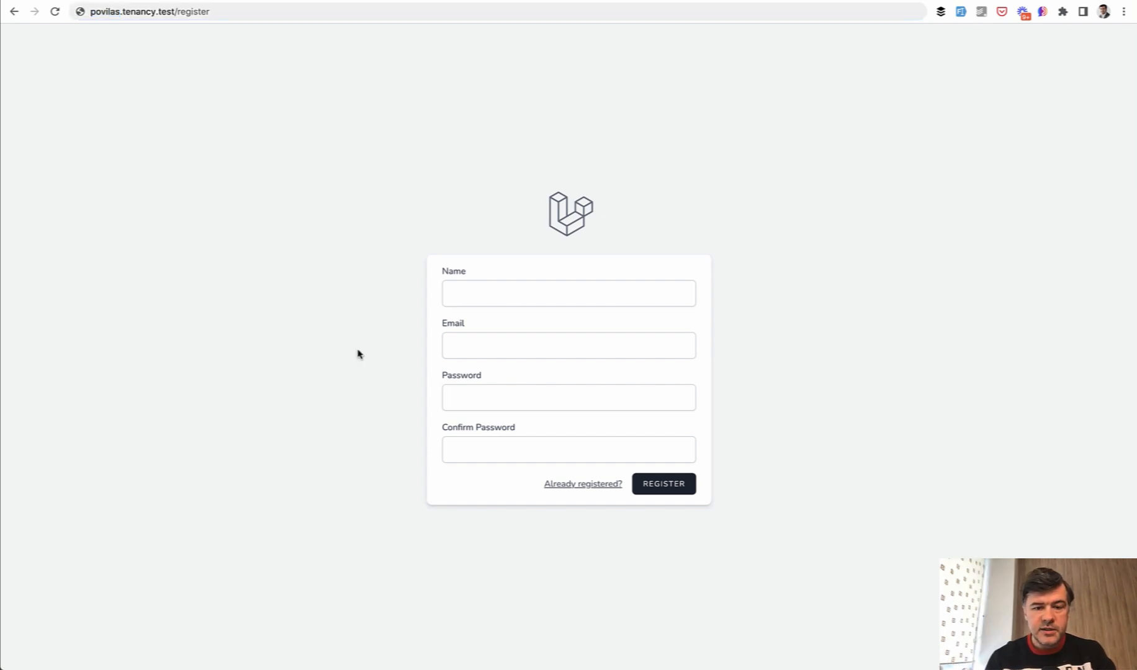
mouse_move(545, 365)
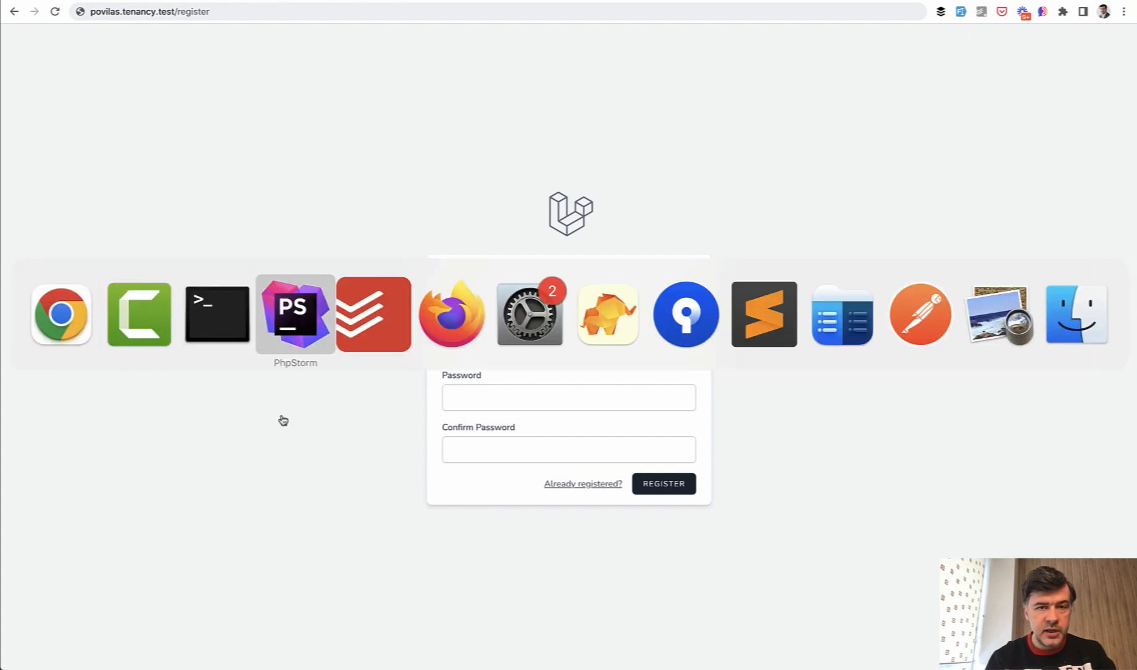
Rename the duplicated block's comment, label, id, name and old() to subdomain and add class="mt-4"
click(294, 313)
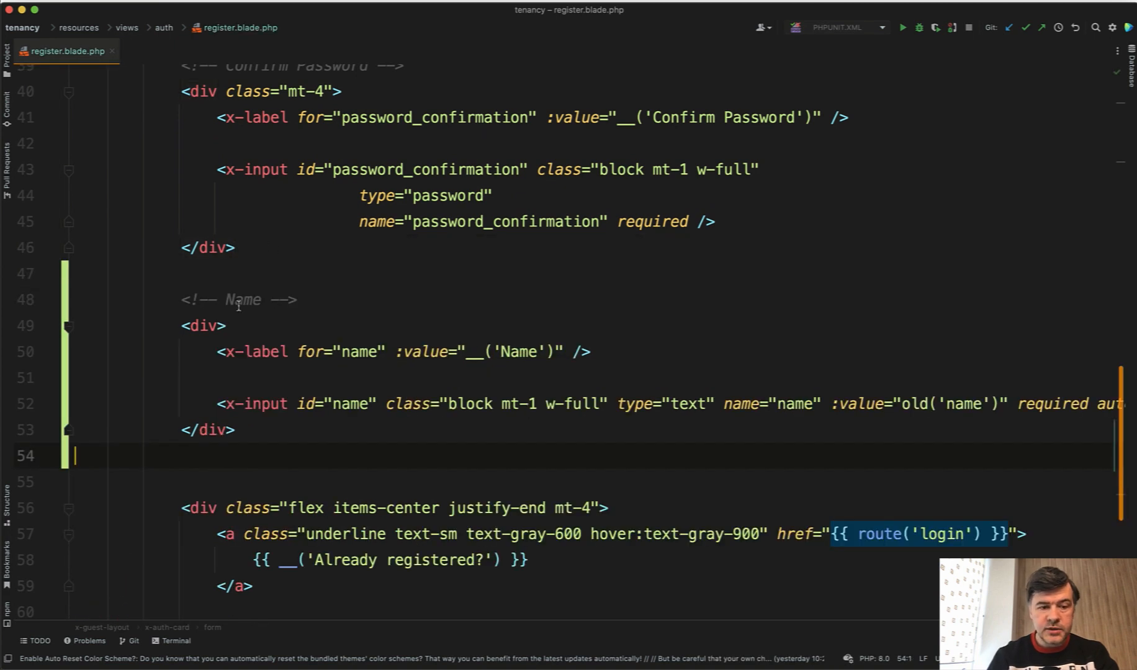
text(Subdomain)
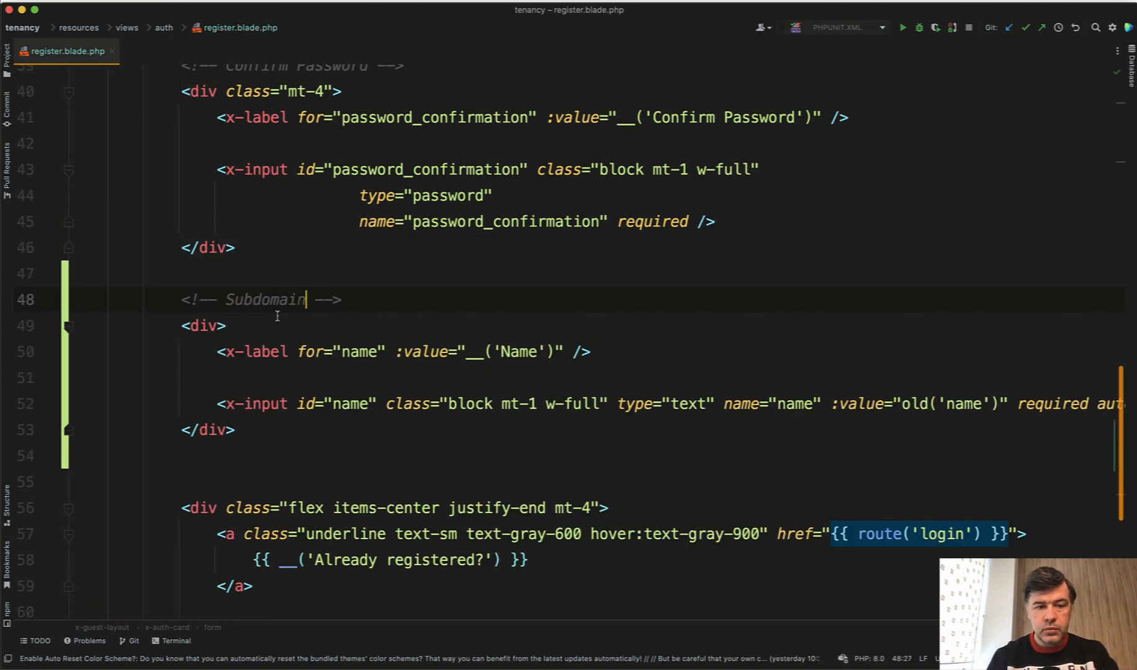
text(Subdomain)
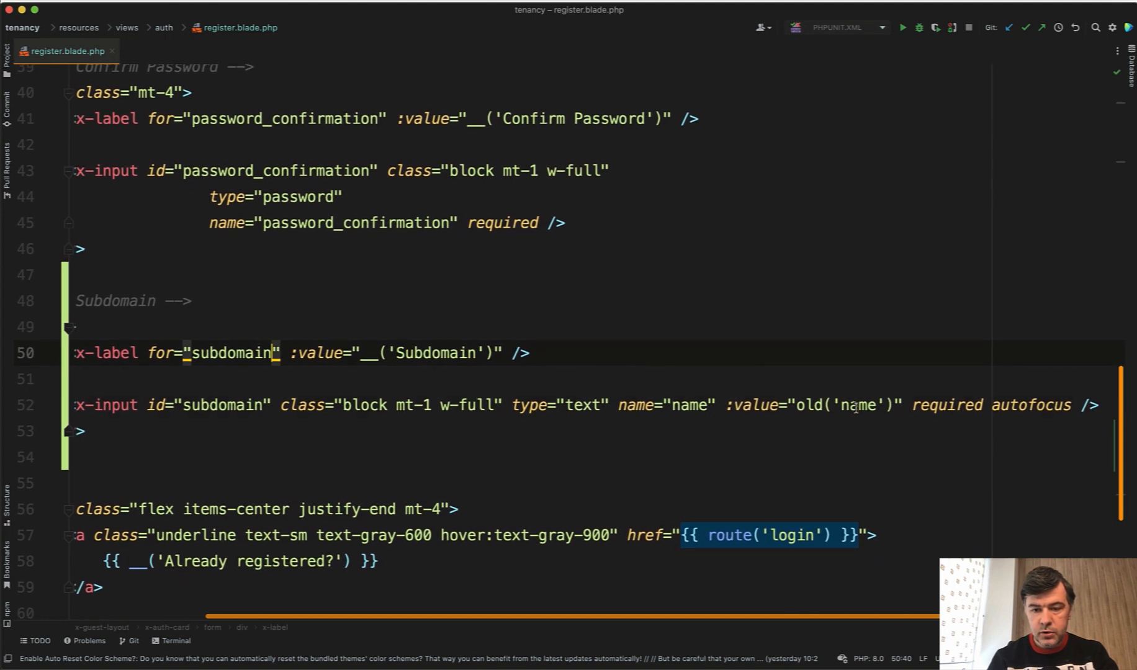
text(subdomain)
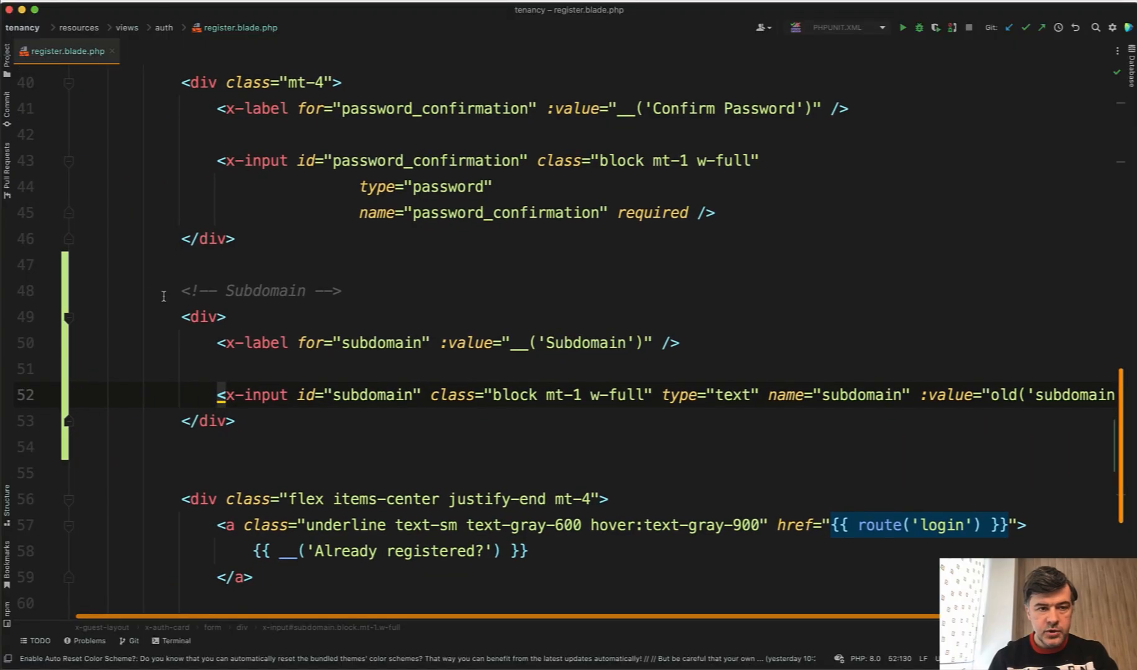
text(c)
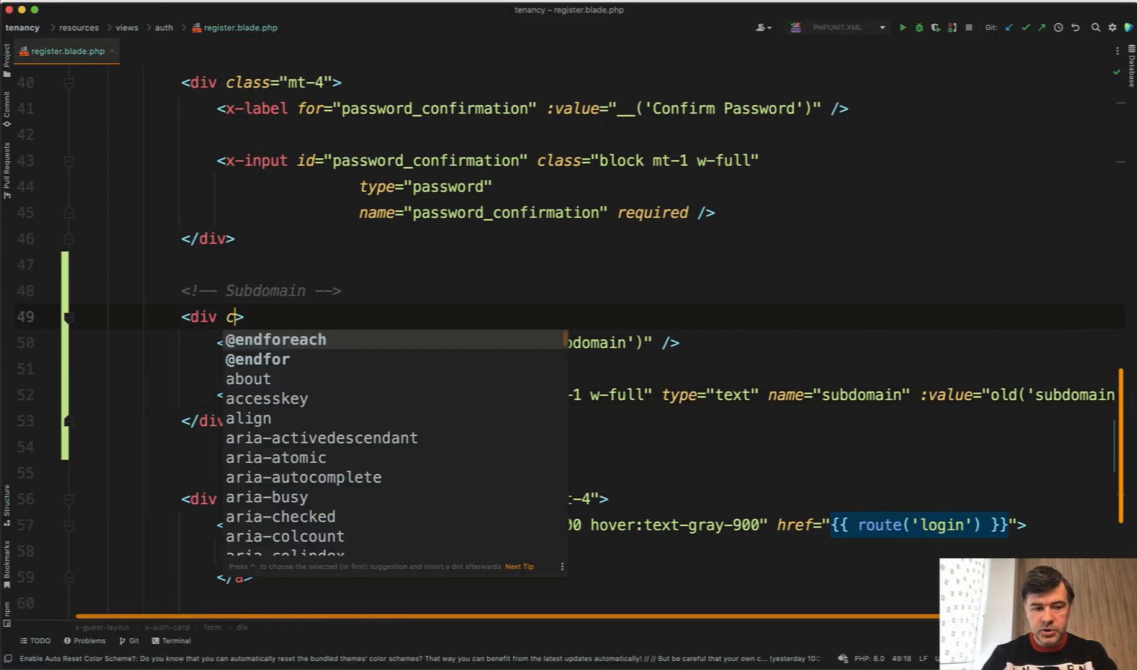
text(class="mt-4")
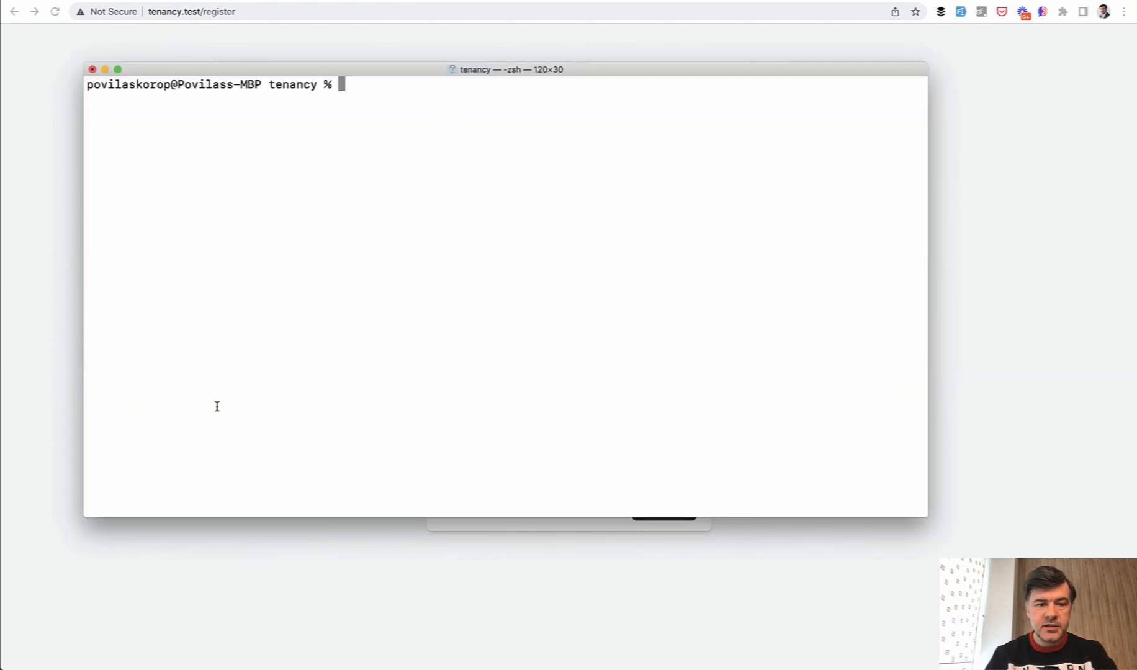
Run php artisan make:migration add_subdomain_to_tenants_table in the terminal
text(php artisan mak)
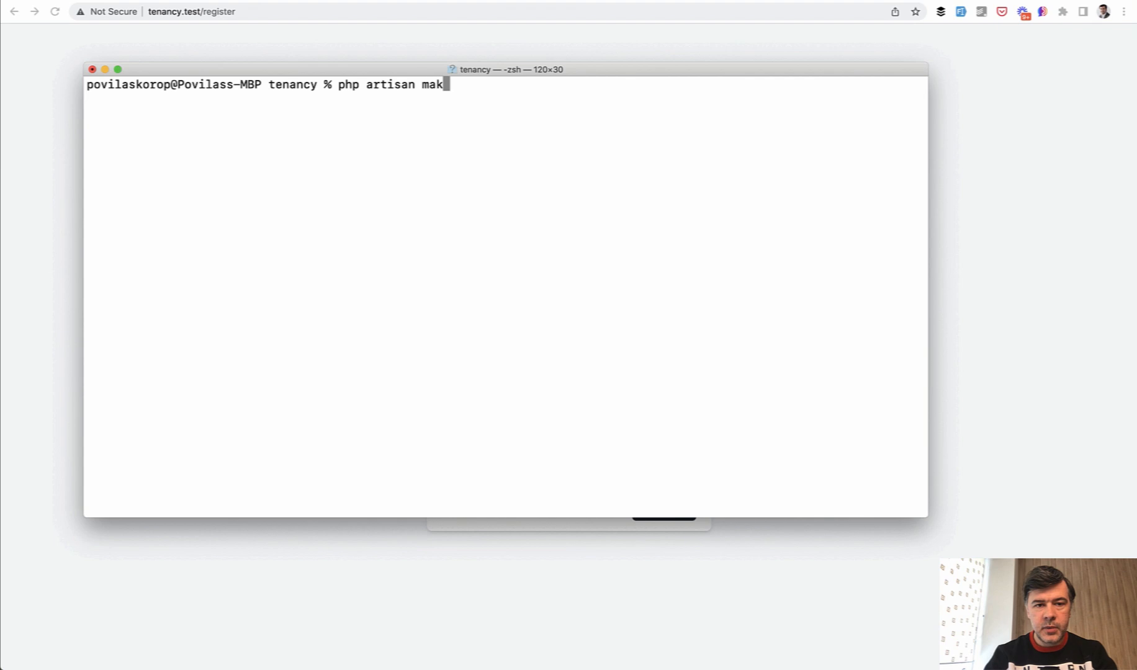
text(e:migration add_)
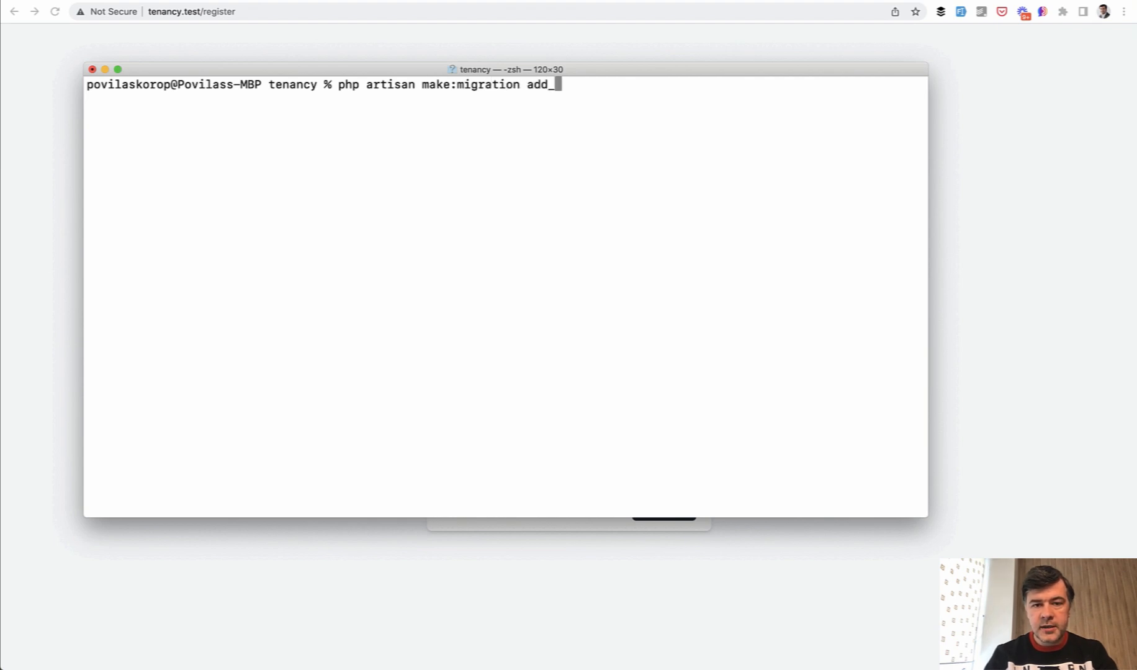
text(subdomain_to_)
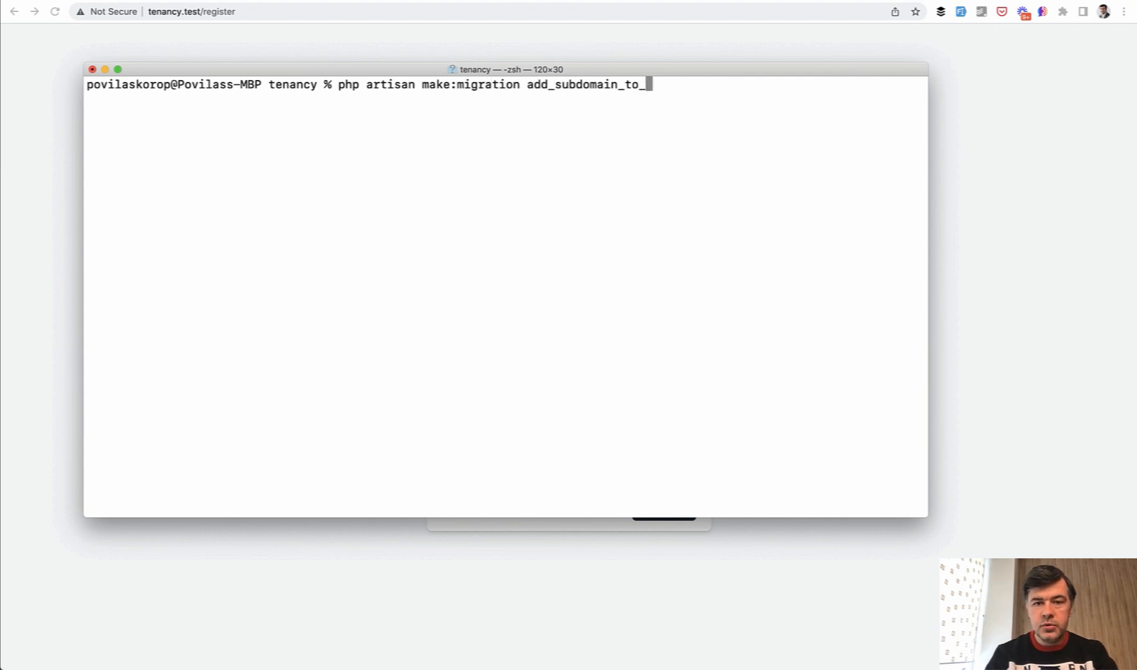
text(tenants_tab)
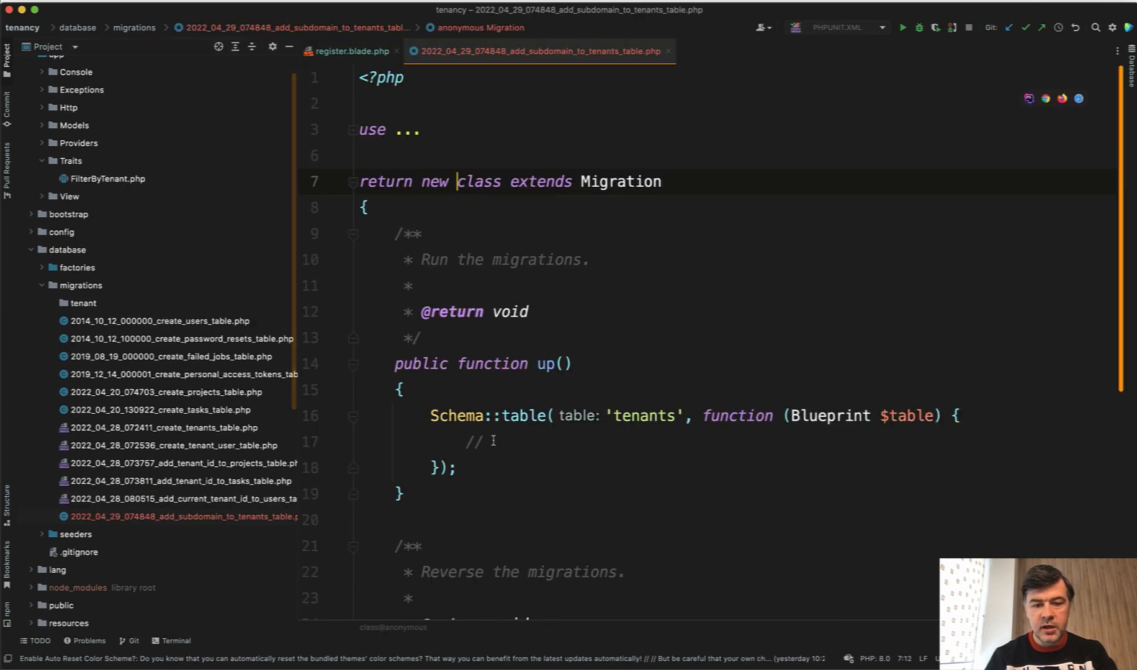
Add $table->string('subdomain') to the migration's up() for the tenants table
text($ta)
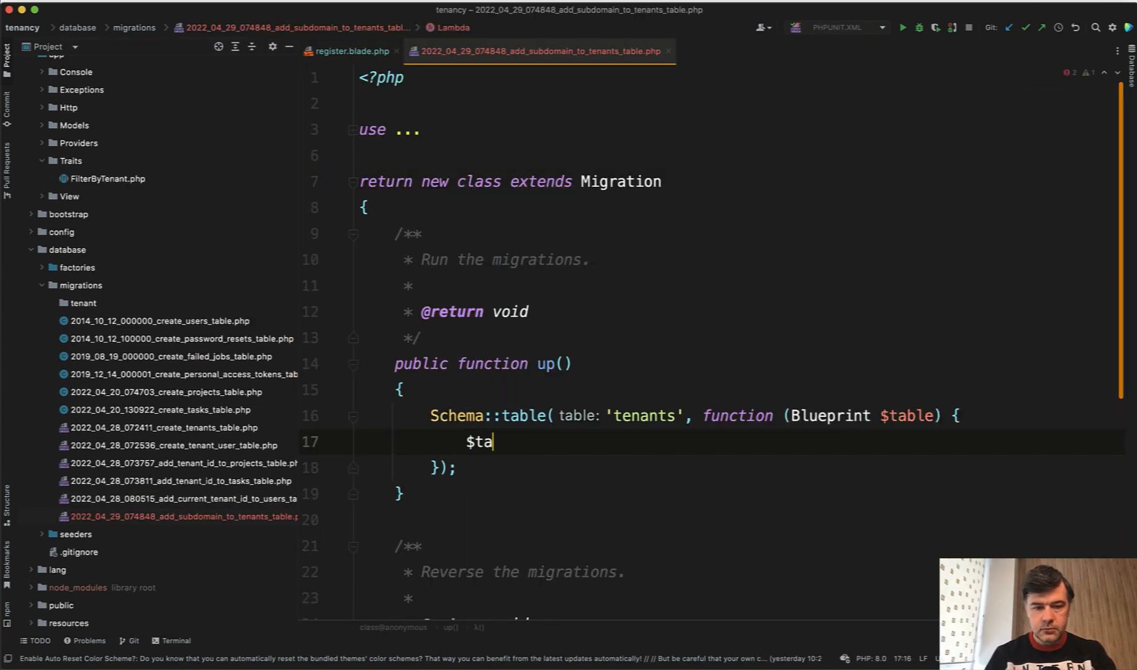
text(ble->string(''))
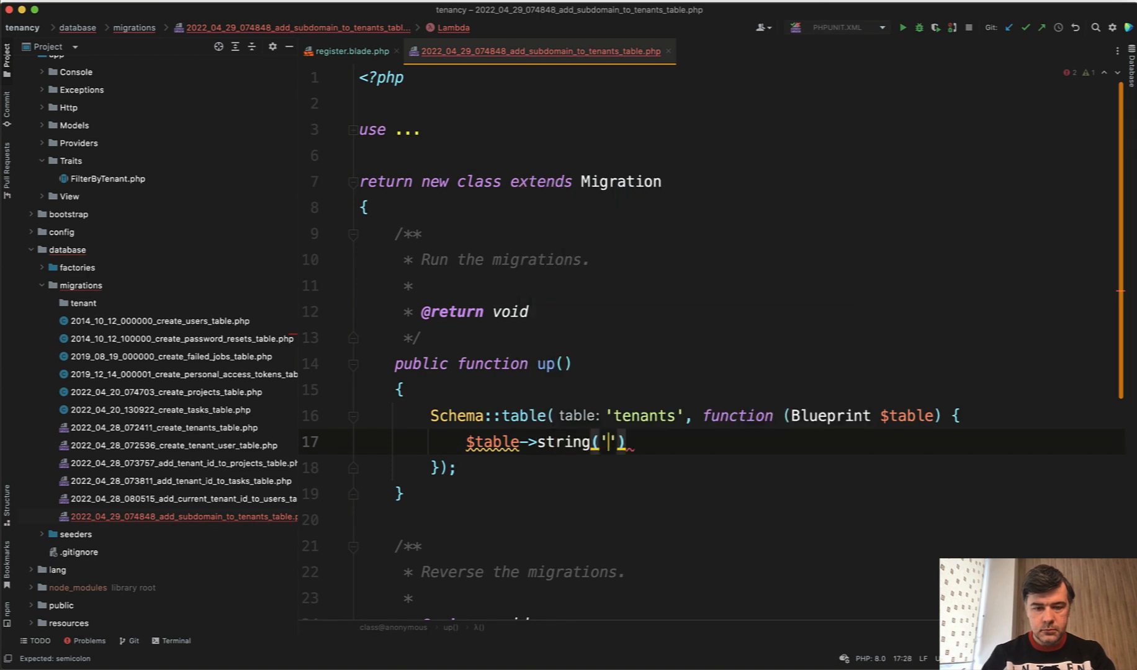
text(subdomain)
text(tena)
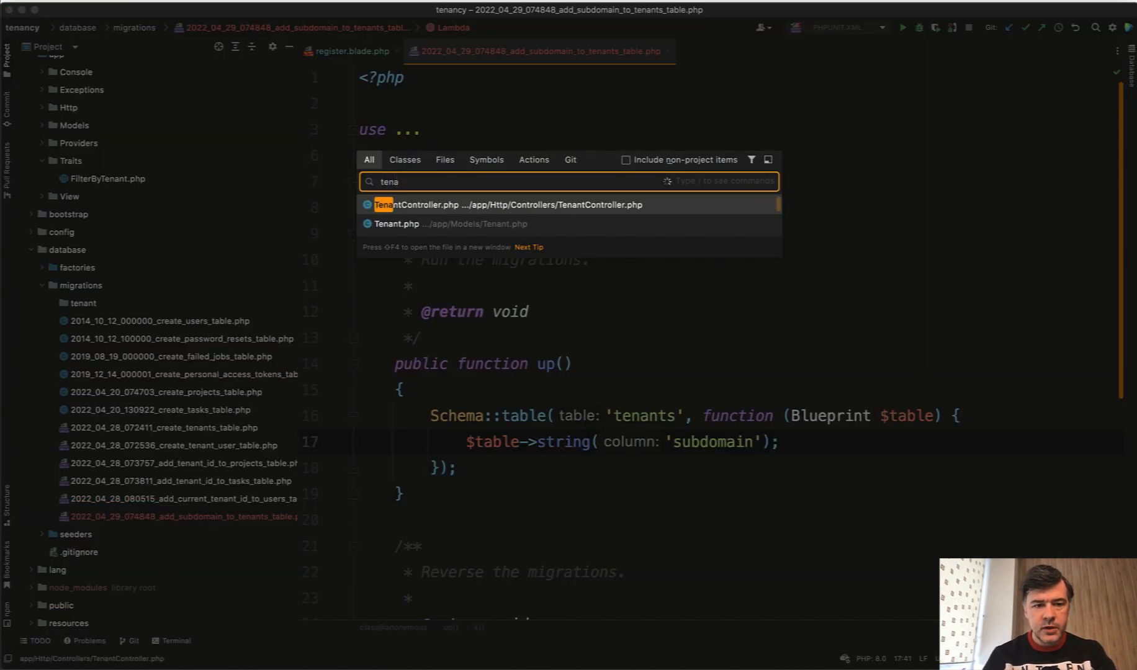
In Tenant.php, add 'subdomain' to the model's $fillable array
click(398, 224)
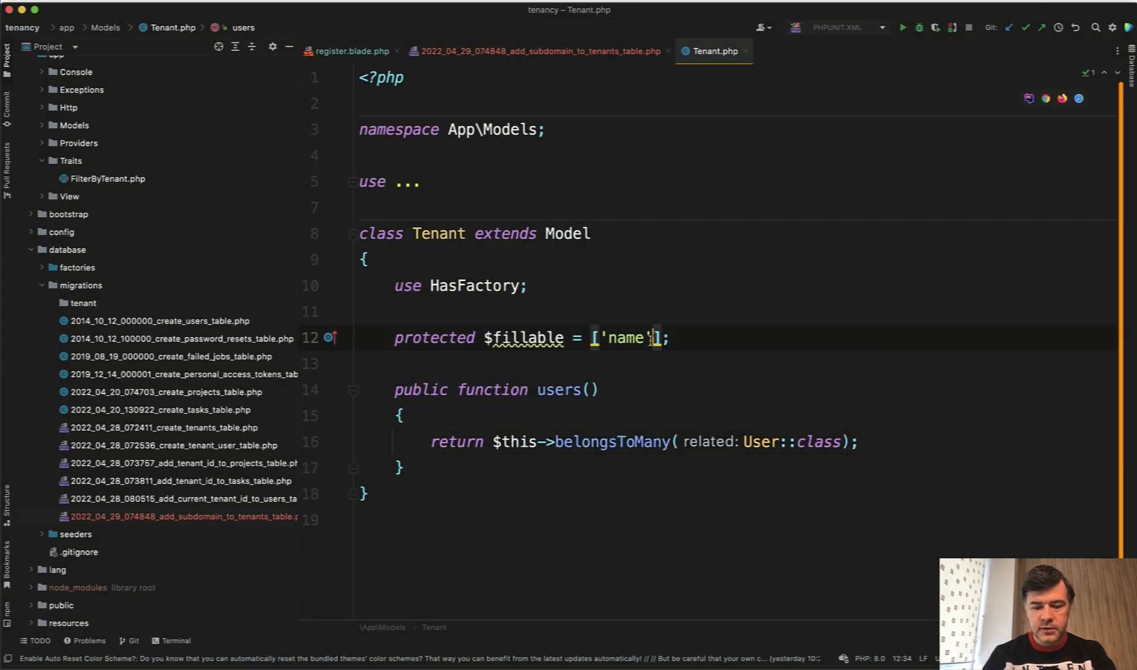
text(, 'su)
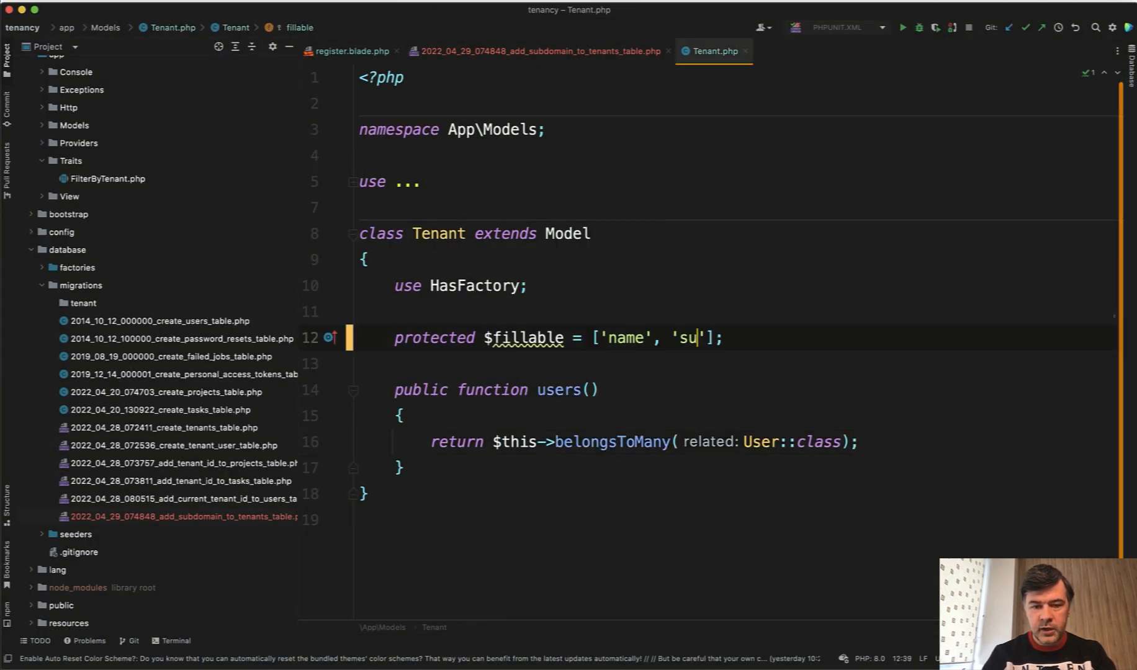
text(bdomain)
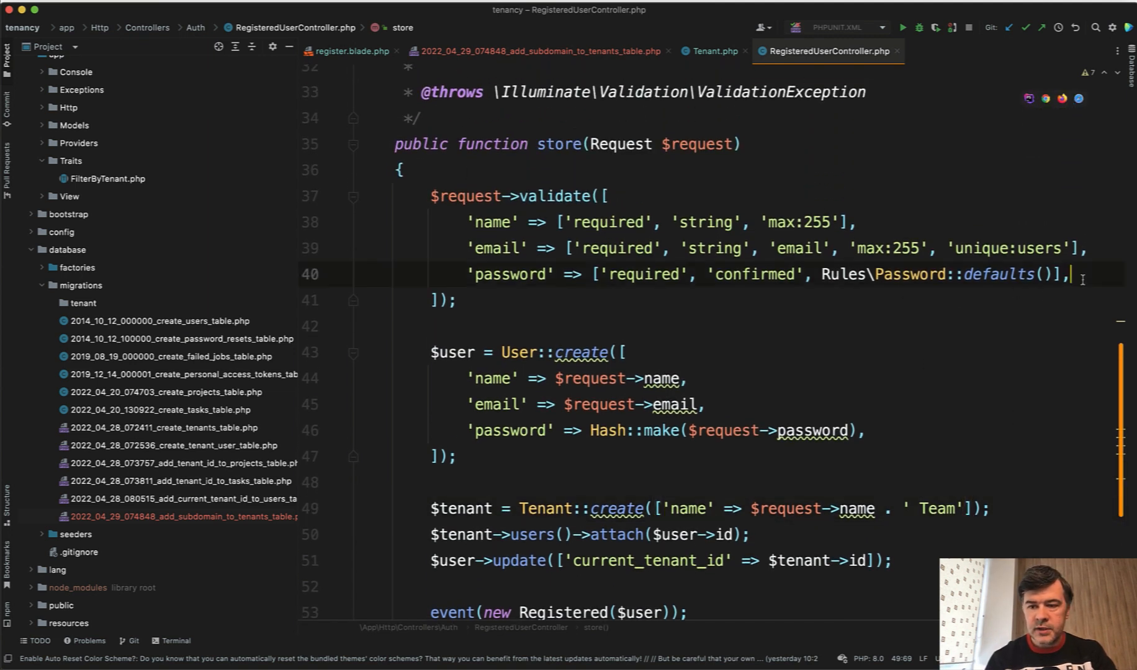
Validate 'subdomain' as ['required', 'unique:tenants,subdomain'] in store()
text('sub')
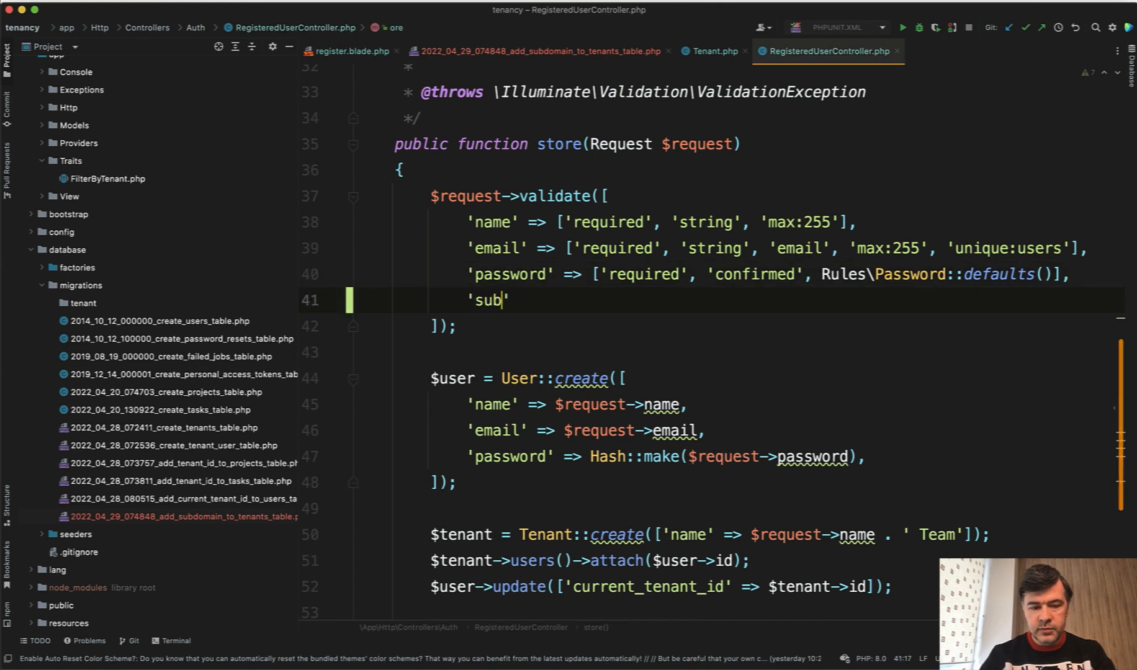
text(domain' =>)
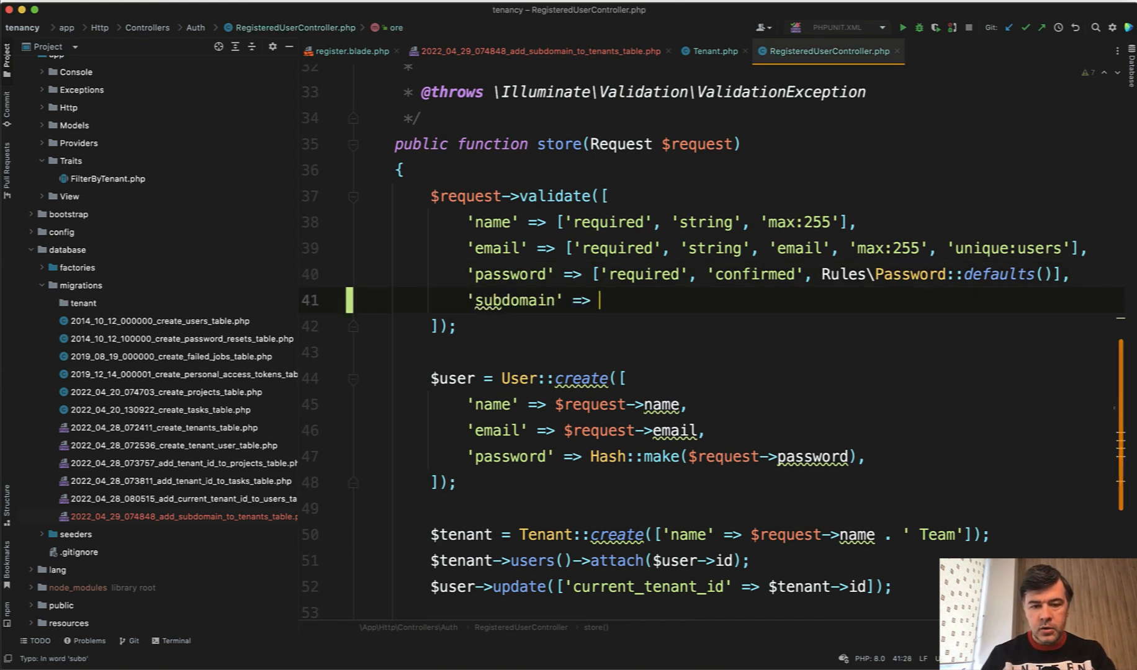
text(['required'])
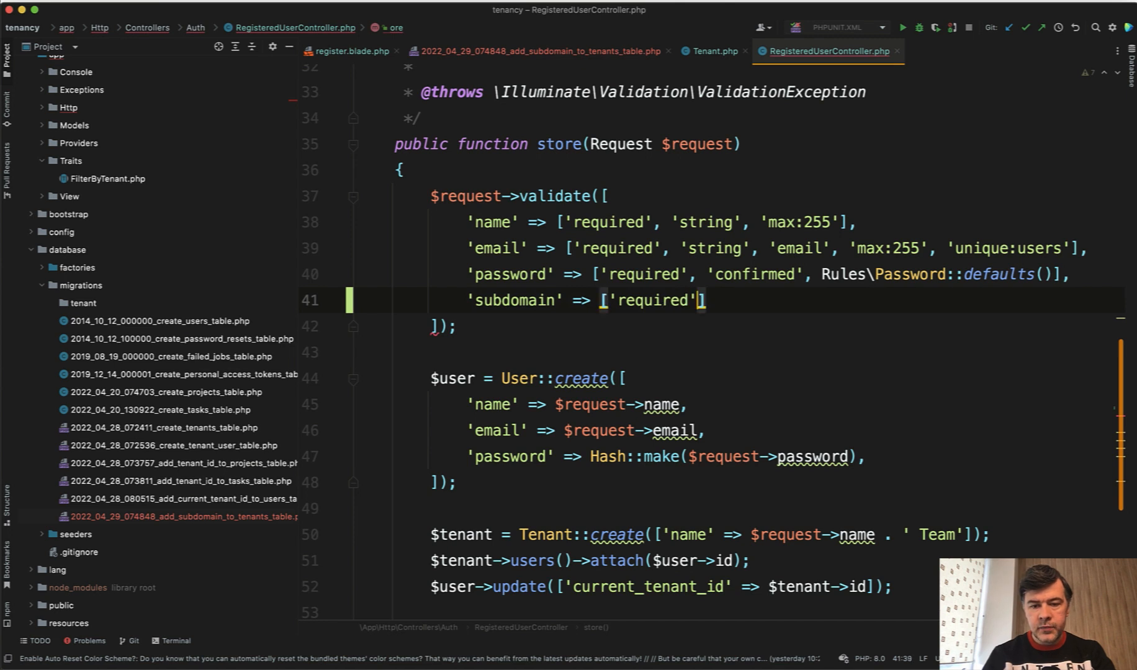
text(, 'unique:)
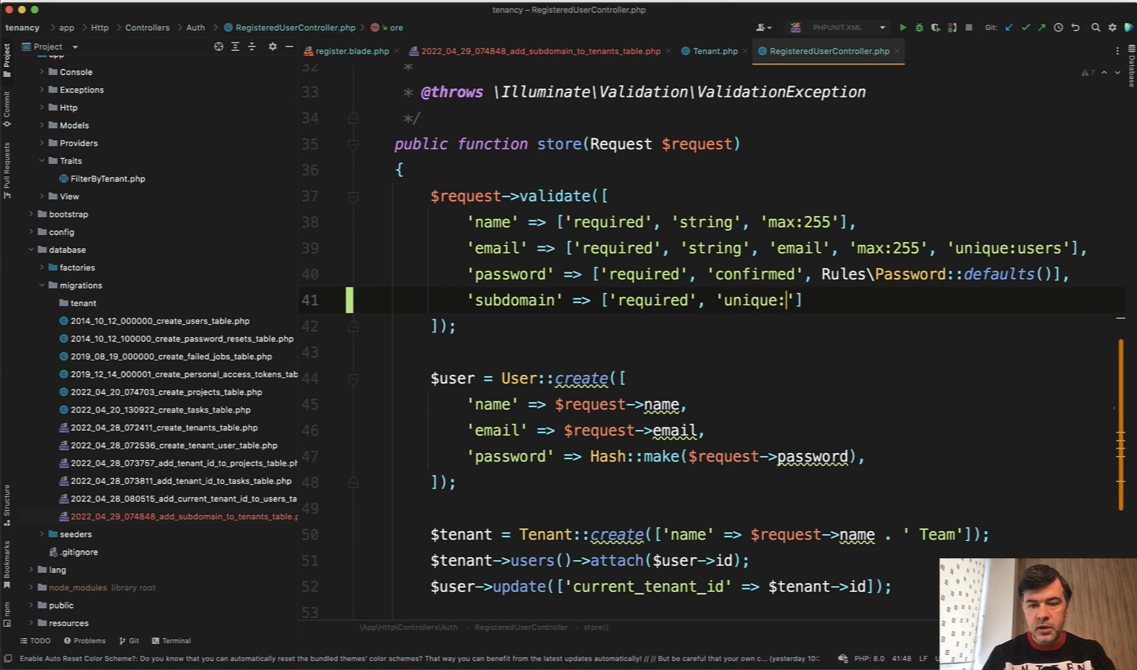
text(tenants,subdomain)
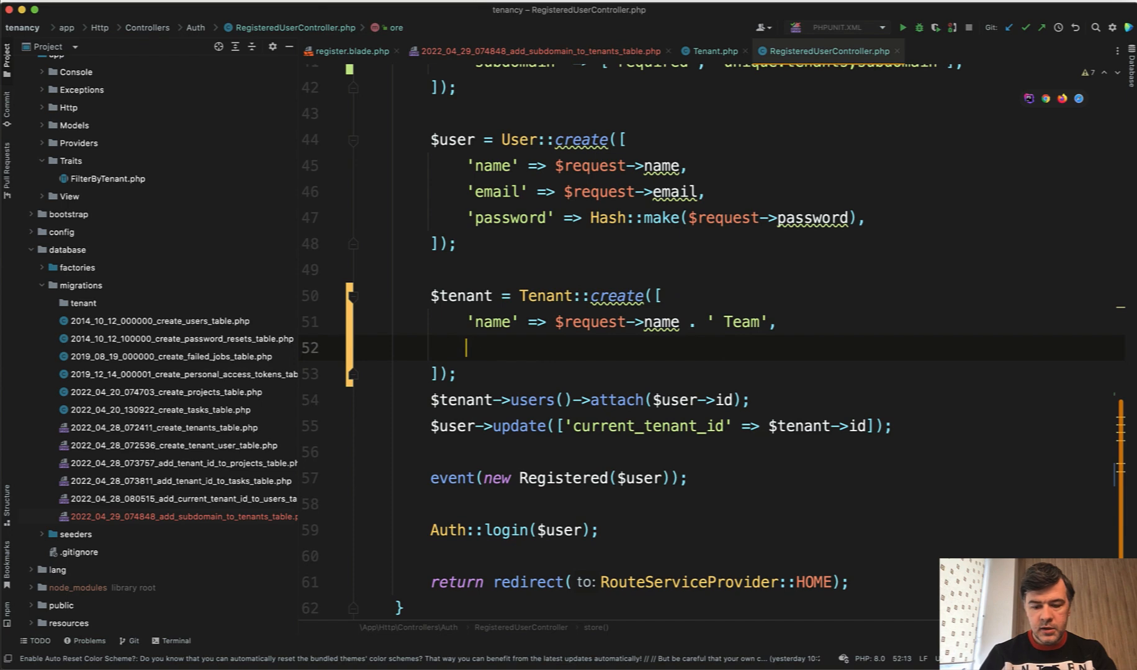
Pass 'subdomain' => $request->subdomain into Tenant::create
text('subdomain' =>)
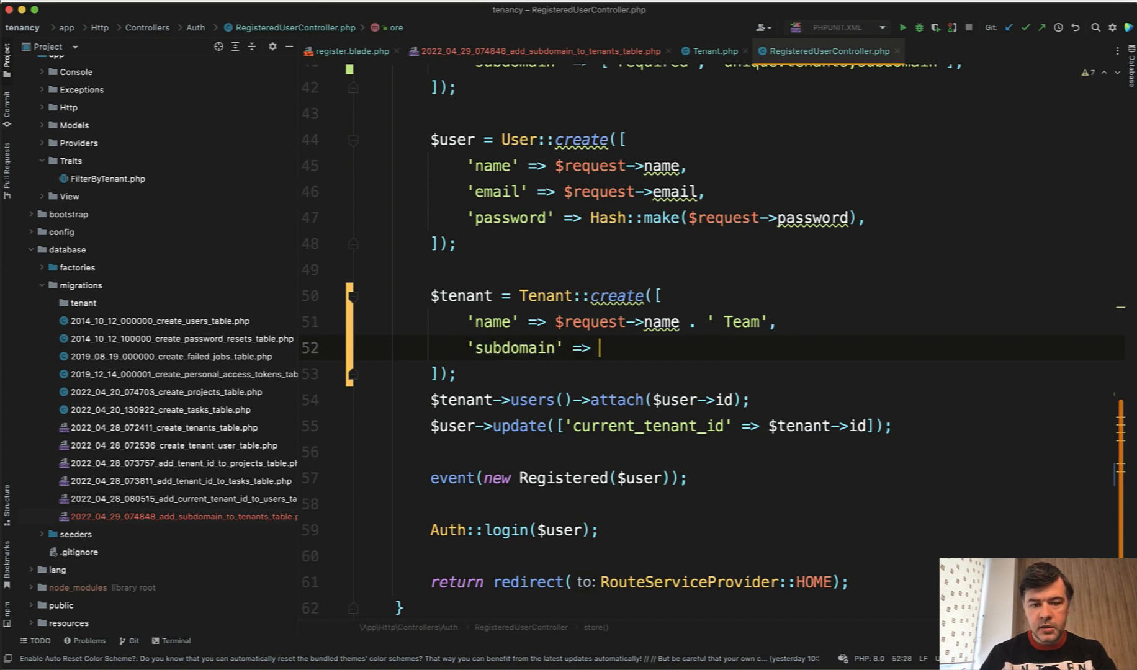
text($request->subdomain)
click(758, 583)
text('' . )
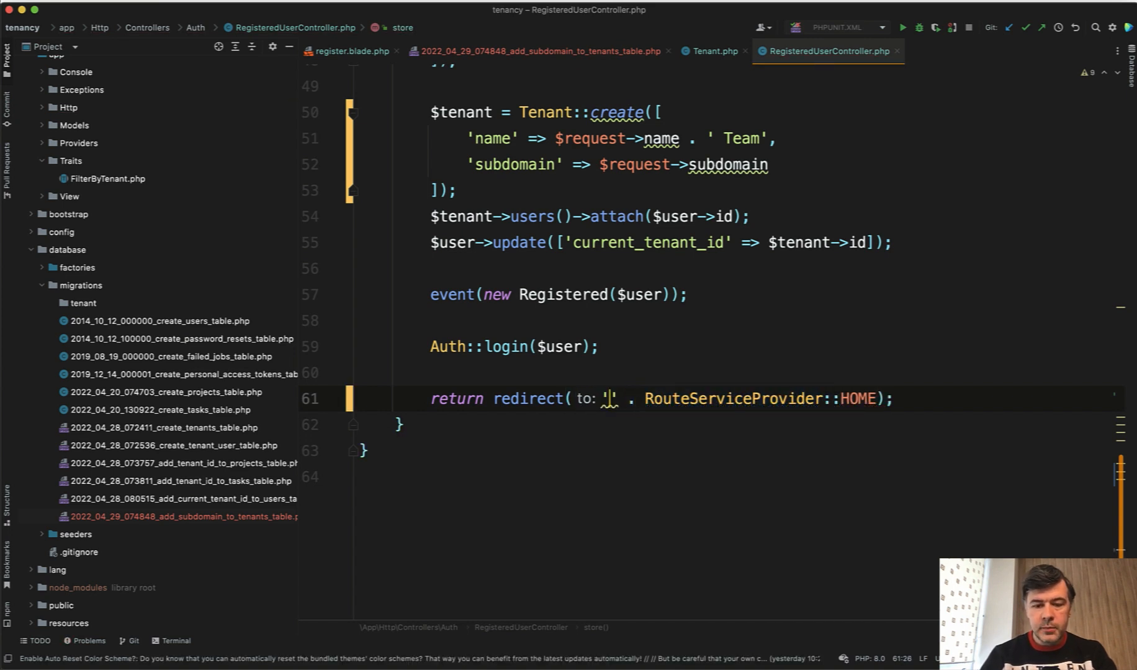
text(http://)
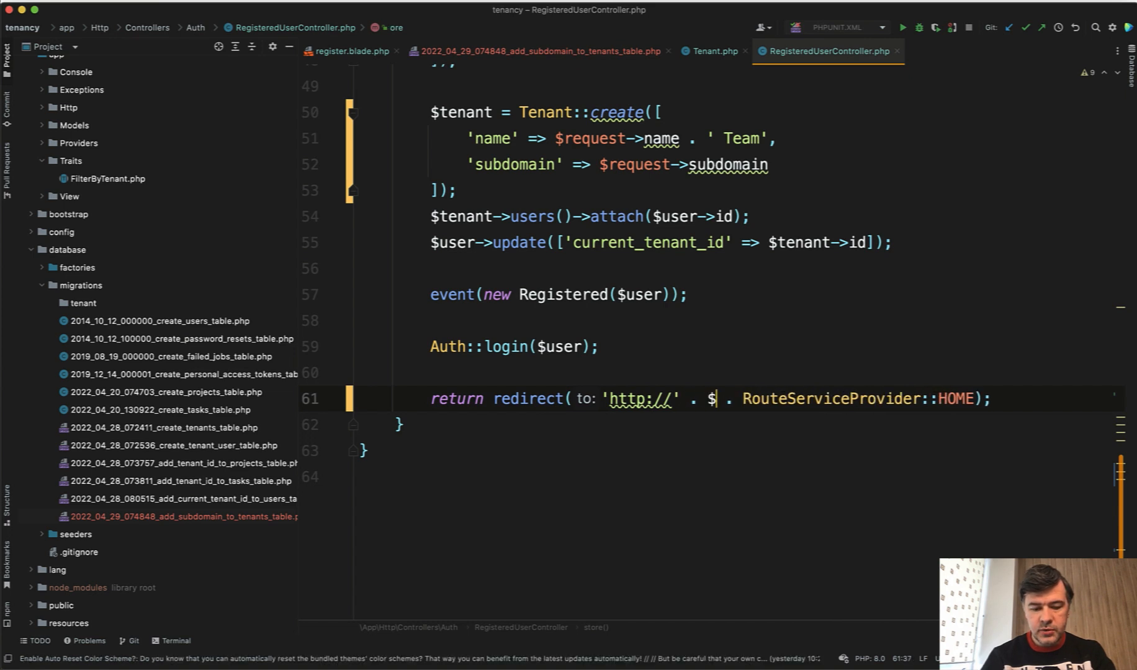
text(request->subdomain . '')
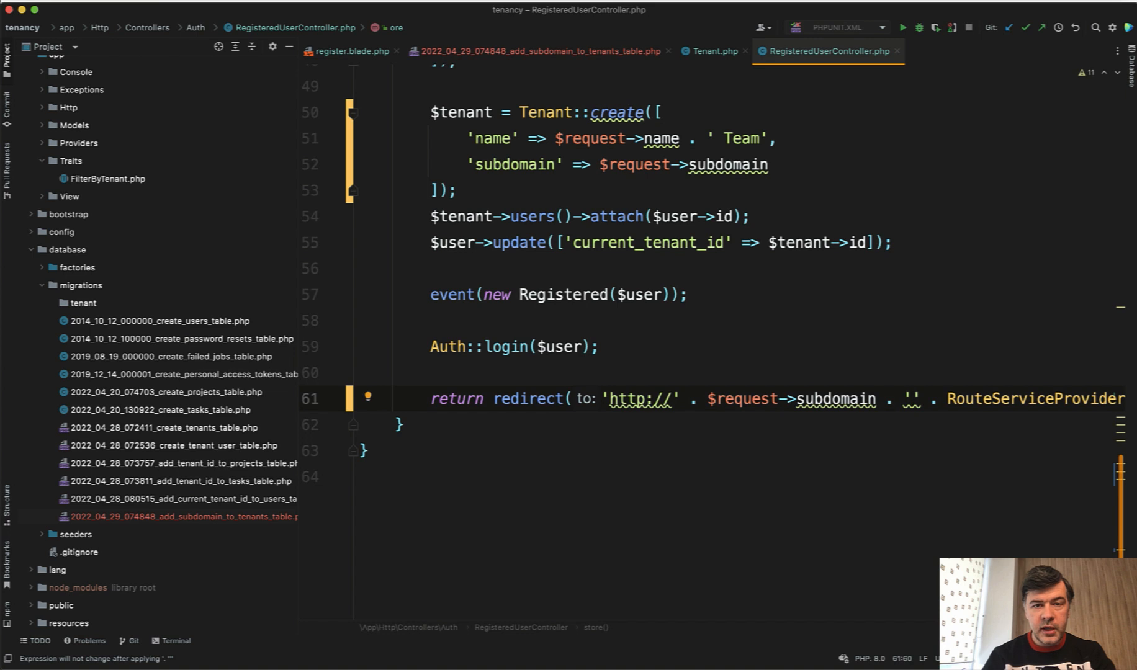
text(.tenancy.)
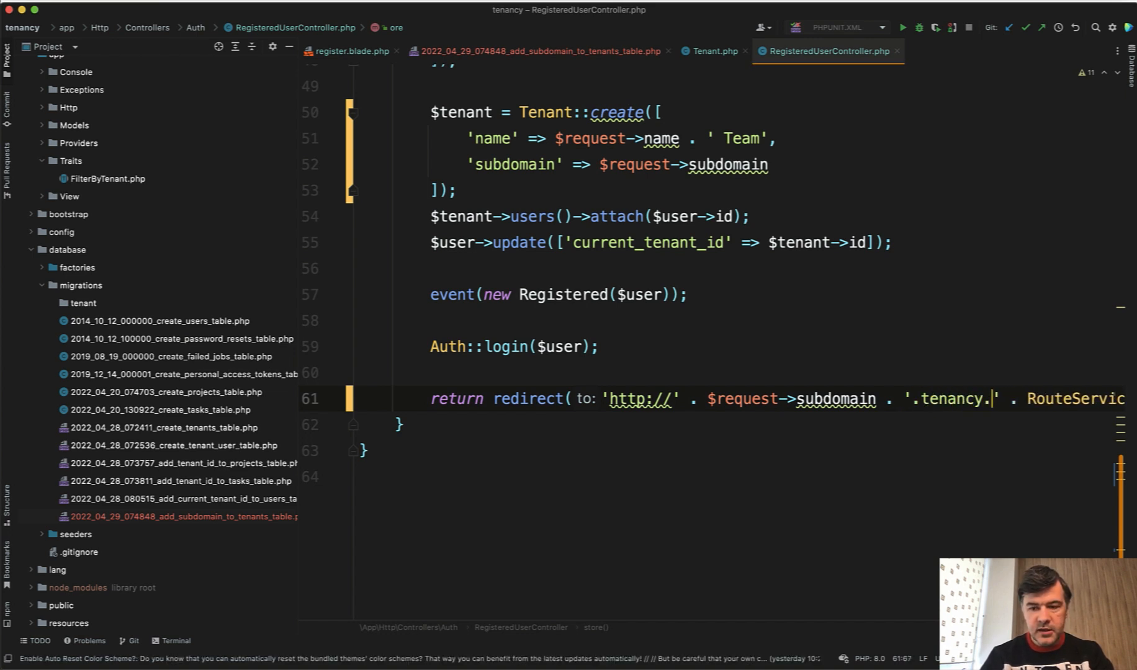
text(test)
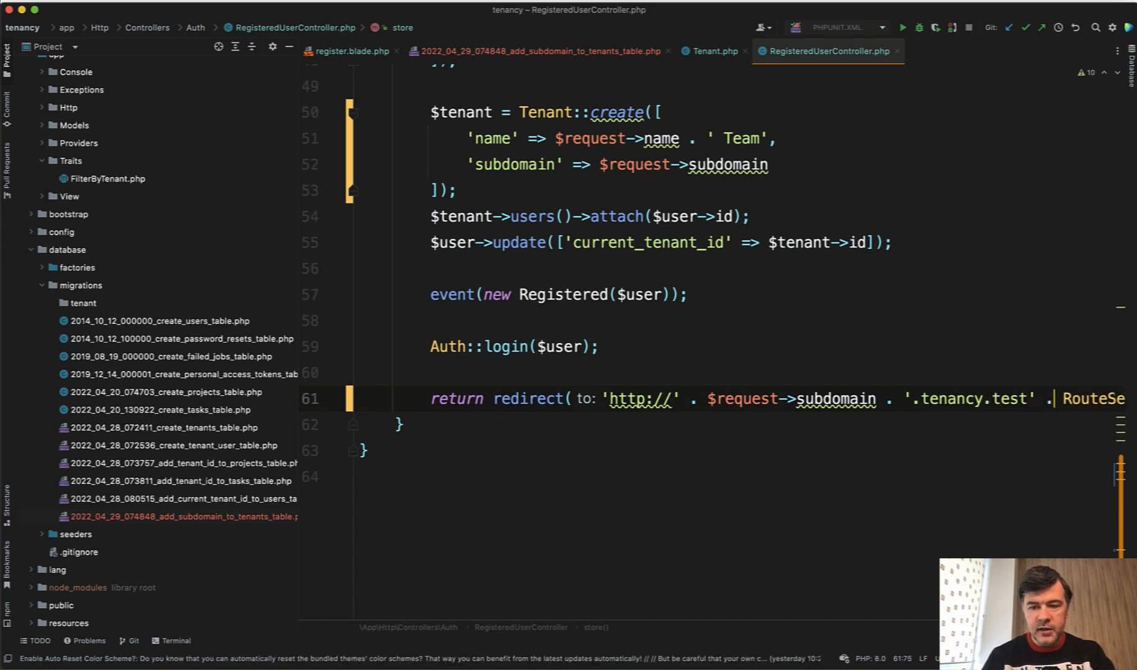
click(6, 60)
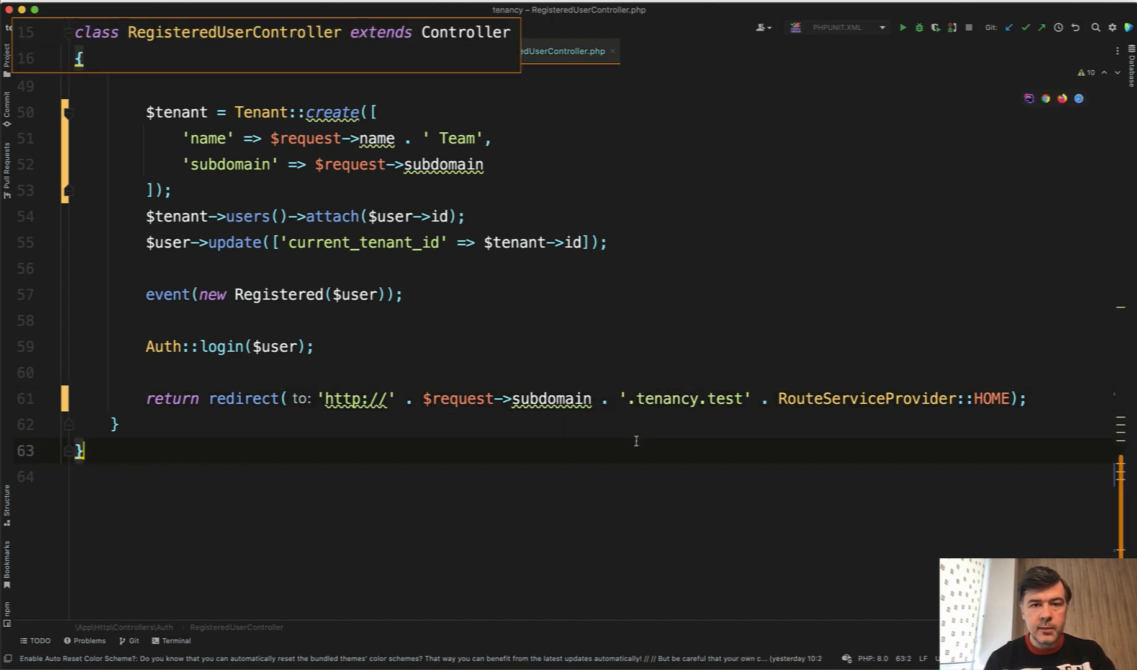
text(.env)
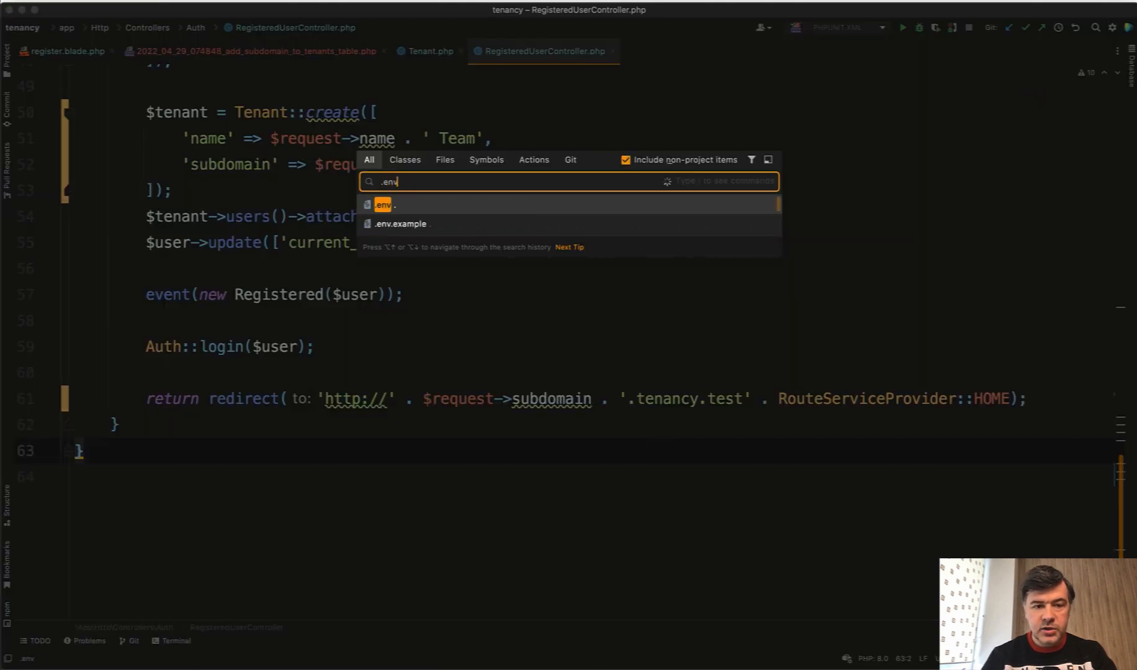
click(383, 205)
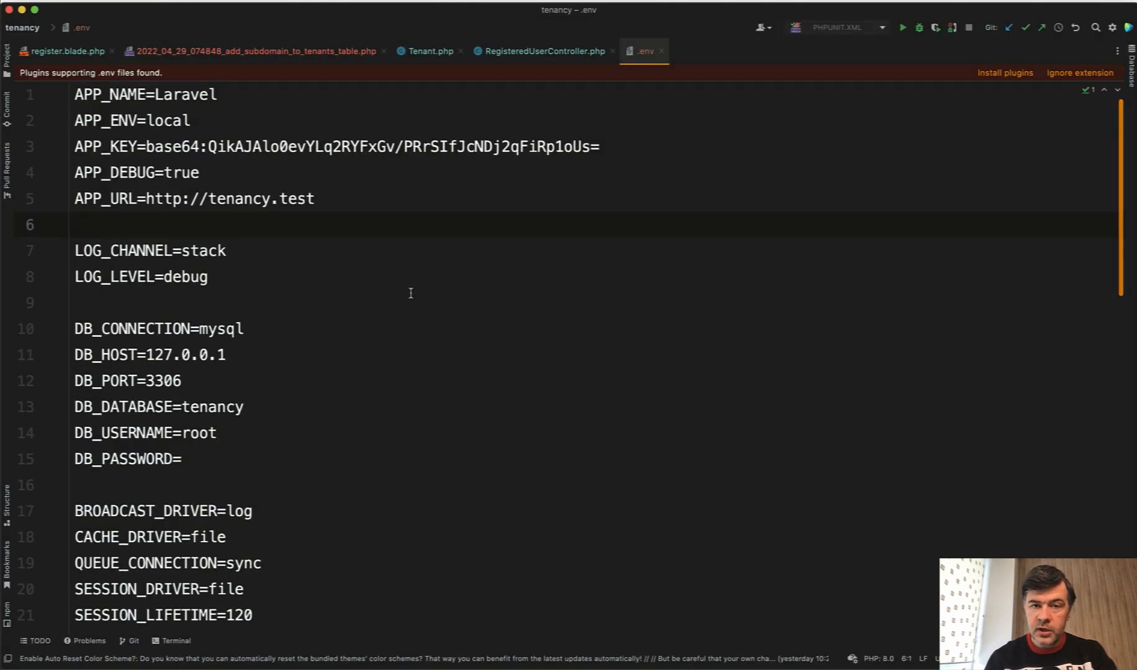
click(196, 199)
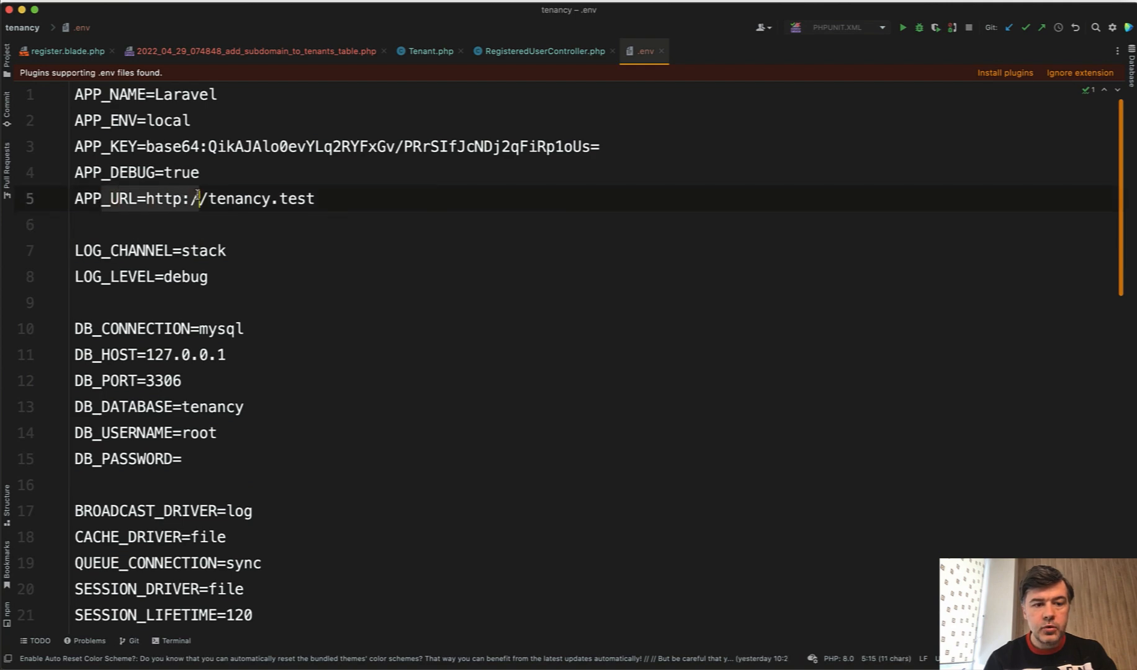
click(541, 50)
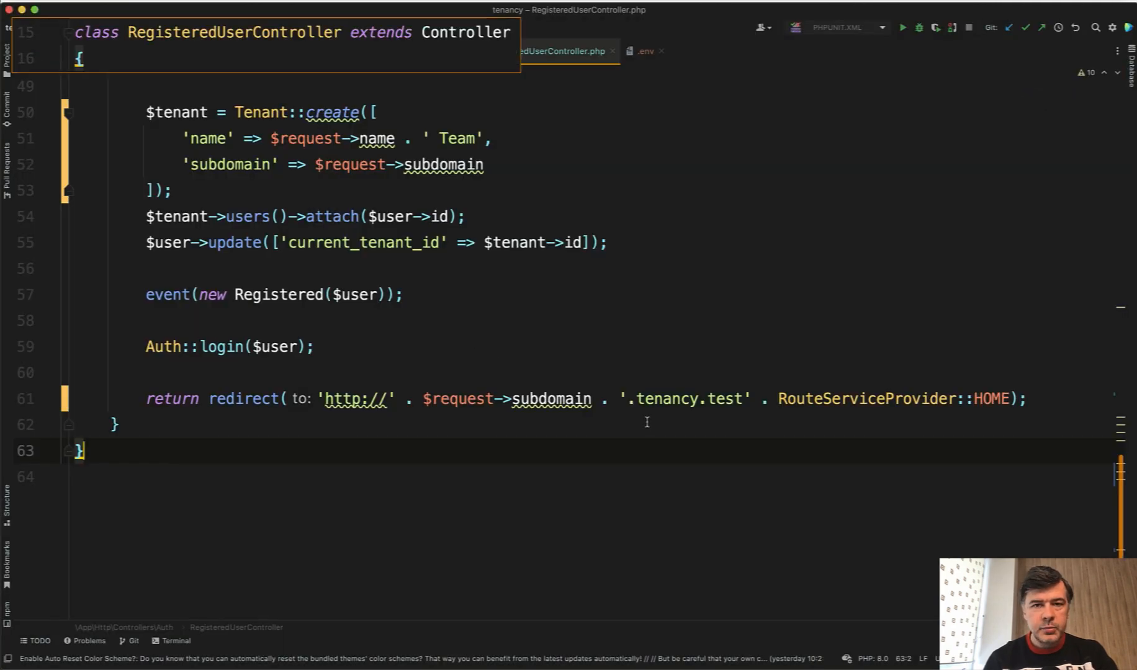
click(642, 51)
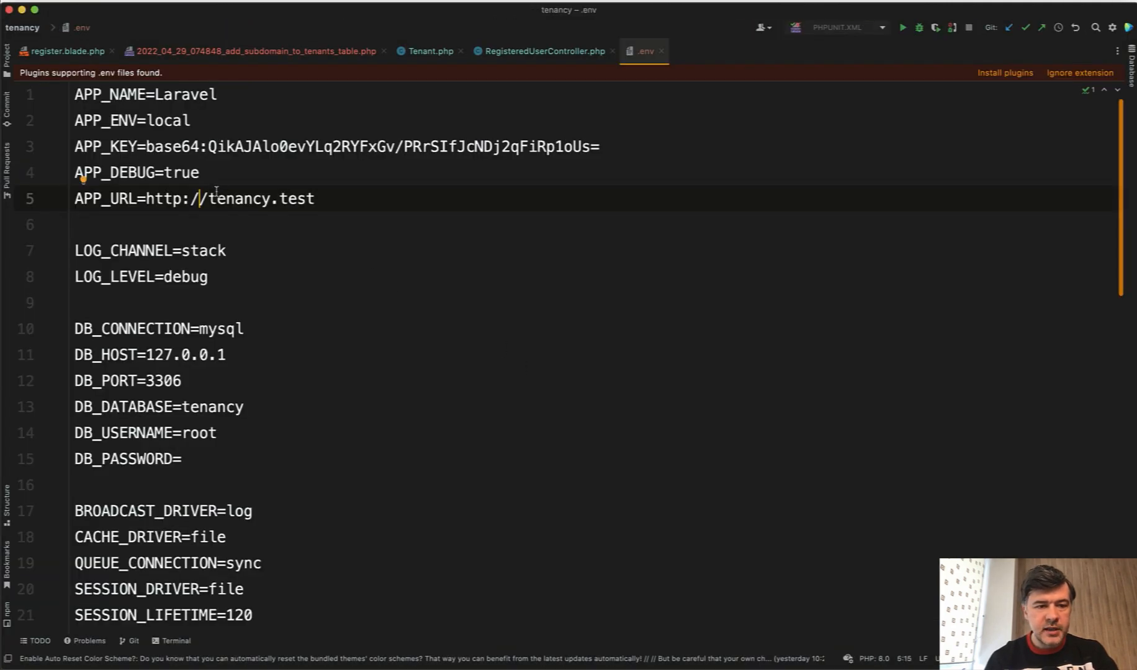
click(545, 51)
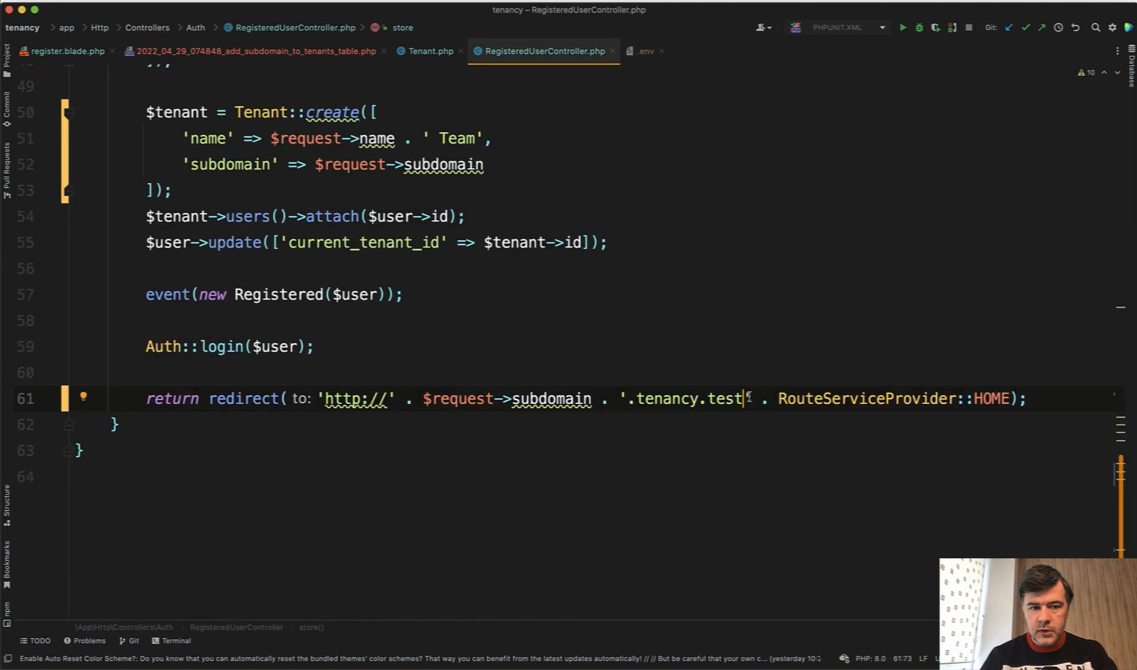
Set $mainDomain = config('app.url'); in store() after login
text($)
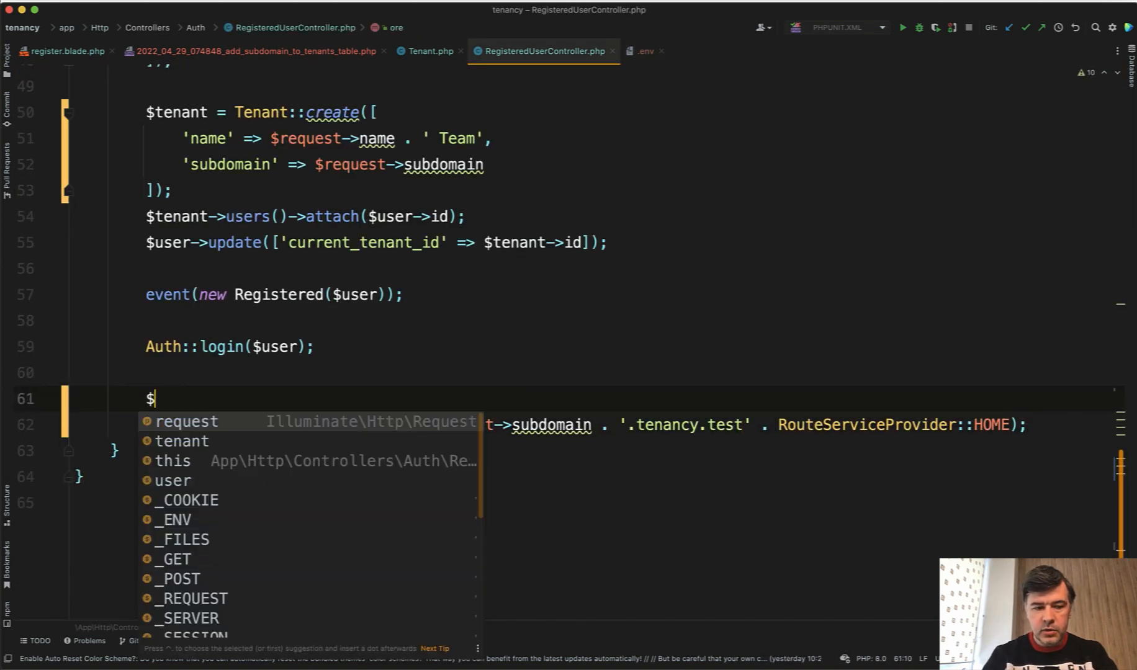
text(mainDomain = config('app)
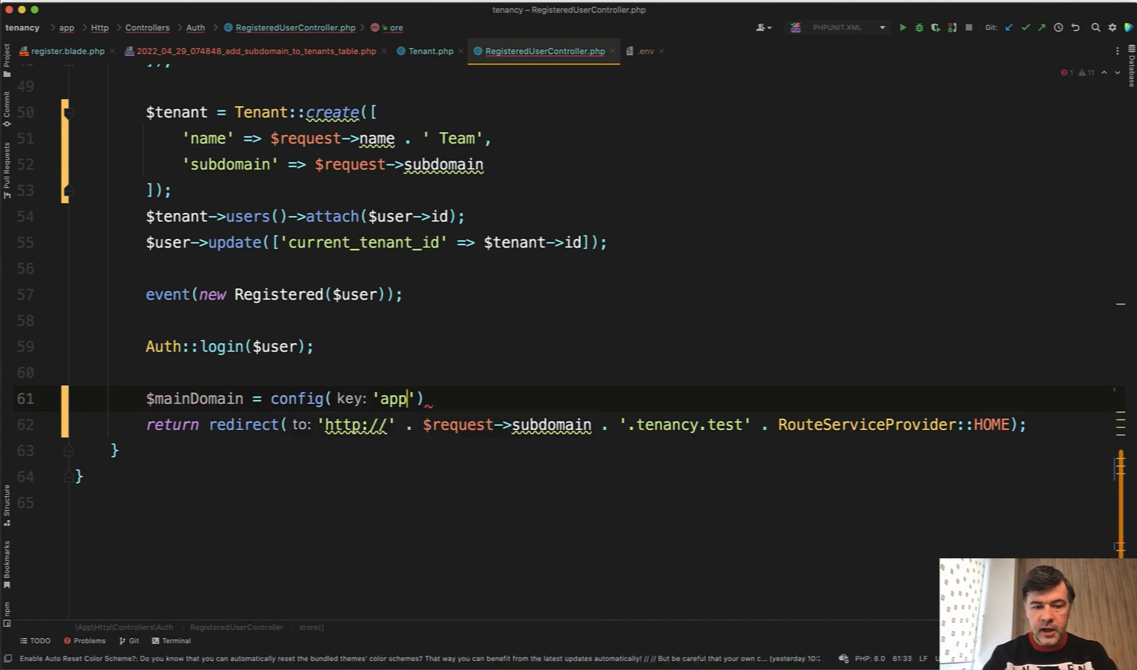
text(.url)
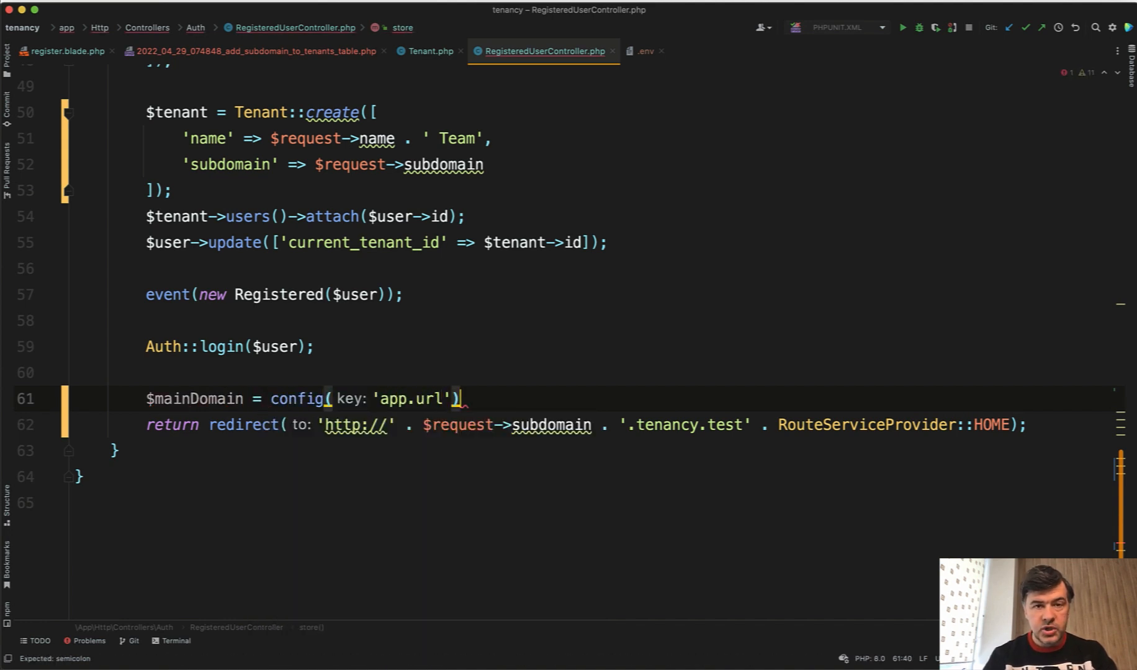
text(;)
text(app.)
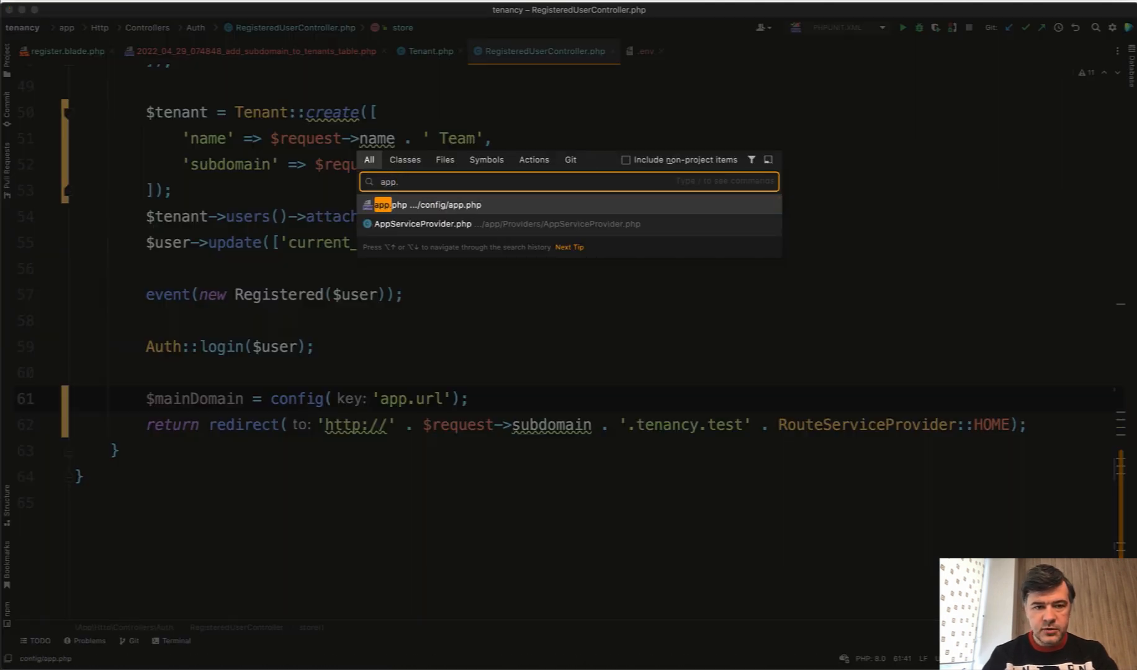
Open config/app.php and locate the 'url' entry reading APP_URL
click(427, 205)
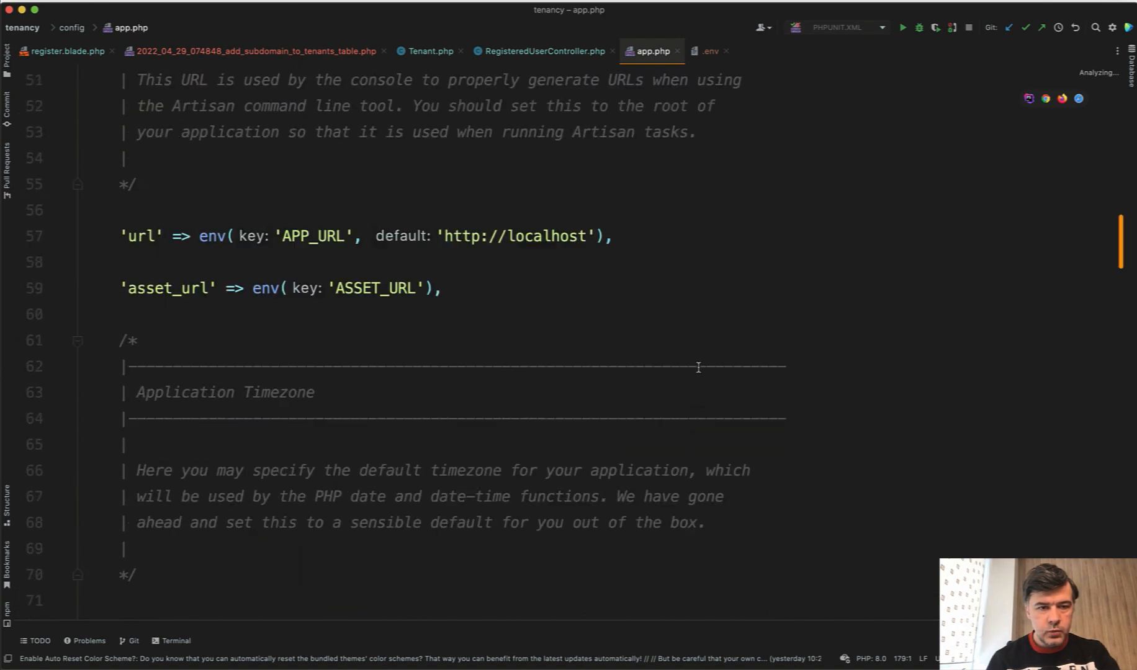
scroll(up, 3)
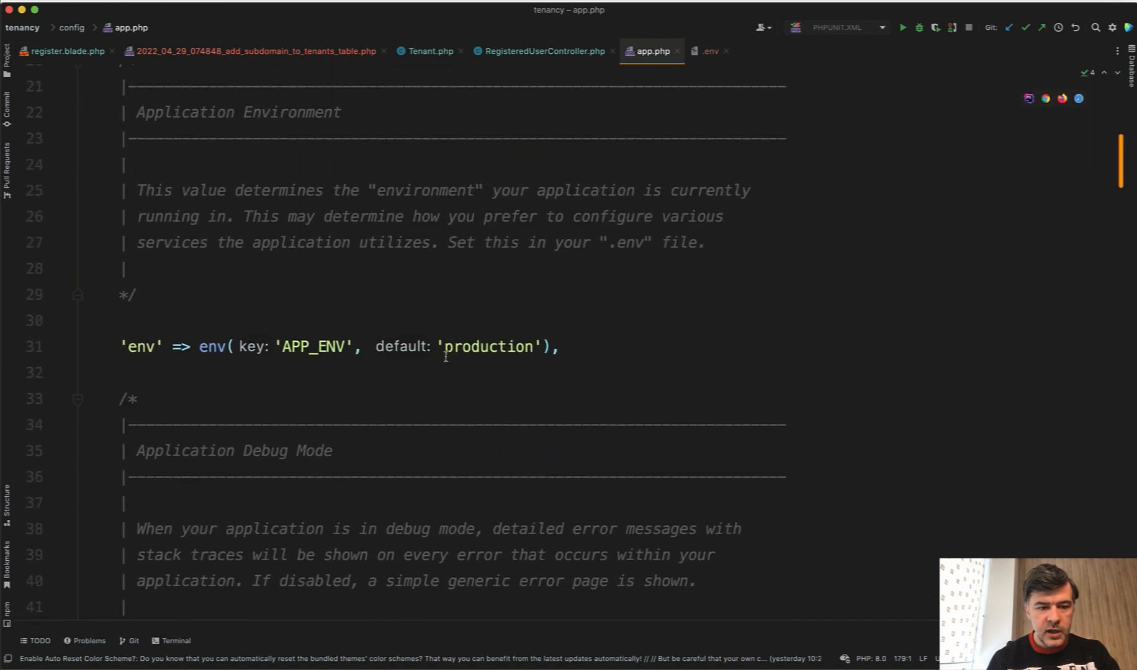
scroll(down, 3)
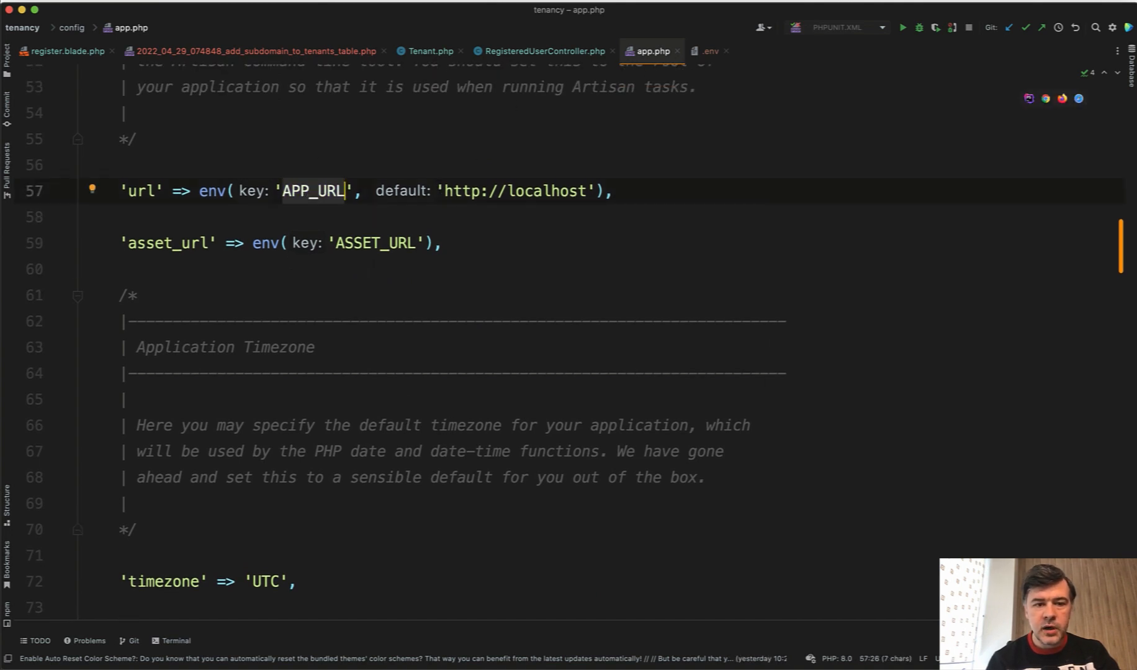
Build $tenantDomain via str_replace('://', '://' . $request->subdomain . '.', config('app.url')) and redirect to it
click(544, 51)
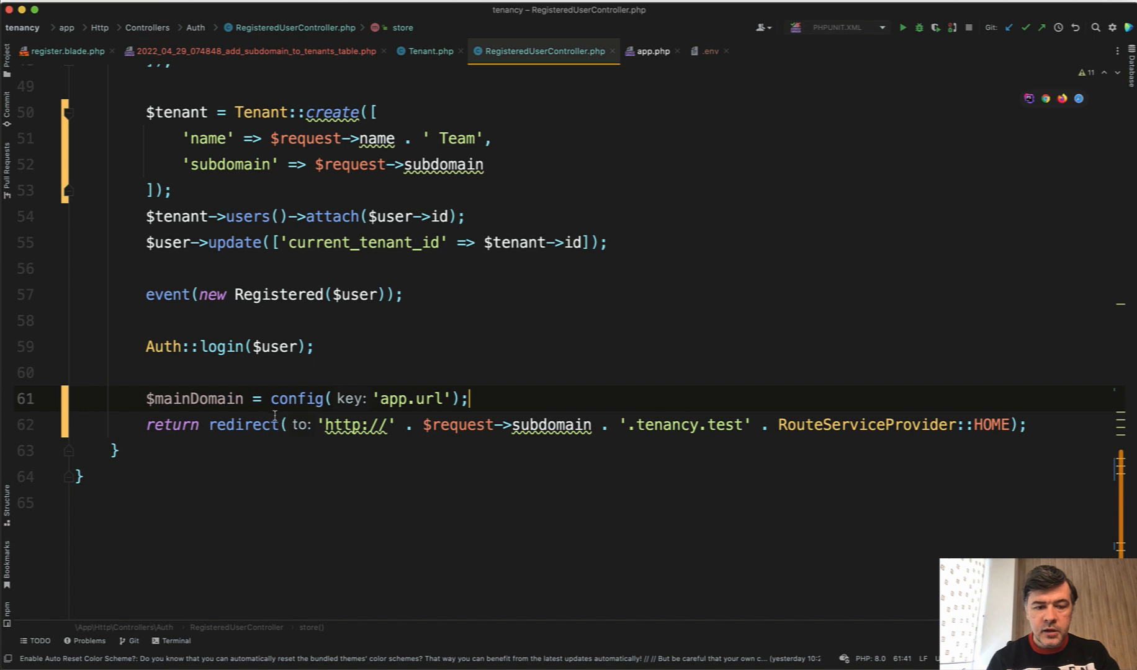
text(str_)
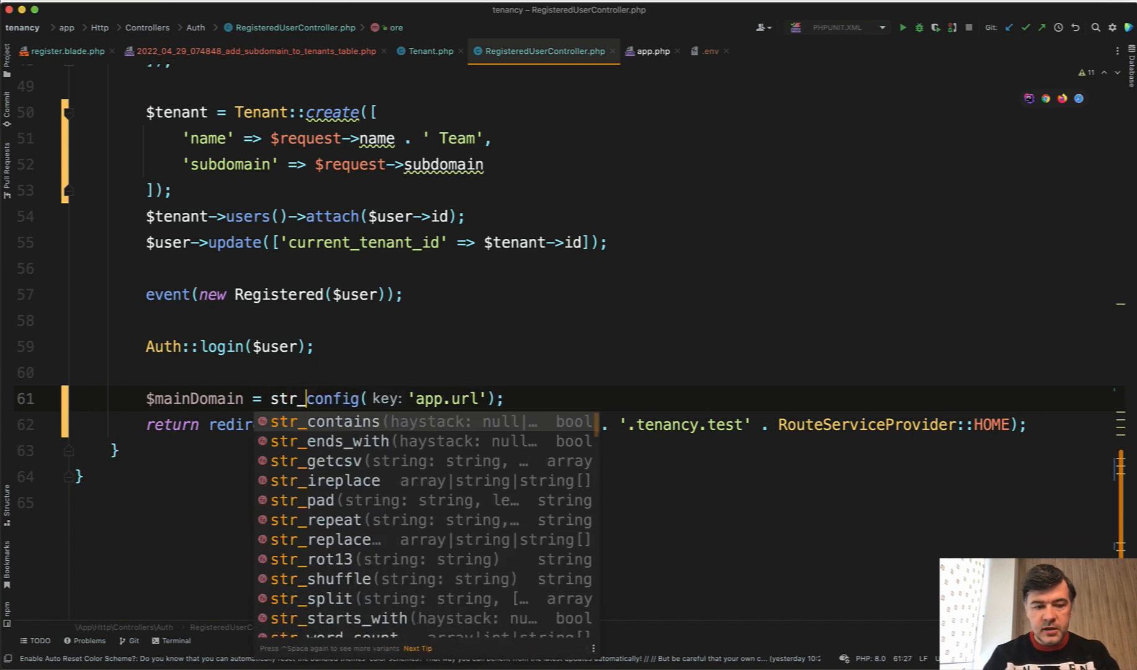
text(re)
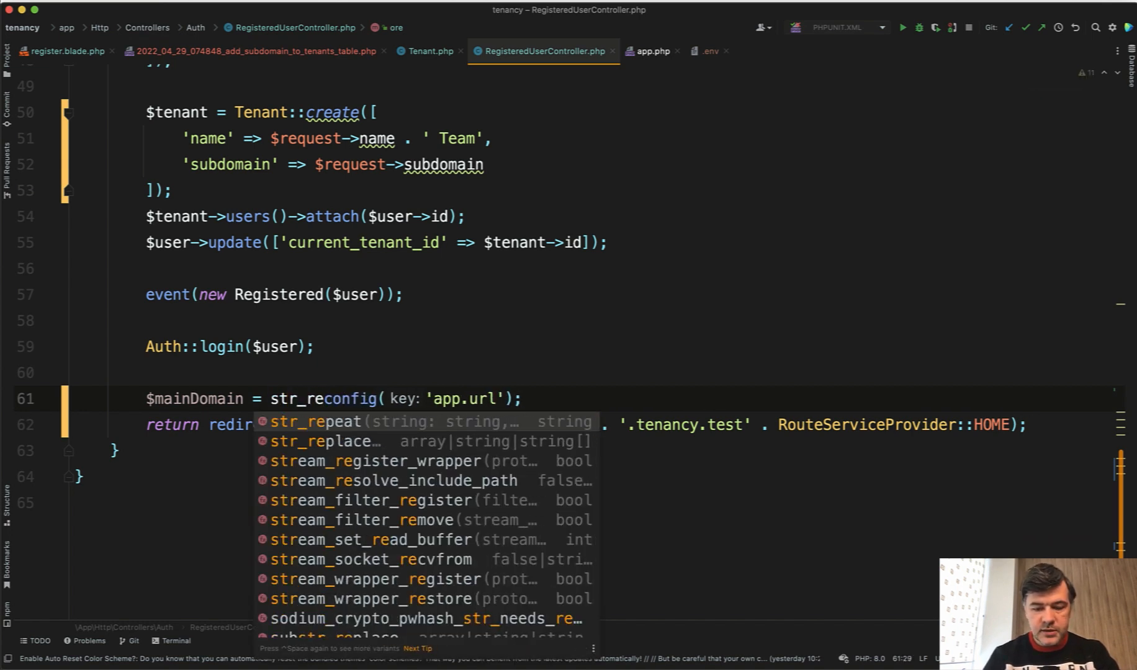
click(321, 441)
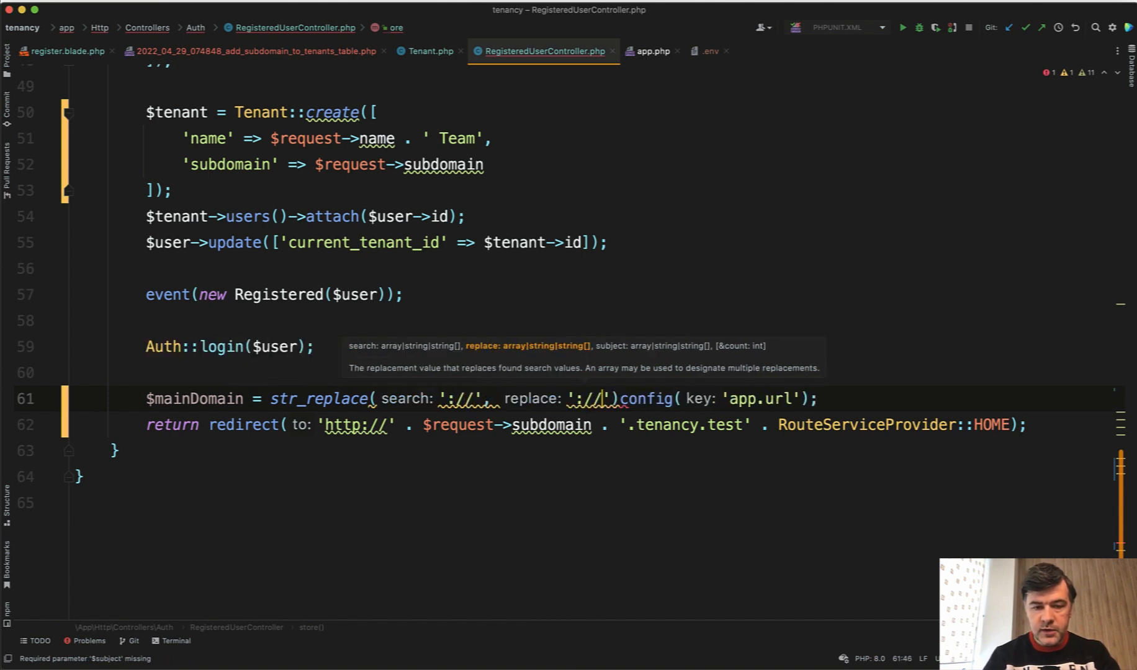
text($request->subdomain . '.',)
click(586, 424)
text(mainD)
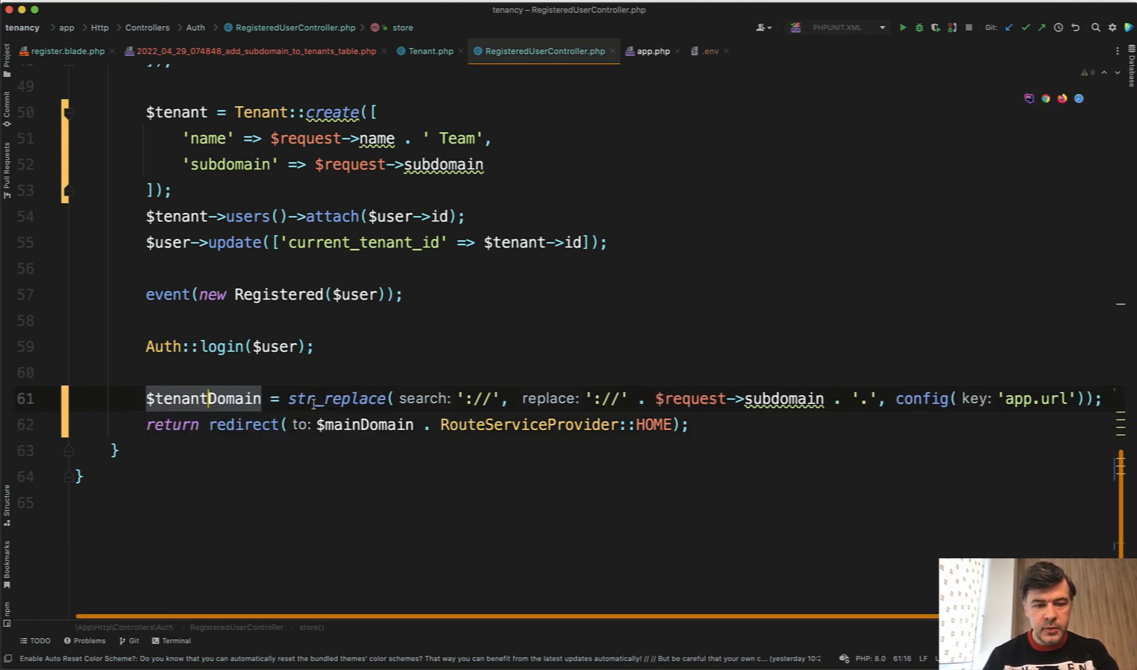
text($tenantDomain)
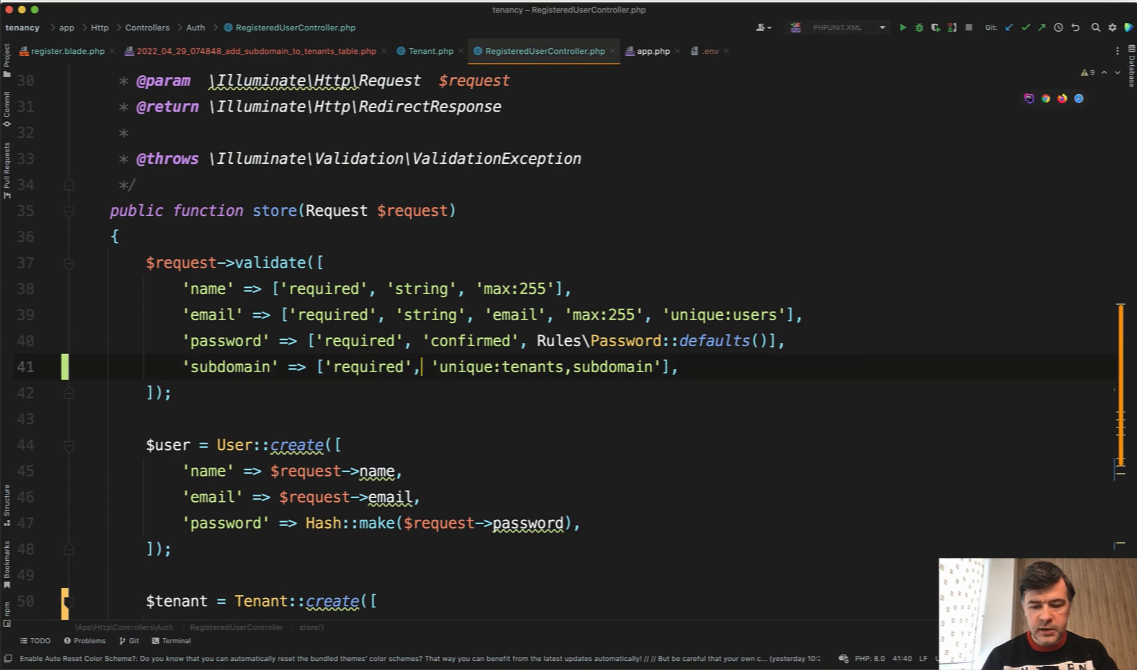
Add an 'alpha' rule to the subdomain validation array after 'required'
text('alph)
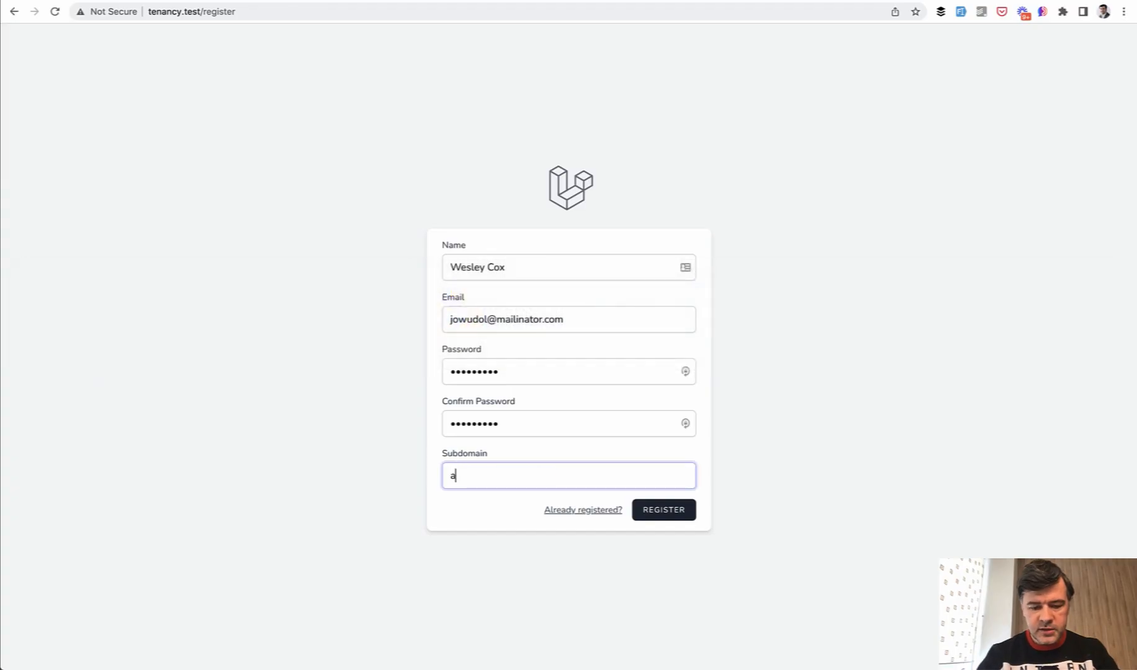
Register a new account with subdomain abcd on tenancy.test
text(bcd)
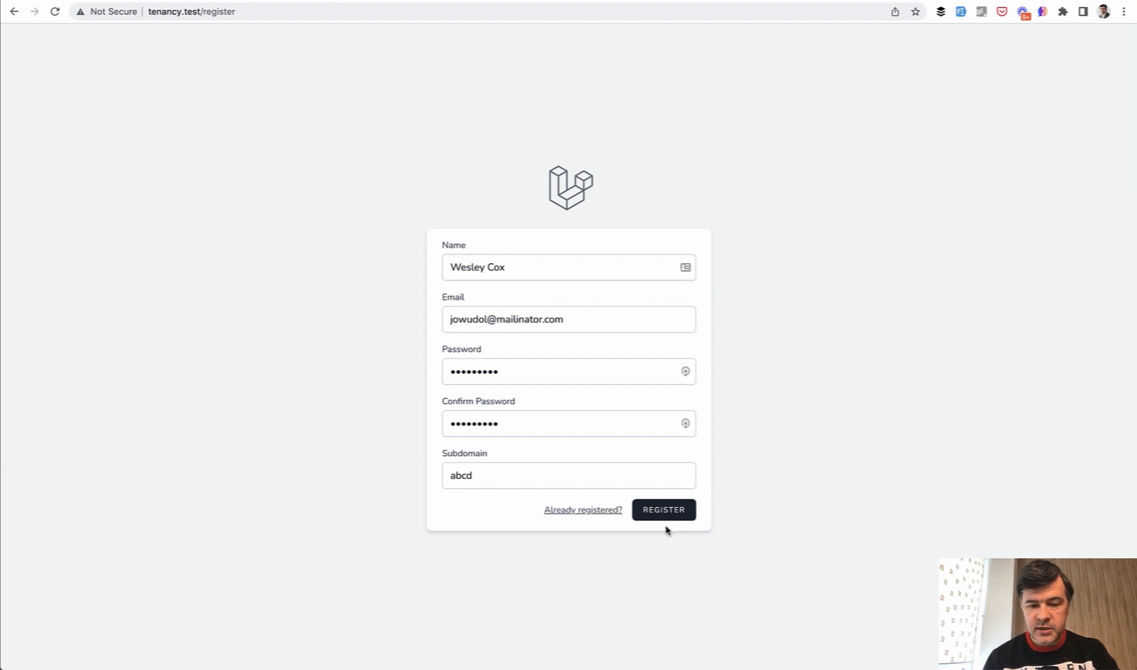
click(661, 509)
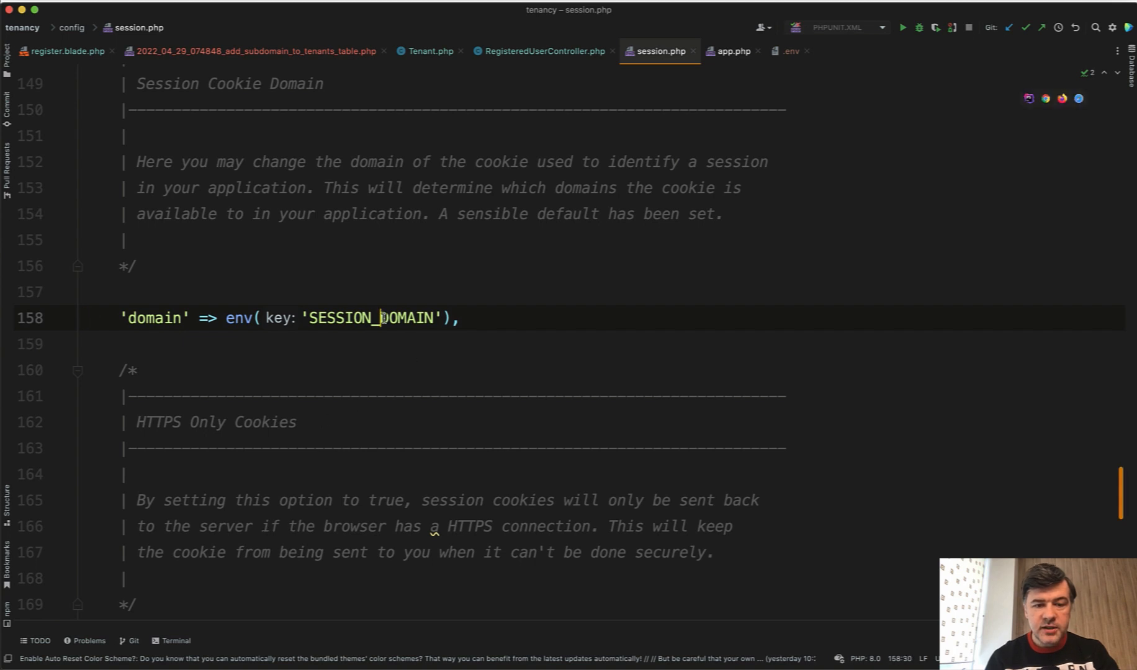
Prefix the session cookie domain with a dot: '.' . env('SESSION_DOMAIN')
text('.)
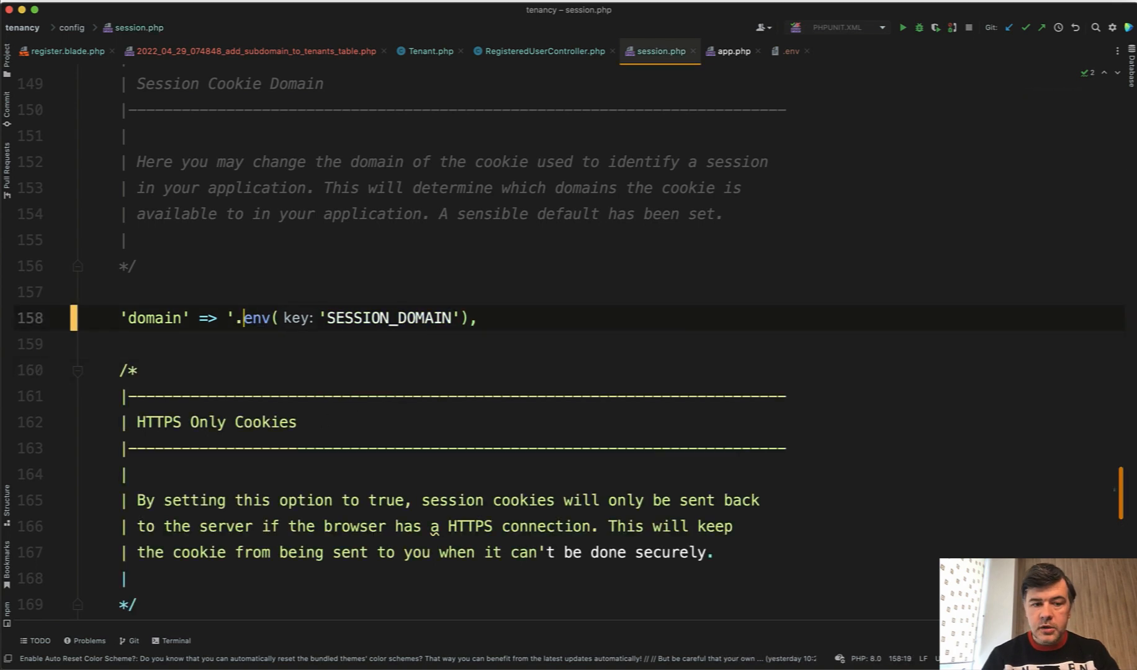
text(.)
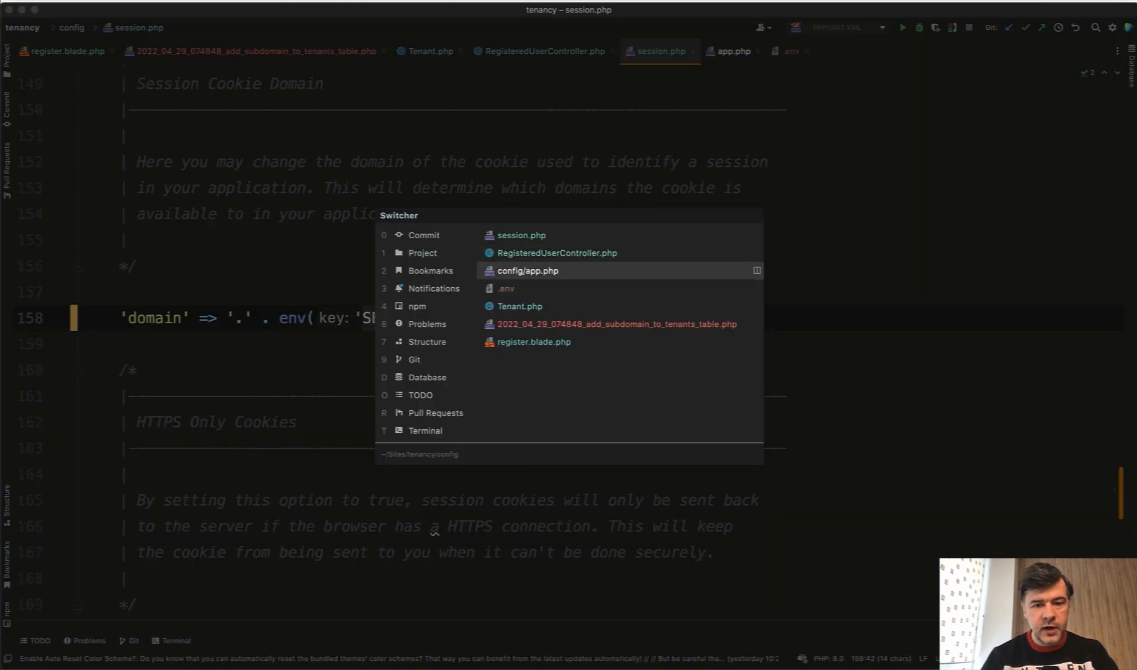
Add SESSION_DOMAIN=tenancy.test to the .env file
click(506, 288)
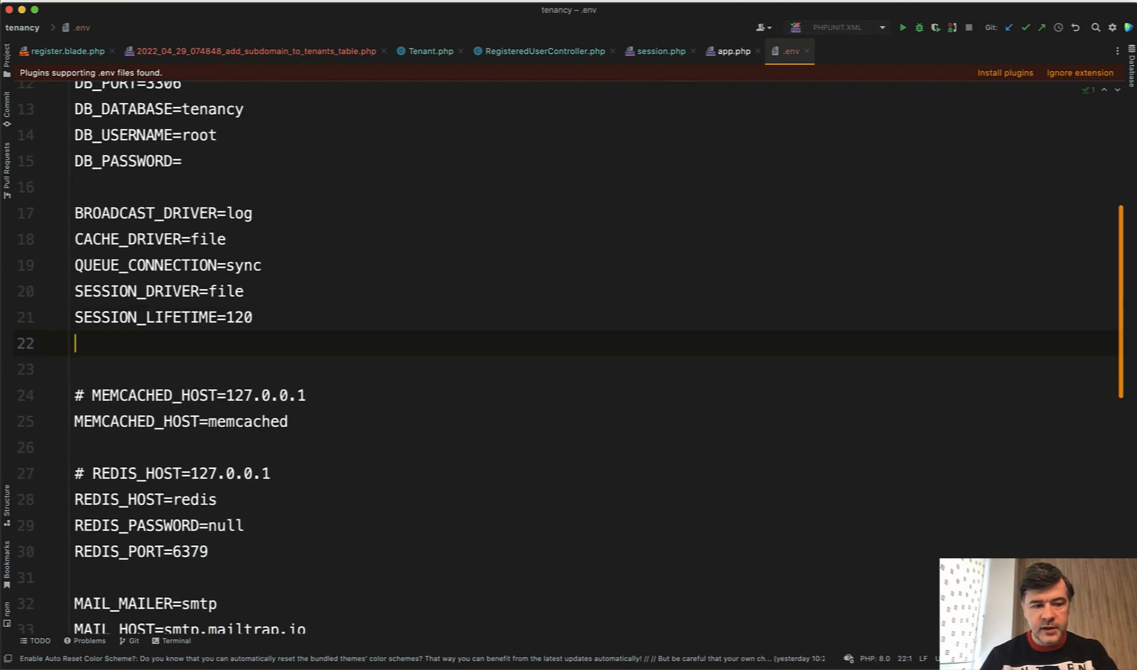
text(SESSION_DOMAIN=)
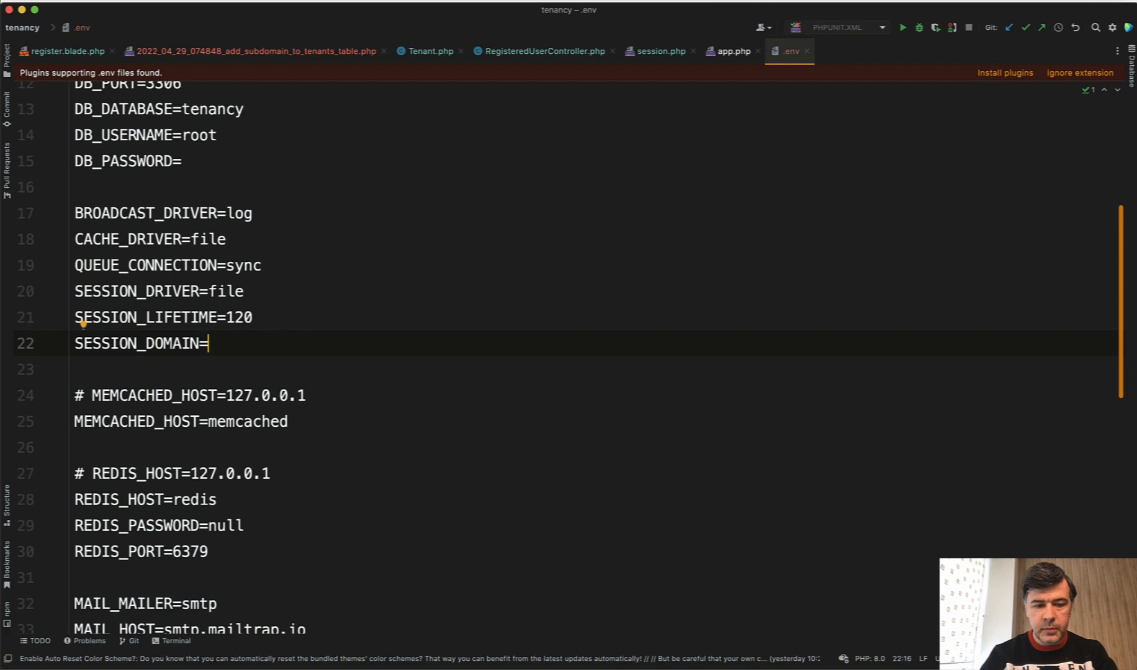
text(tenancy.tes)
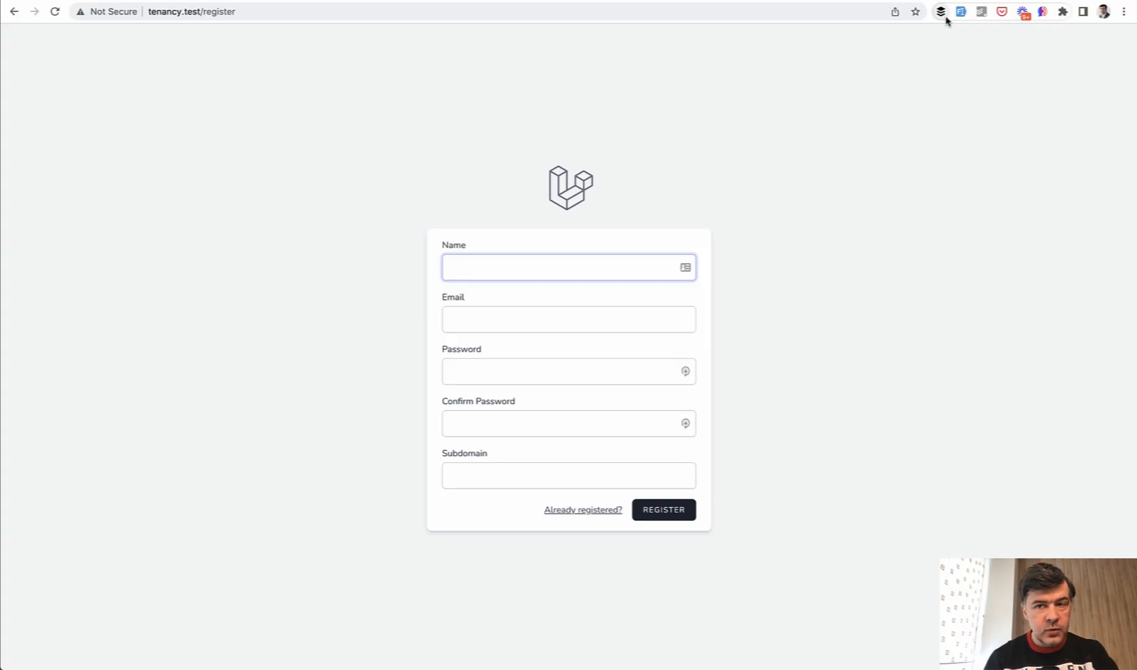
Register a new account with subdomain xyz, landing on xyz.tenancy.test/dashboard
text(Quia nobis aut deser)
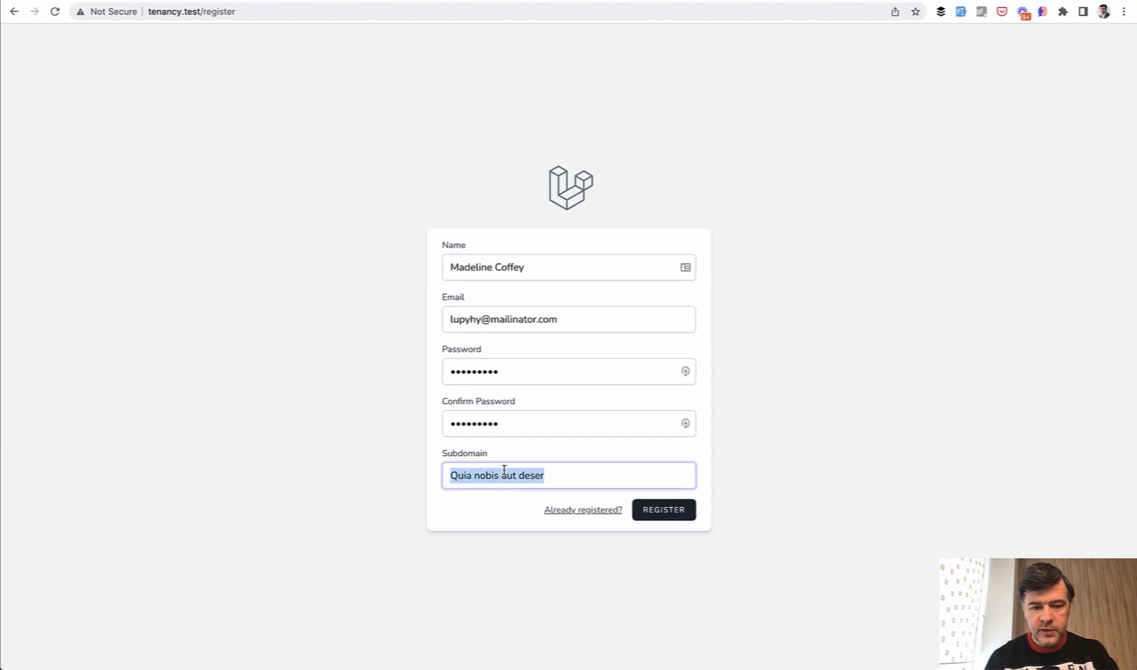
text(xyz)
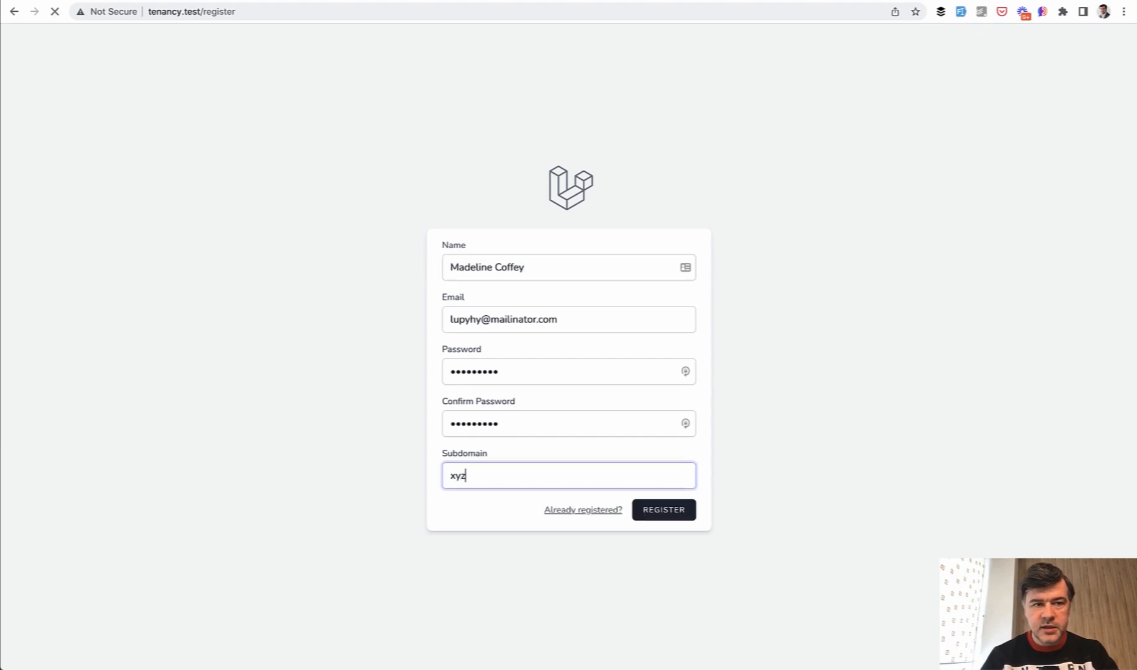
click(661, 509)
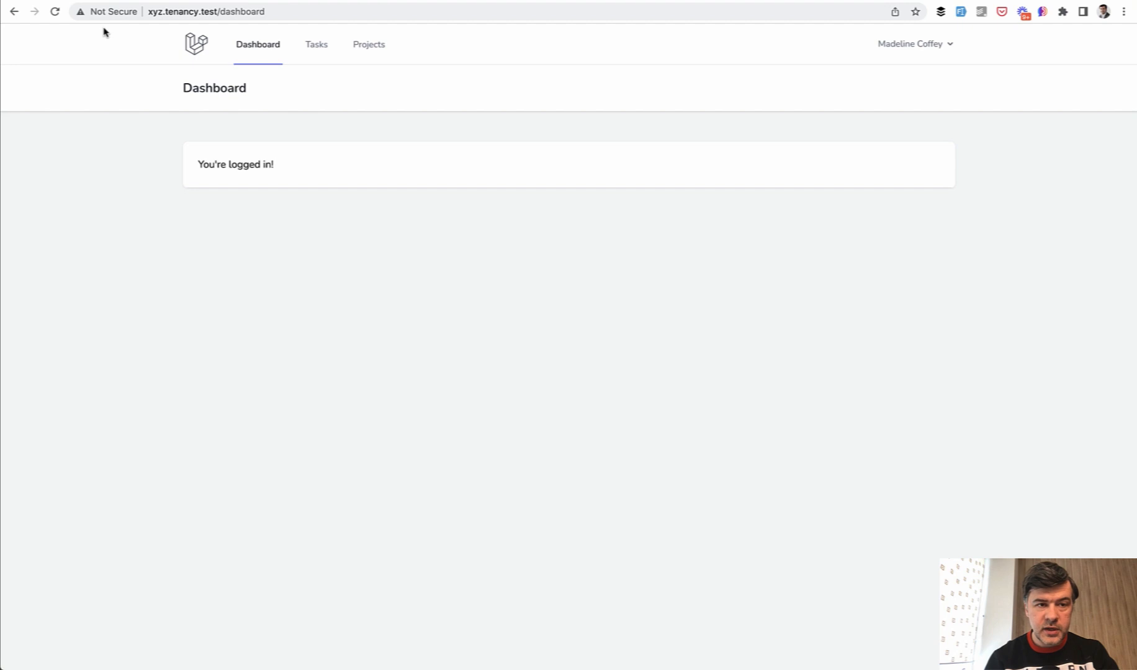
mouse_move(574, 261)
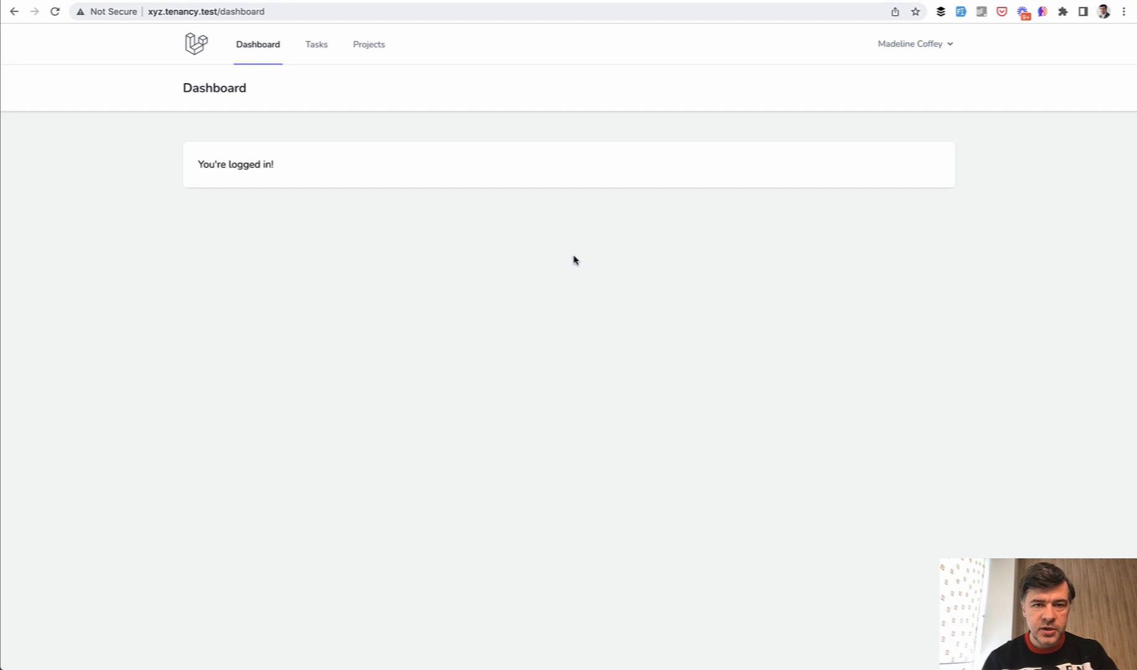
mouse_move(78, 180)
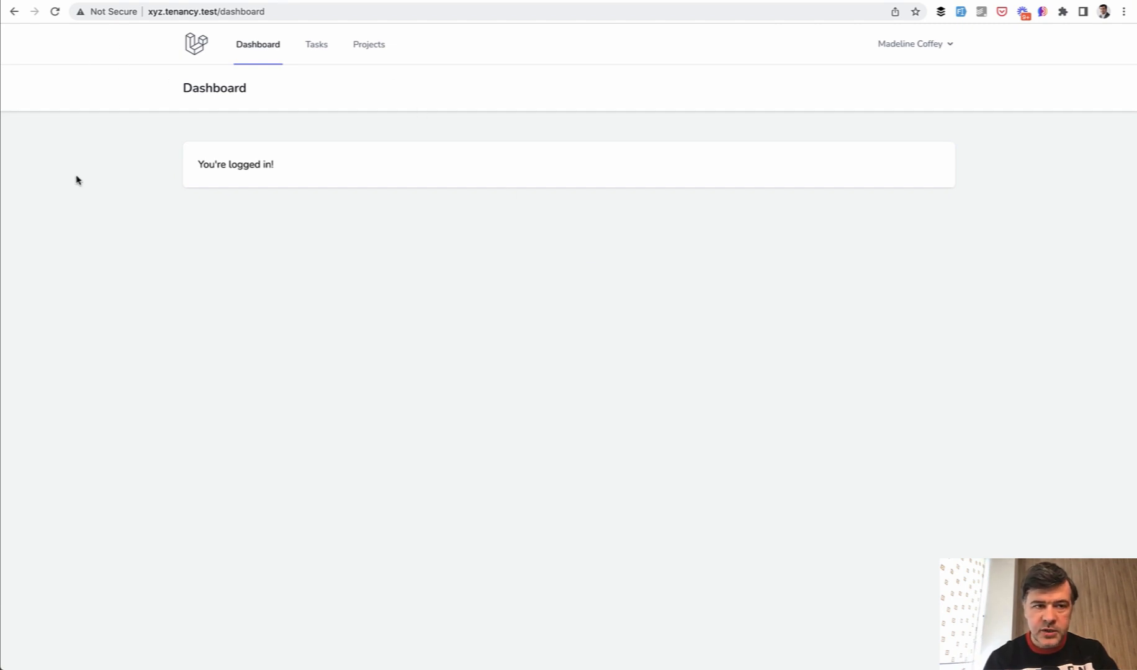
mouse_move(187, 315)
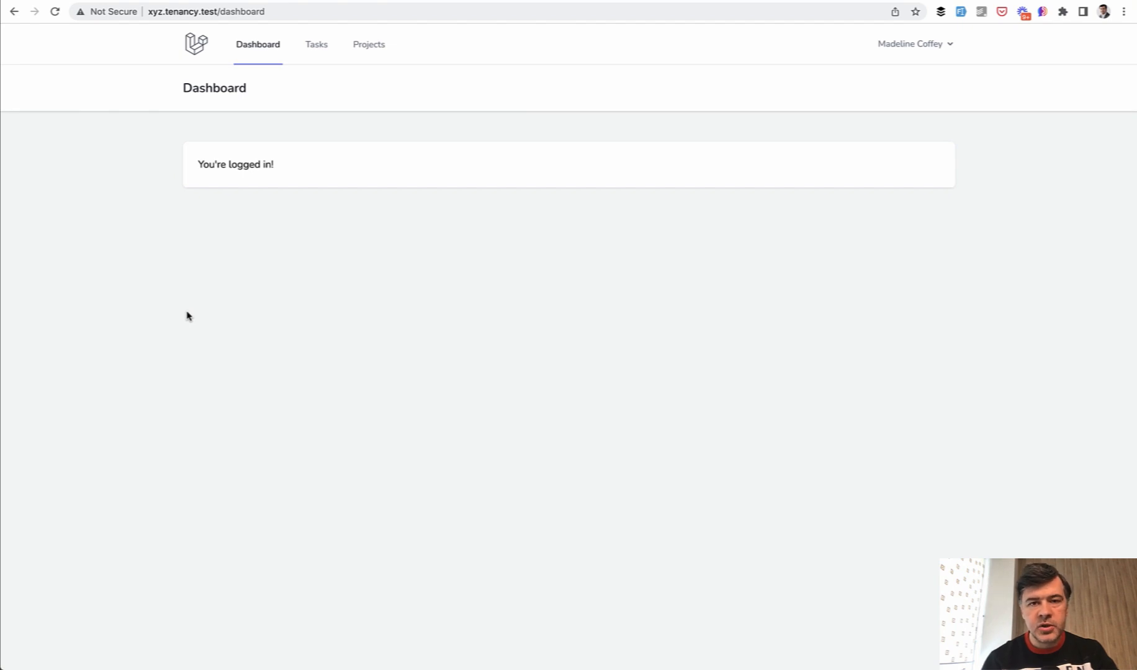
mouse_move(743, 247)
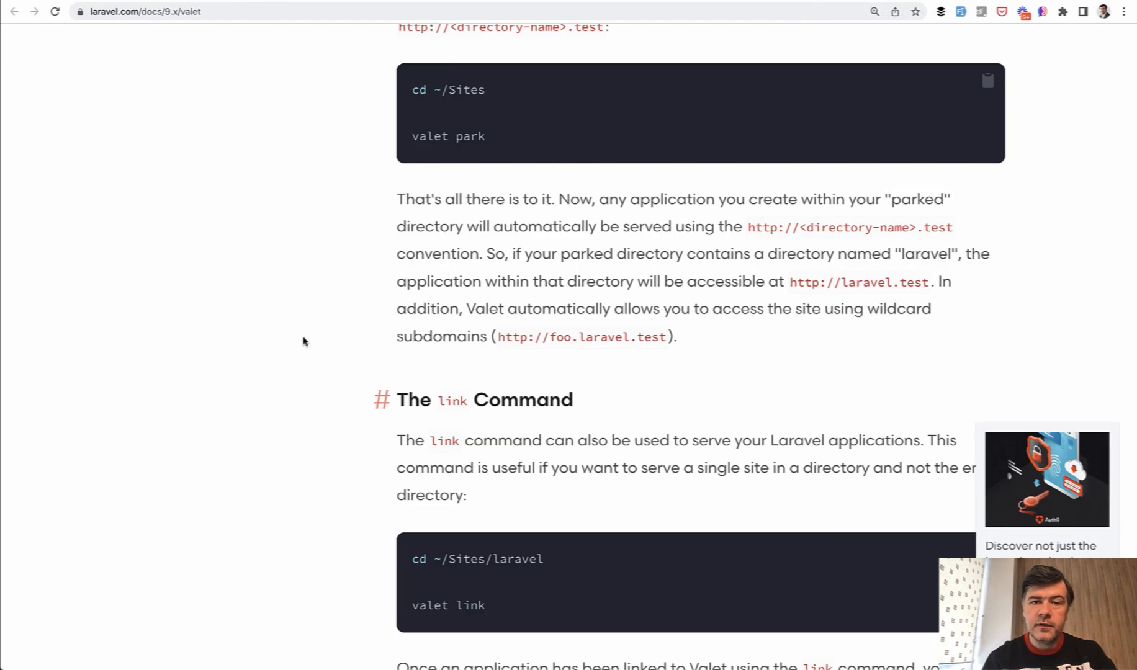
Scroll the Valet docs to the park section's wildcard subdomains sentence
scroll(down, 3)
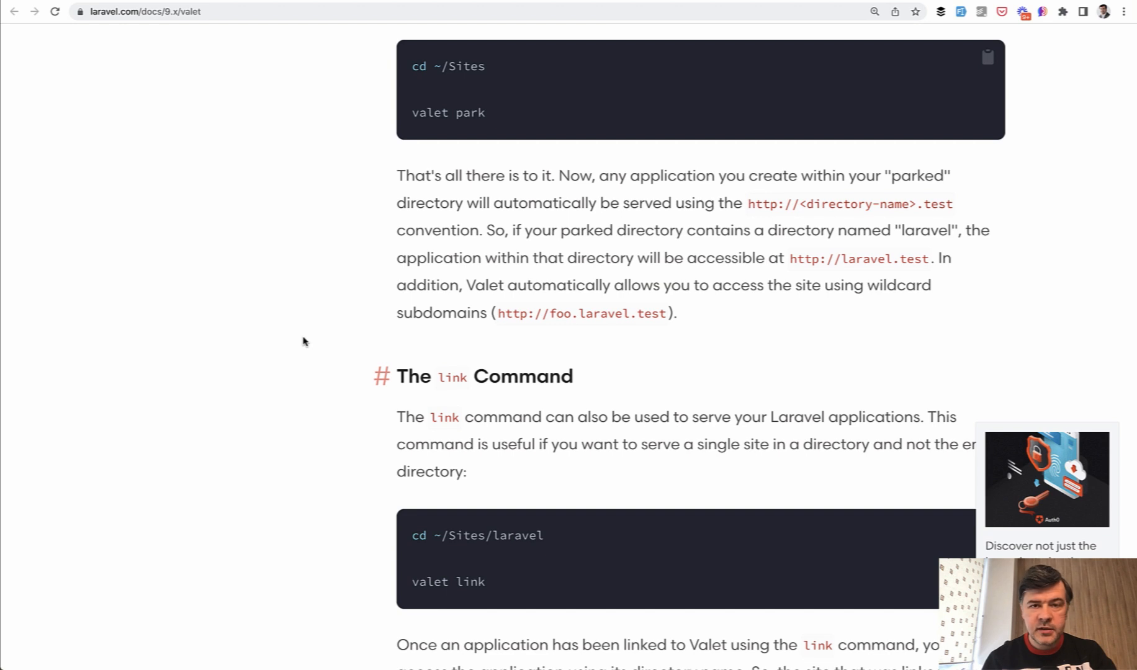
scroll(down, 3)
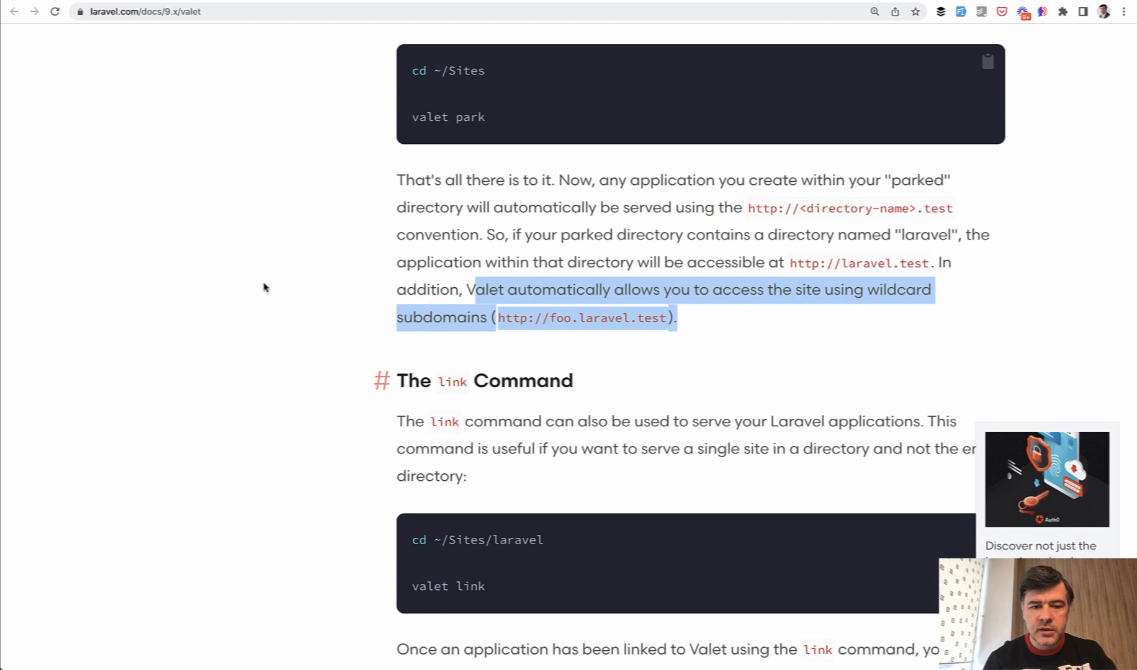
click(260, 293)
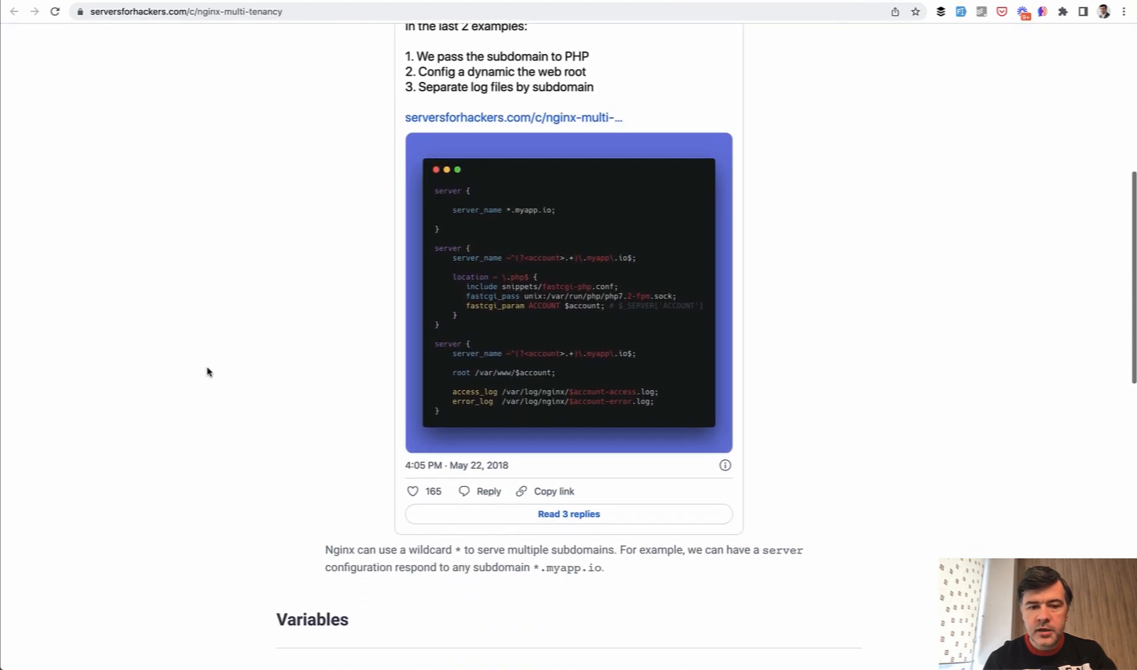
Scroll the Nginx multi-tenancy article down to 'The Config' wildcard server block
scroll(down, 3)
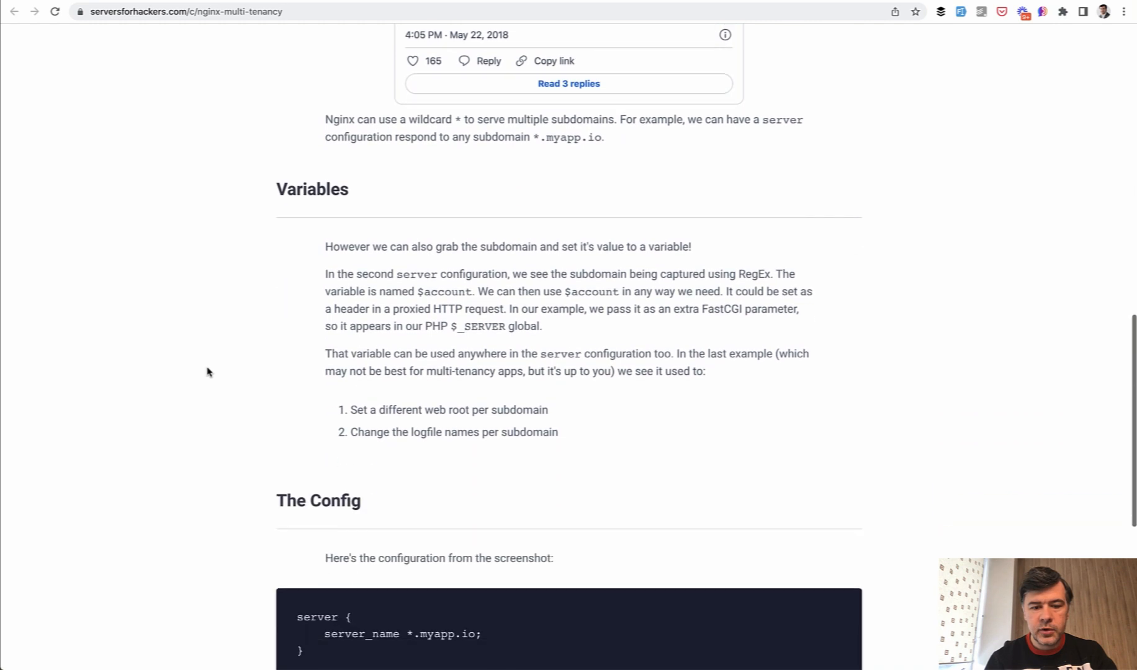
scroll(down, 3)
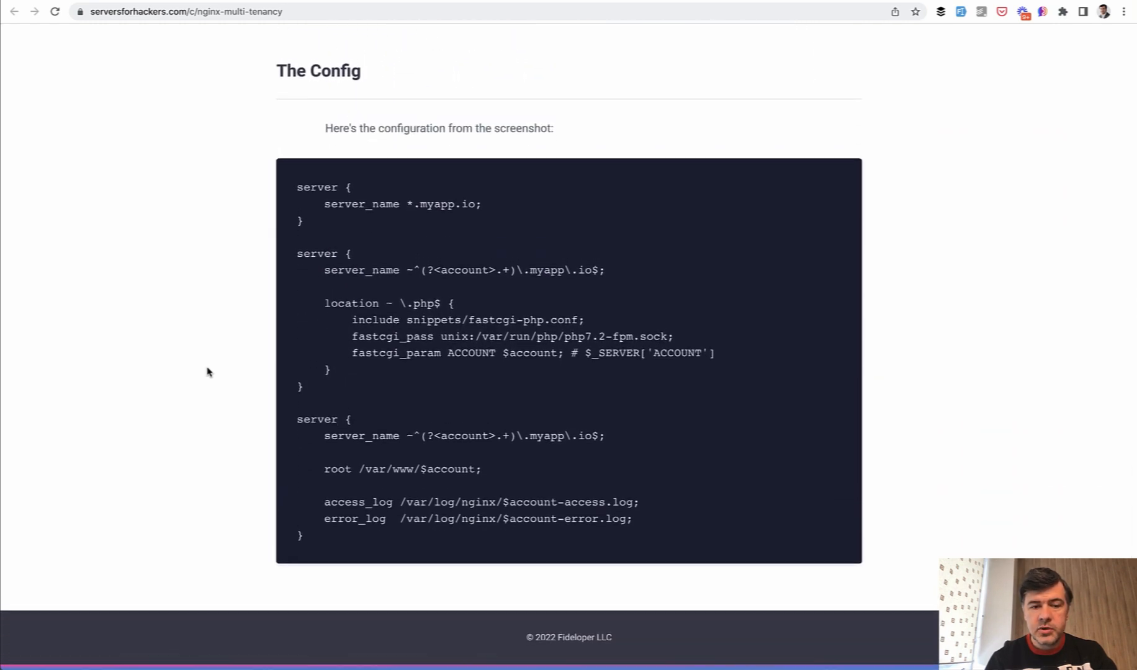
scroll(down, 3)
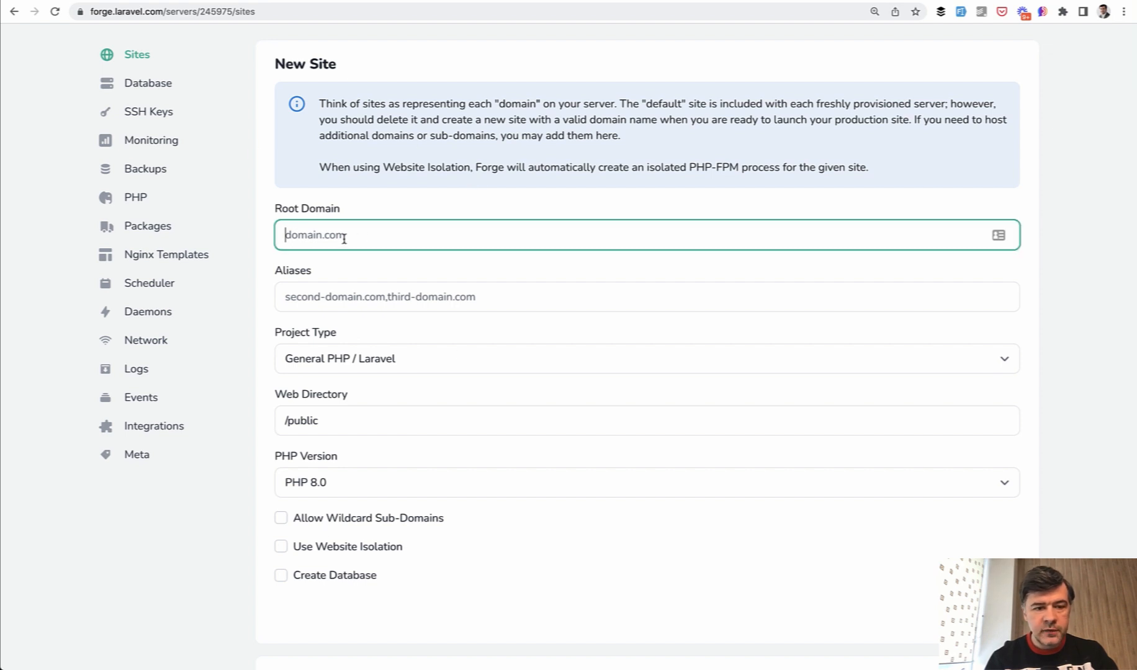
Enter myproject.com as the root domain for a new Forge site
text(myproject.)
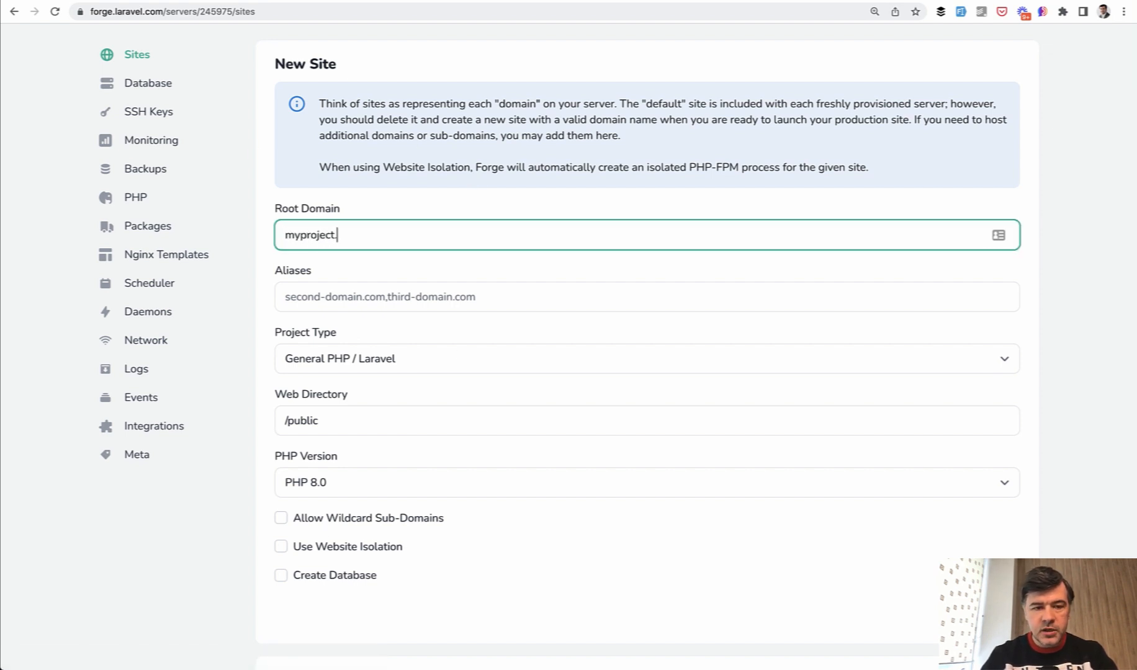
text(com)
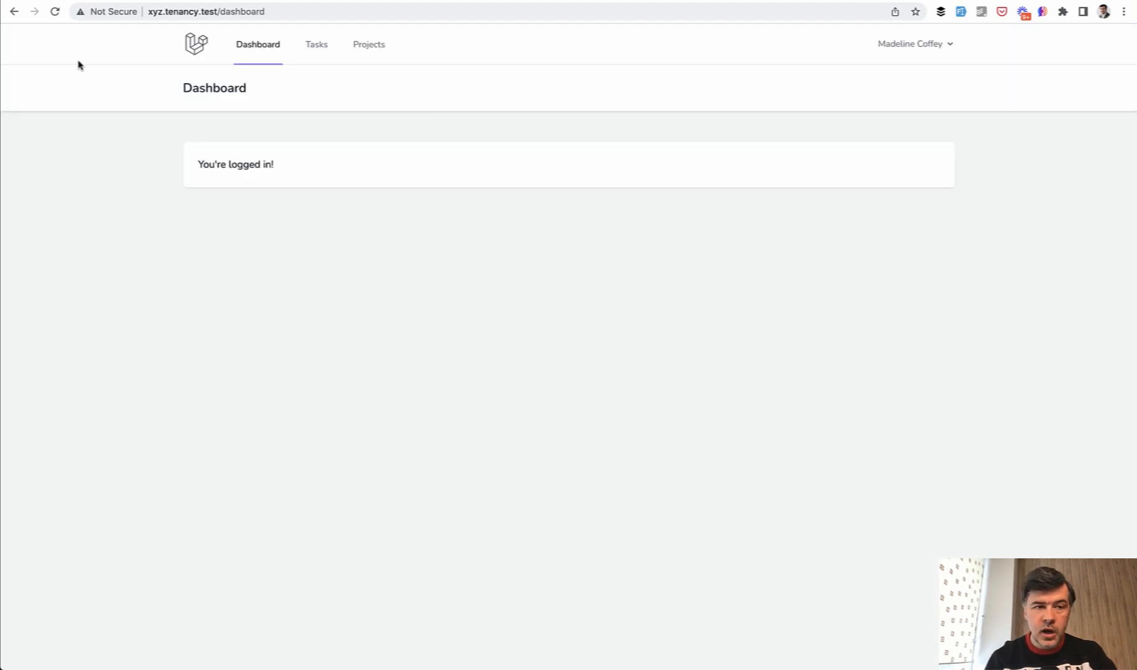
mouse_move(72, 165)
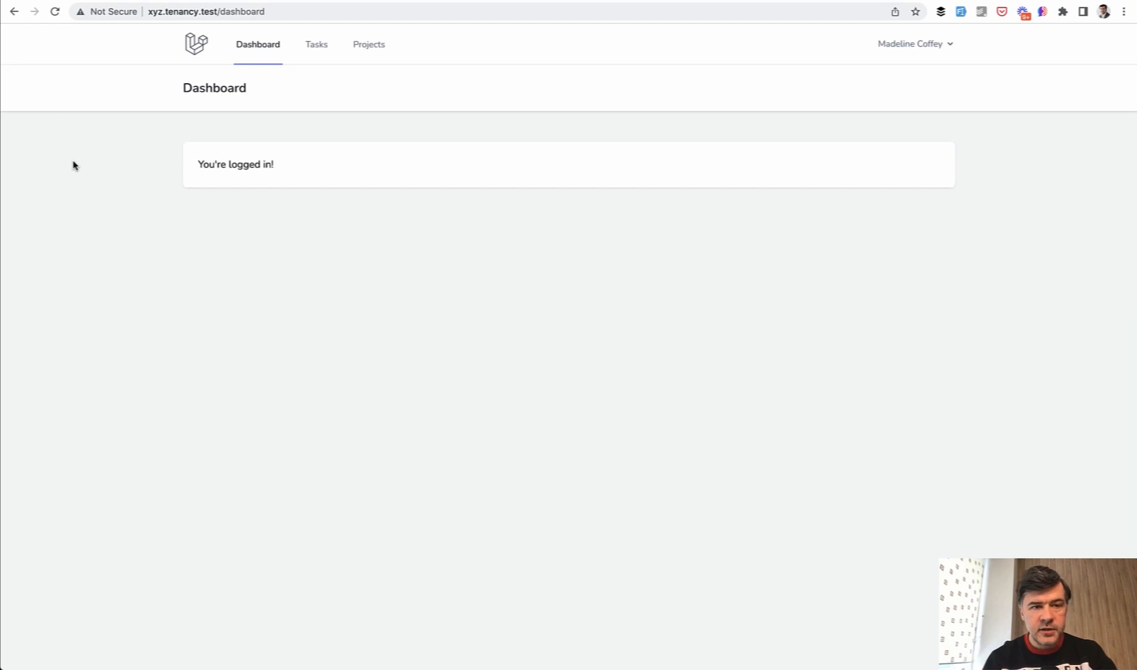
mouse_move(105, 167)
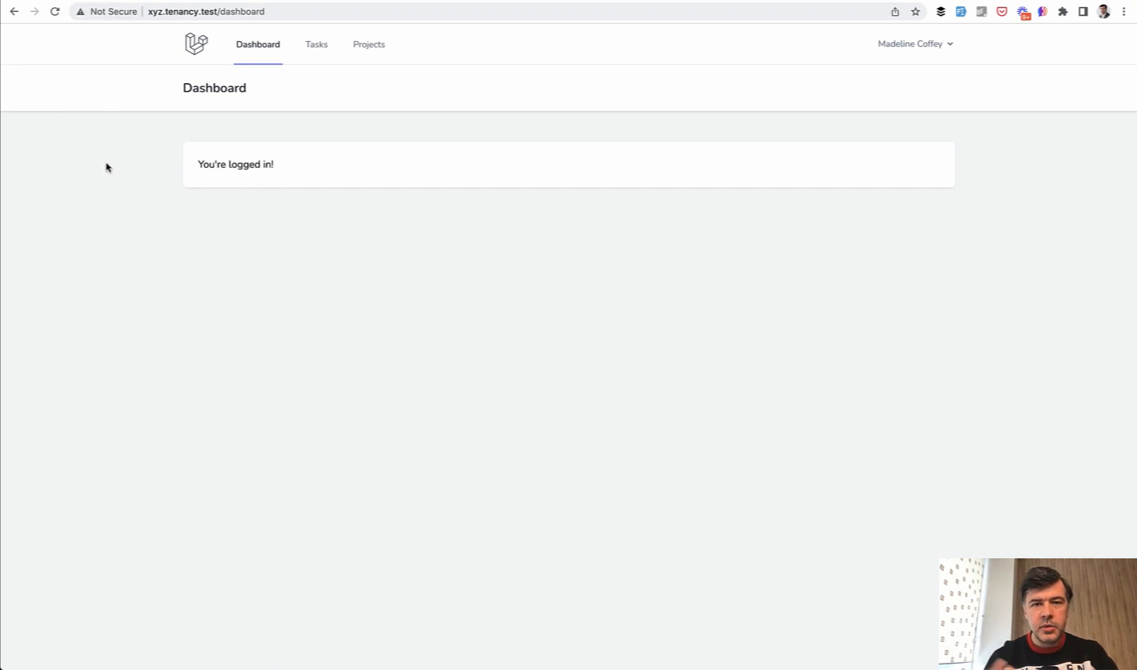
mouse_move(166, 190)
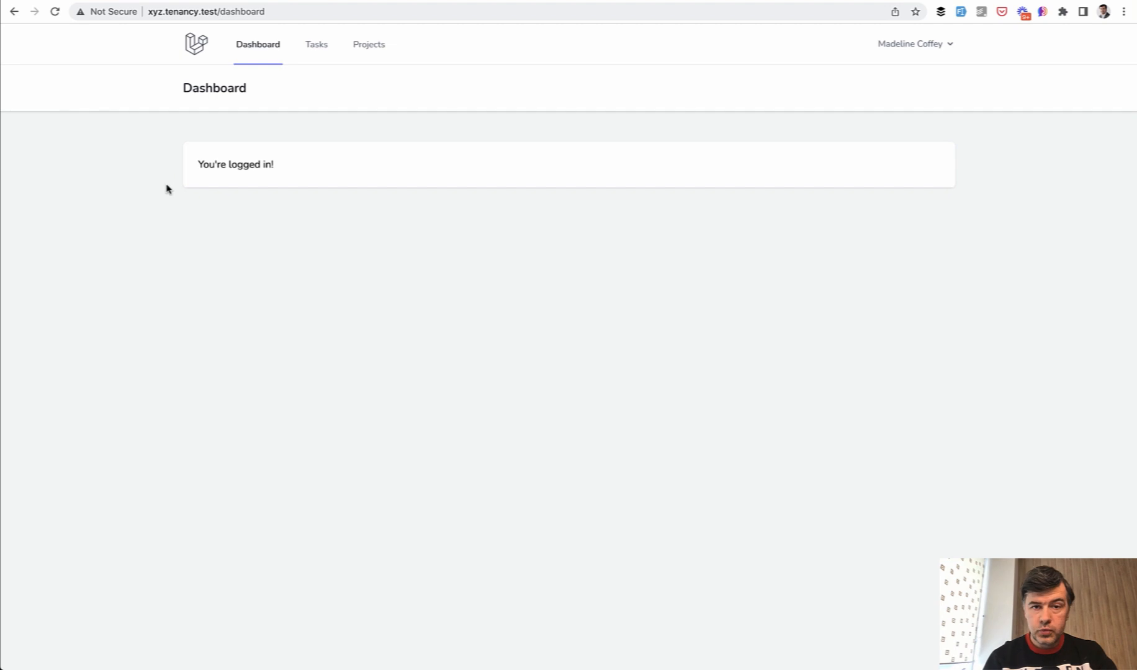
mouse_move(105, 185)
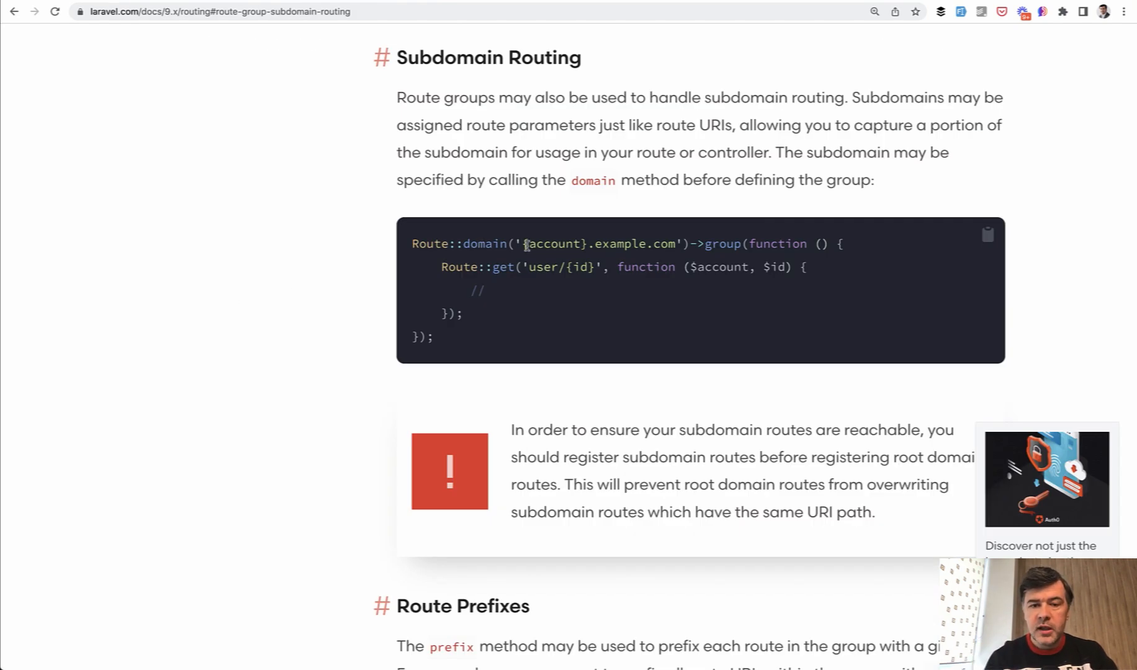
Highlight the {account} parameter in the Laravel subdomain routing example
double_click(554, 243)
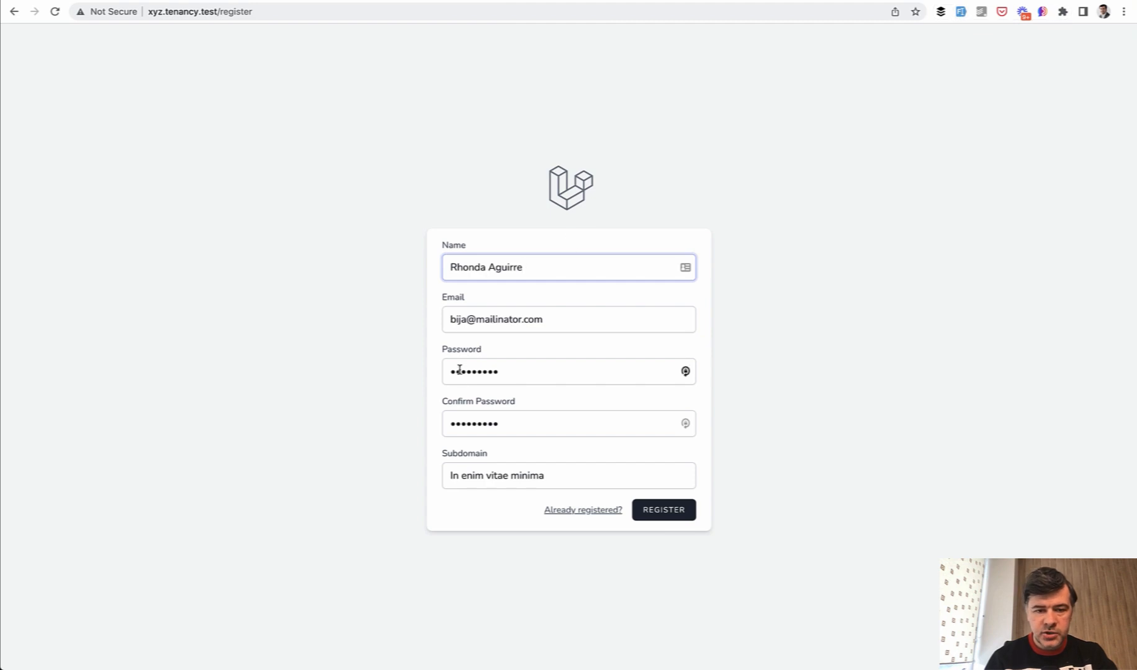
Register a new account with subdomain ddd, landing on ddd.tenancy.test/dashboard
click(569, 423)
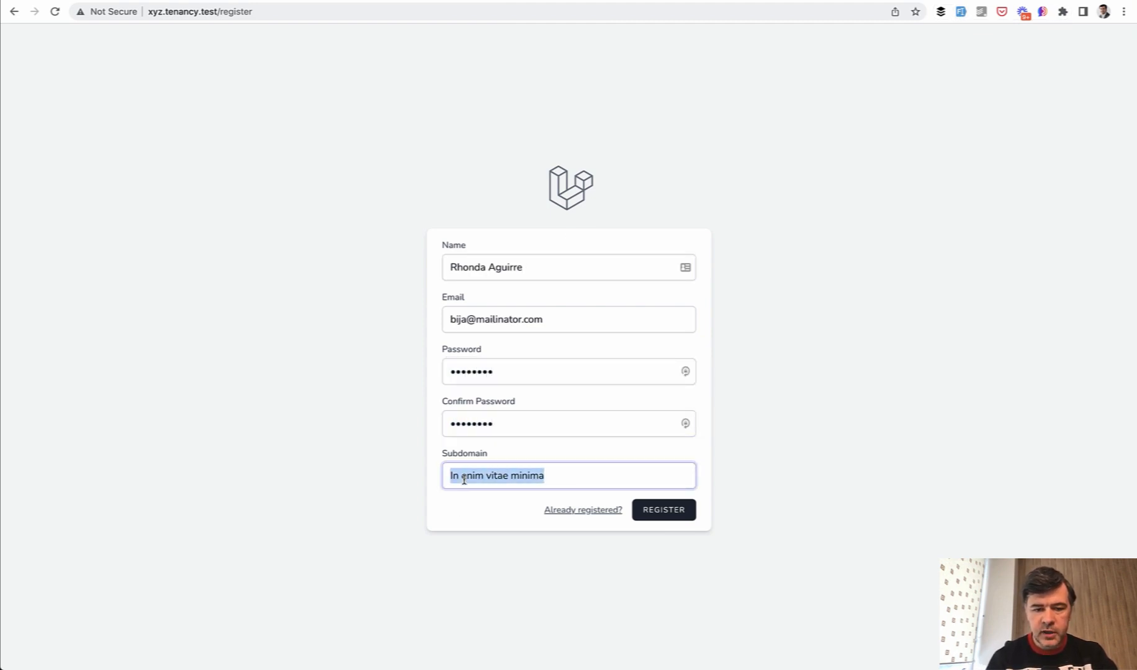
click(662, 509)
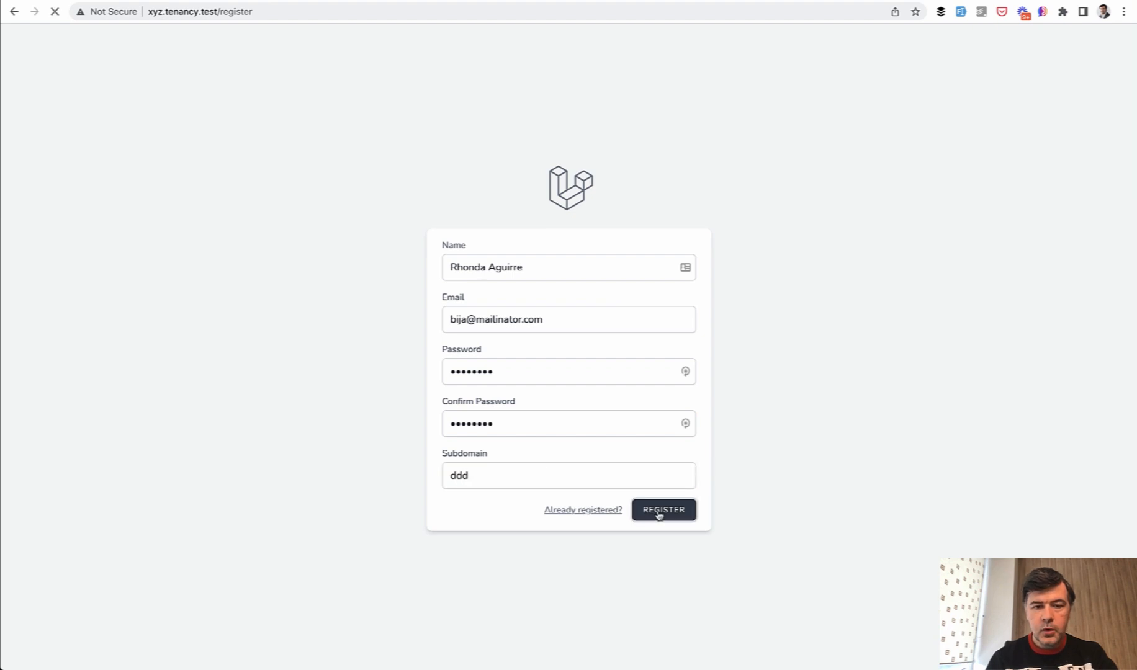
click(662, 509)
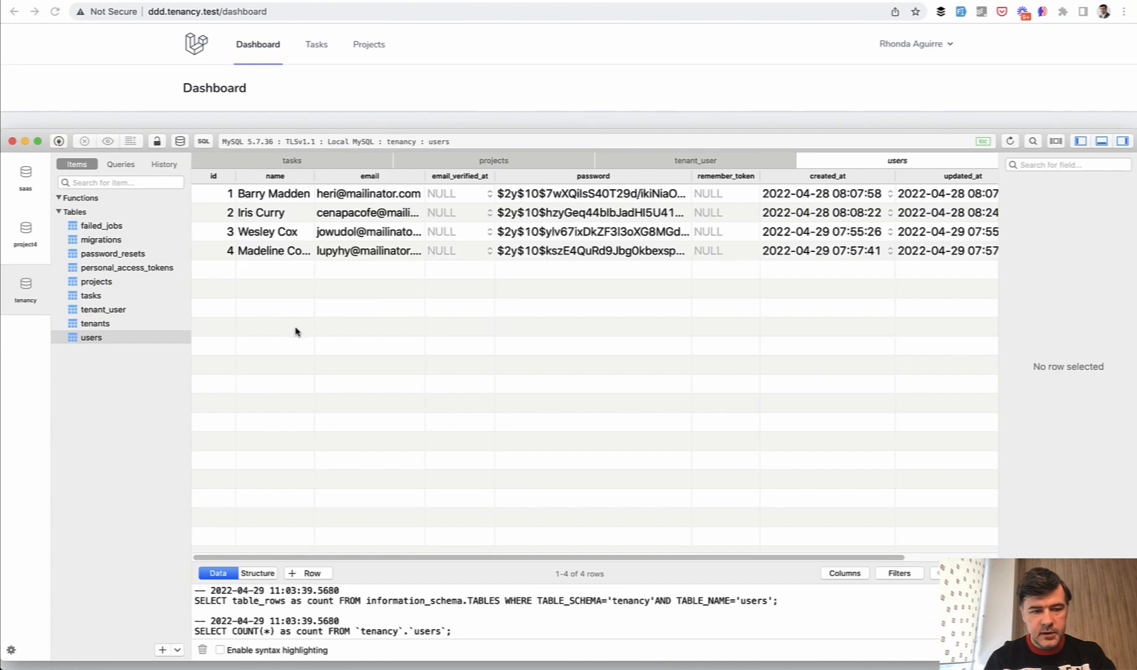
Refresh users to see row 5, then view its tenant 5 link in tenant_user
click(274, 270)
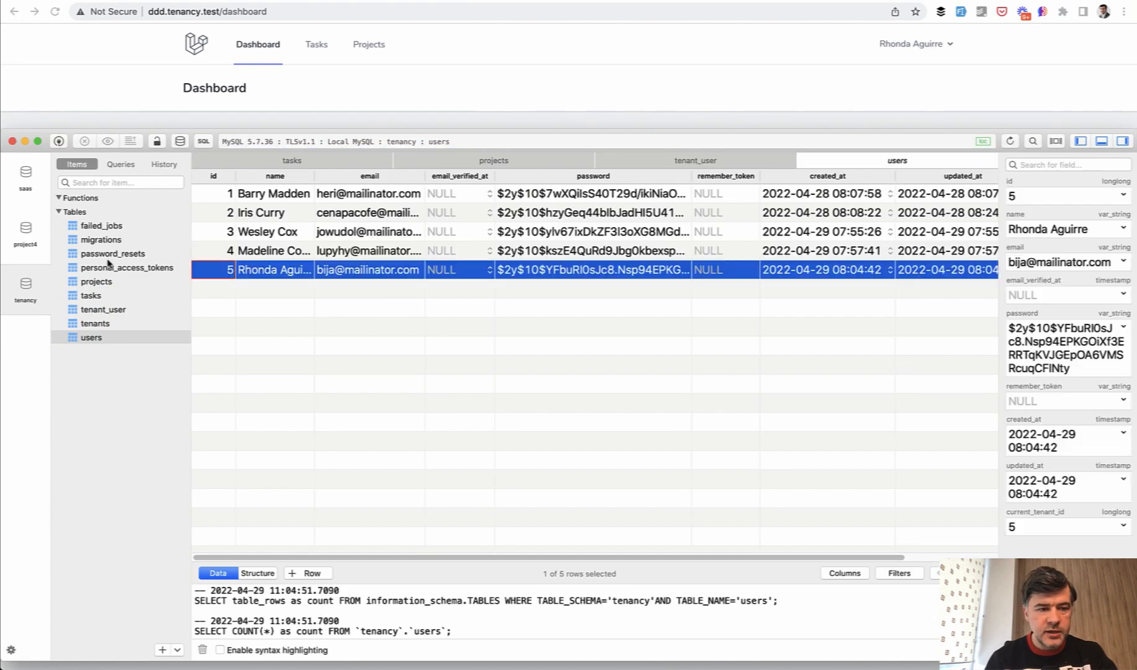
click(103, 309)
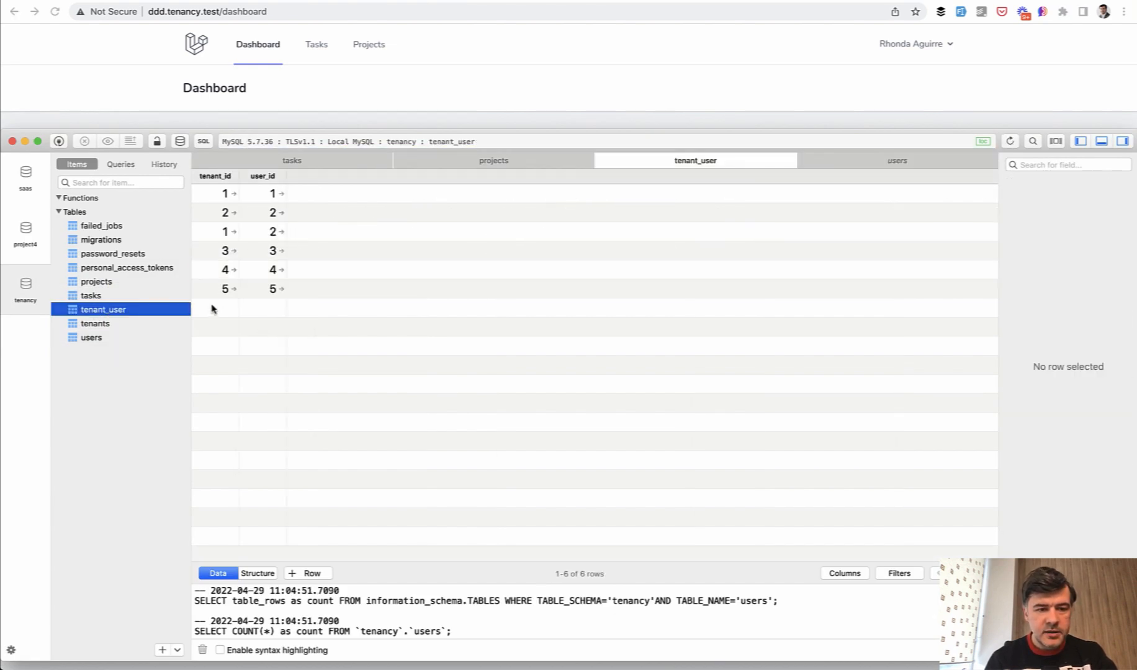
click(312, 573)
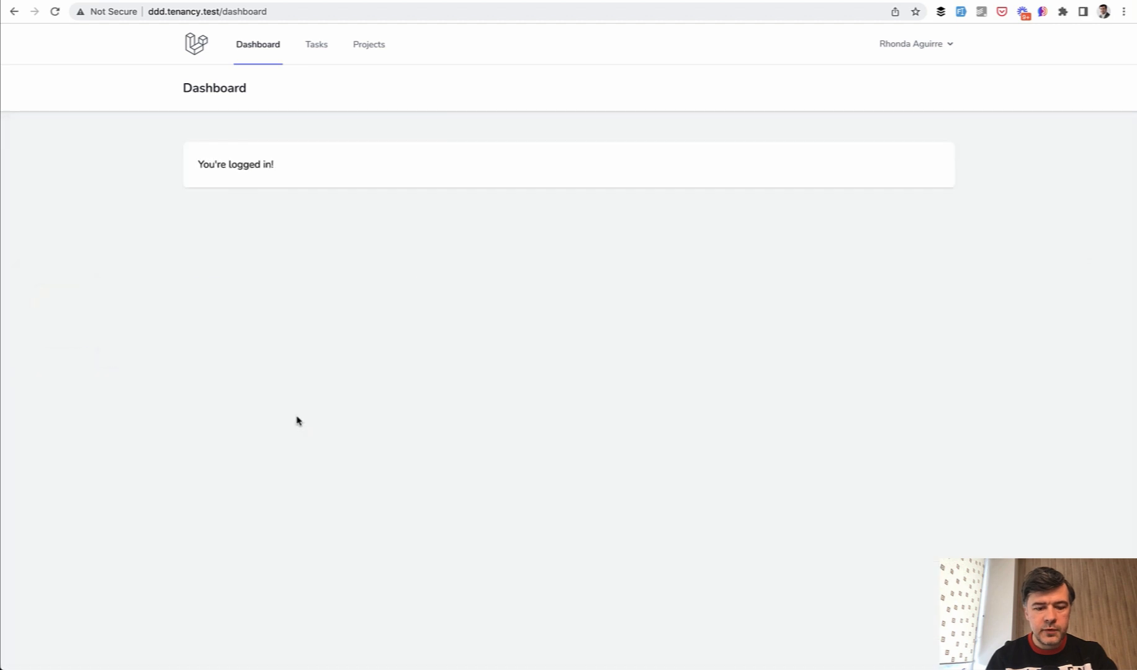
Bring the ddd.tenancy.test dashboard window back to the front
click(913, 43)
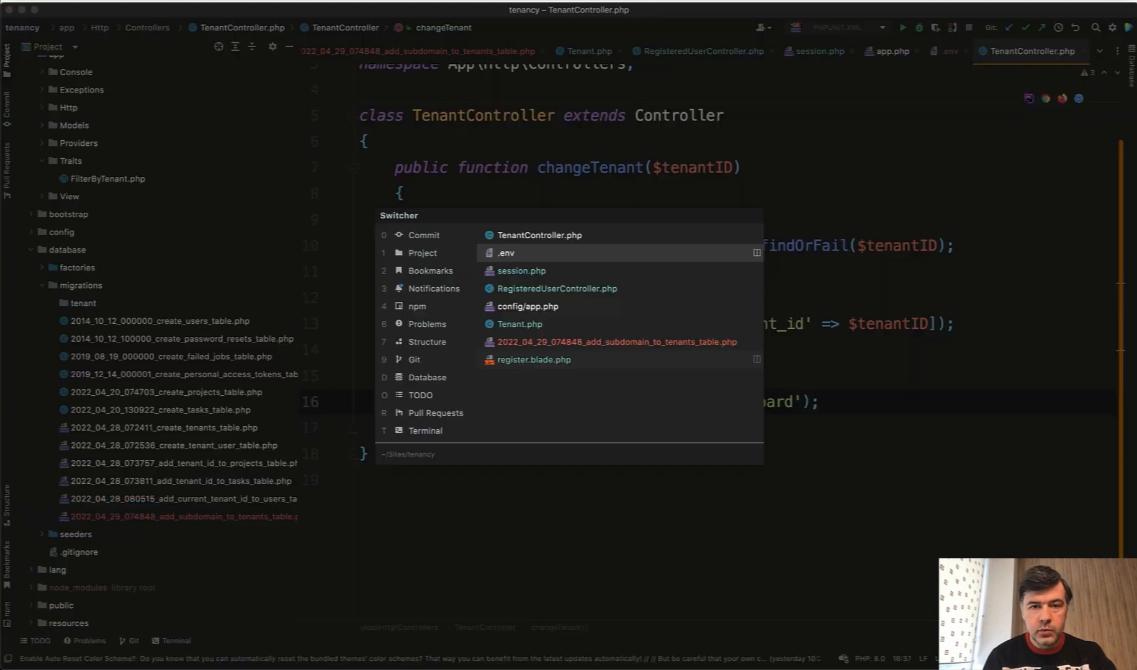
Paste the str_replace tenantDomain redirect into changeTenant, import RouteServiceProvider, and correct $t to $tenant
click(557, 288)
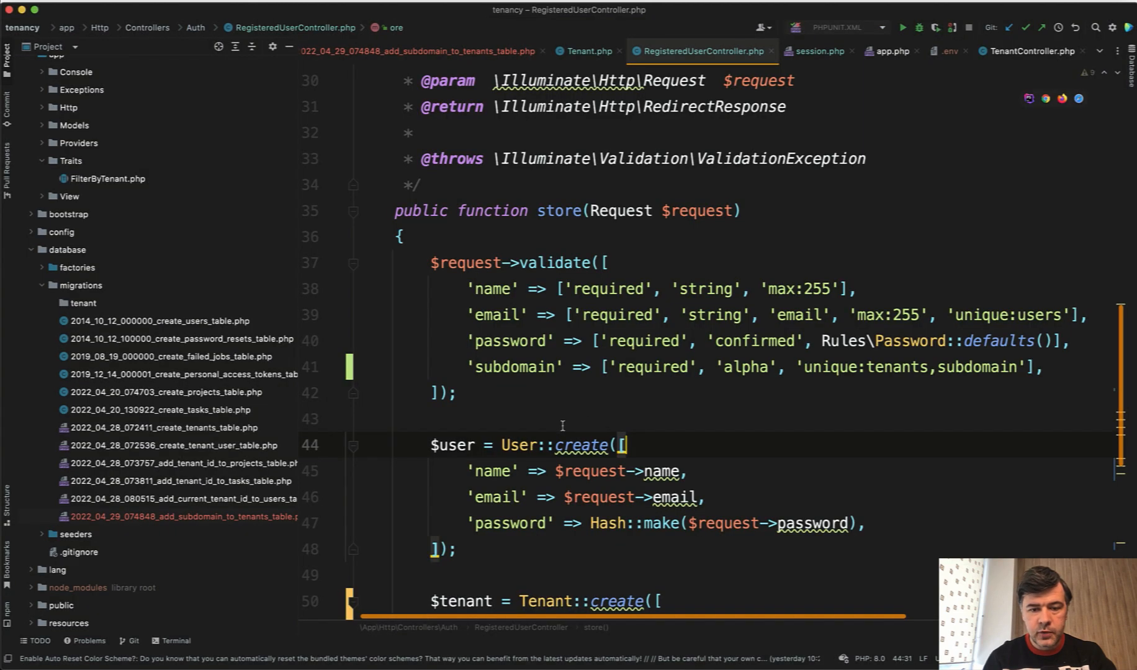
scroll(down, 3)
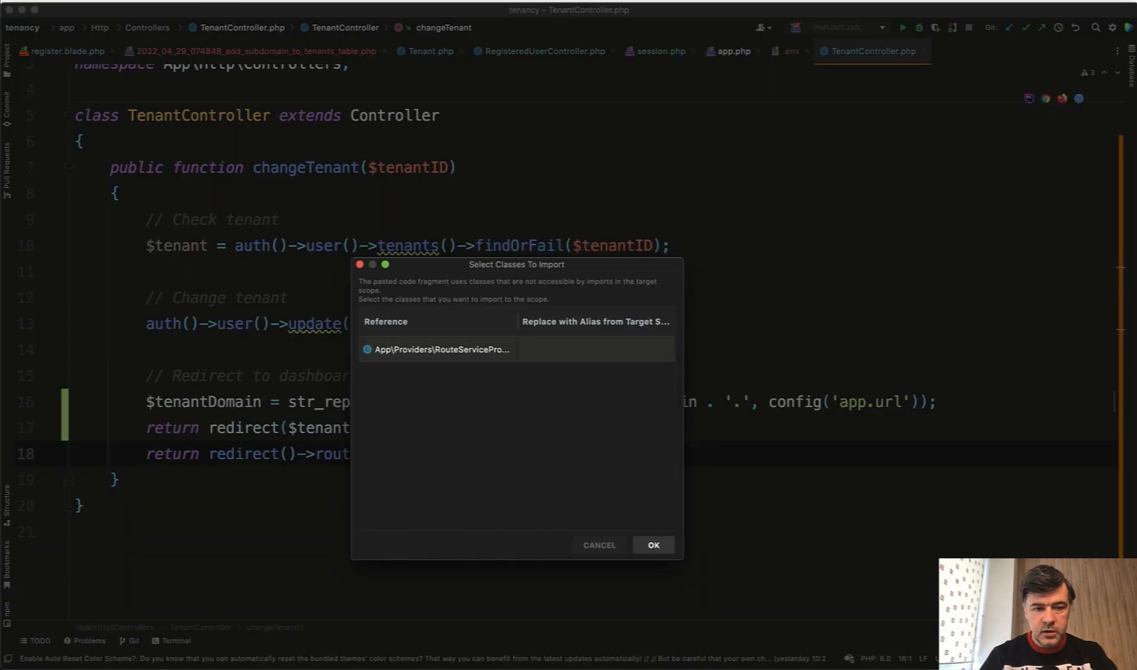
click(652, 545)
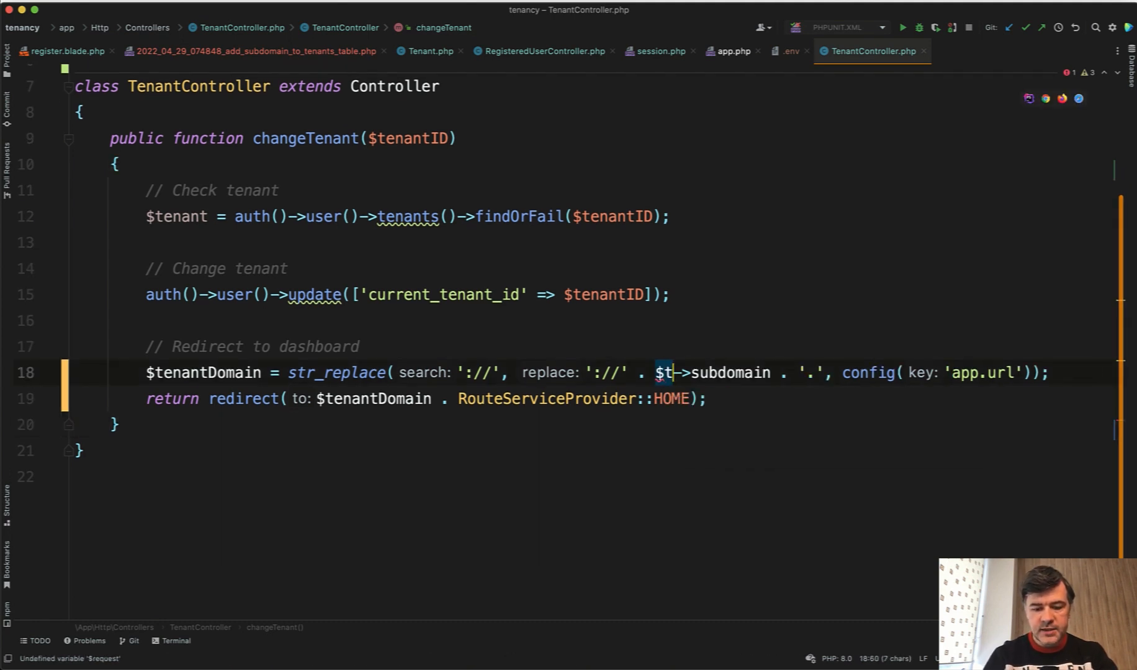
text(enant)
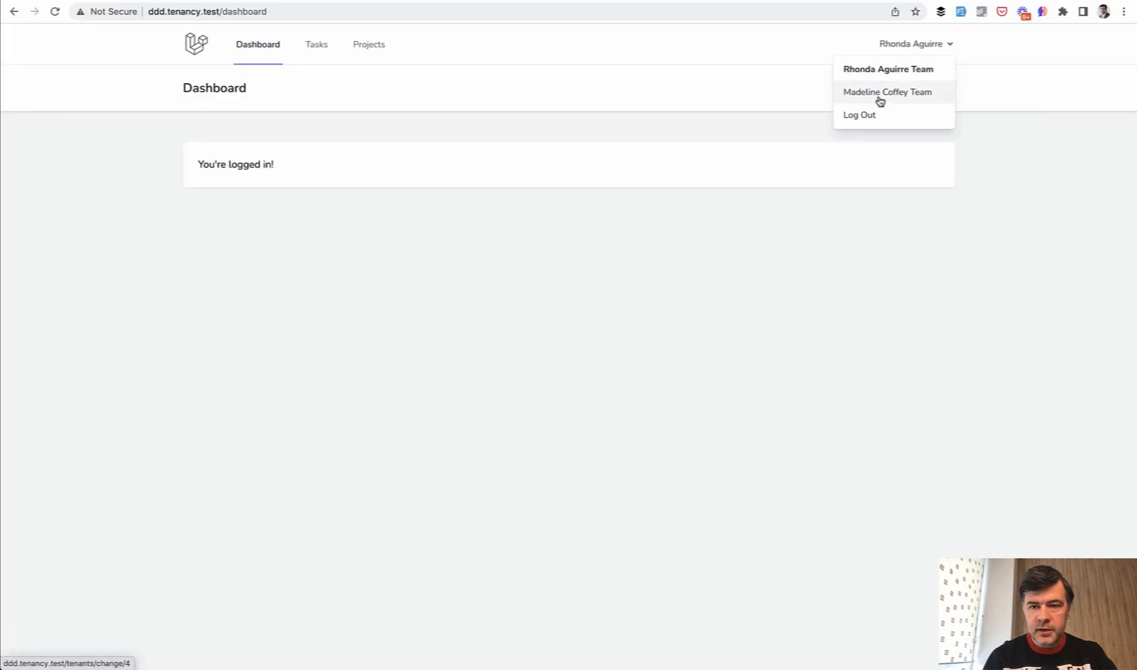
click(887, 92)
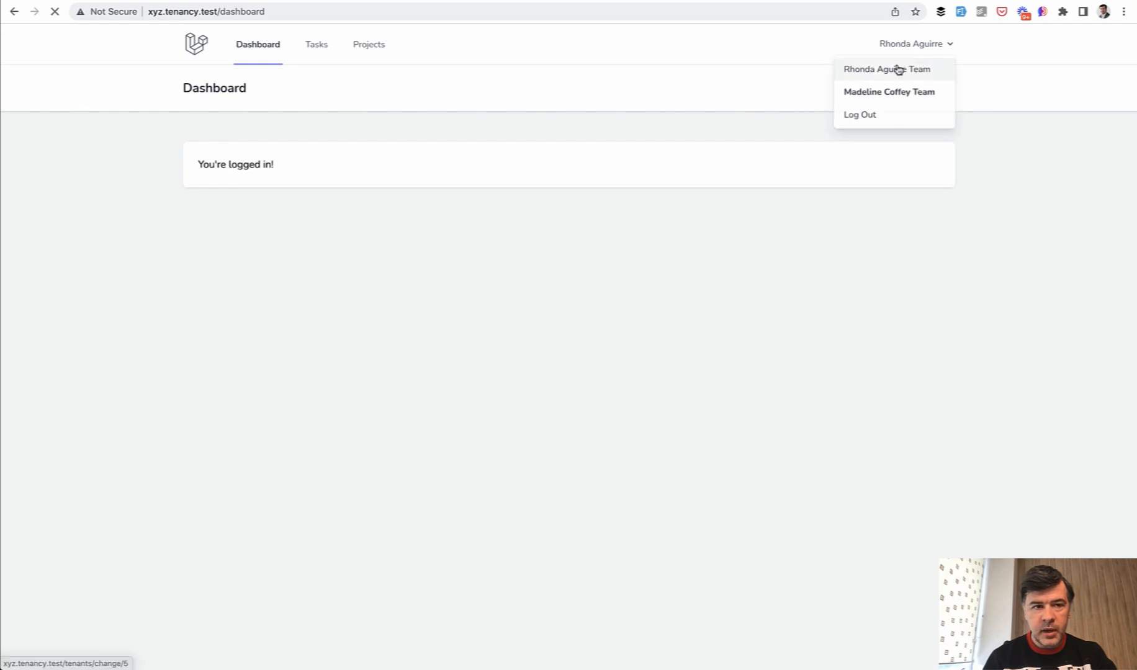
click(886, 70)
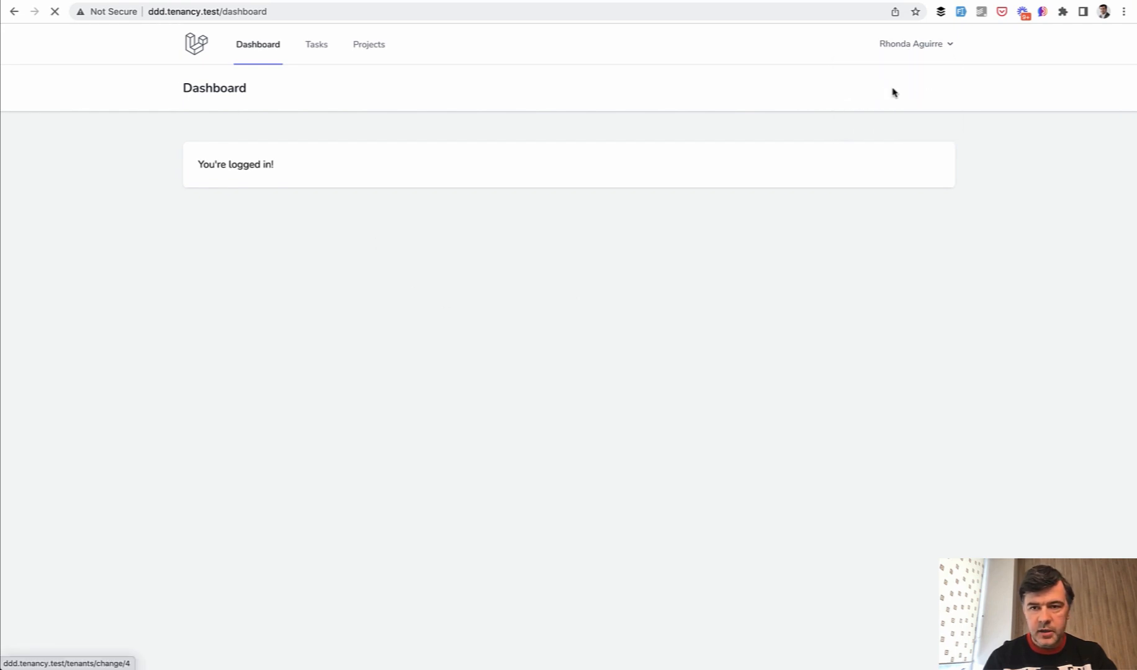